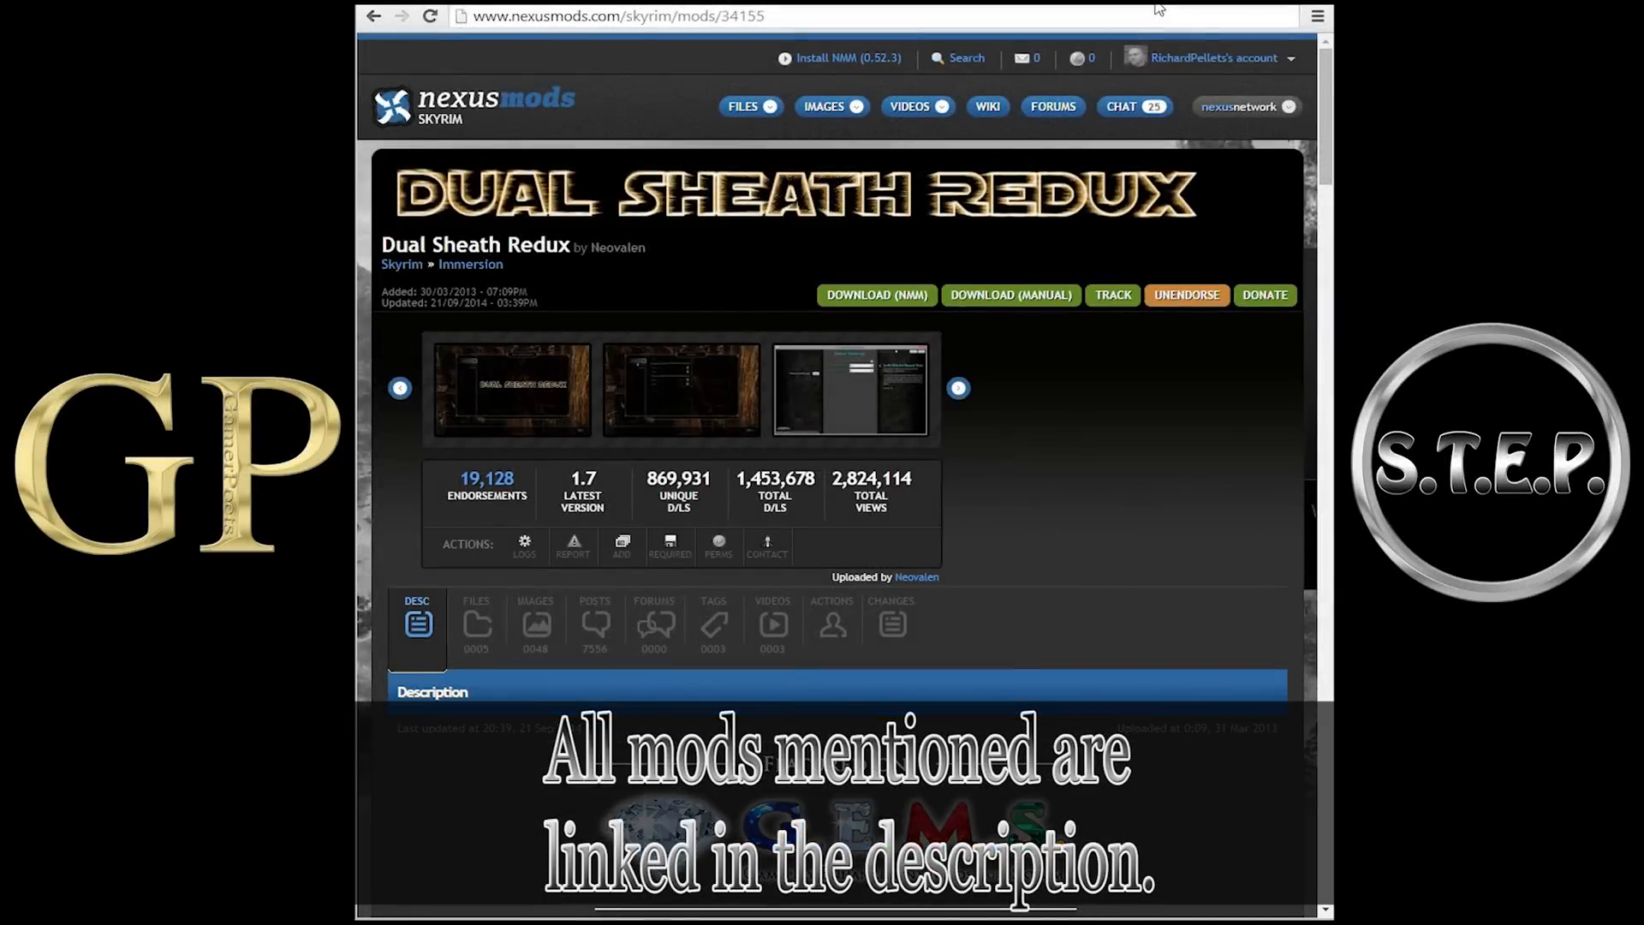
# - Show the Files list for Dual Sheath Redux and request the main file via Download With Manager
pyautogui.click(619, 15)
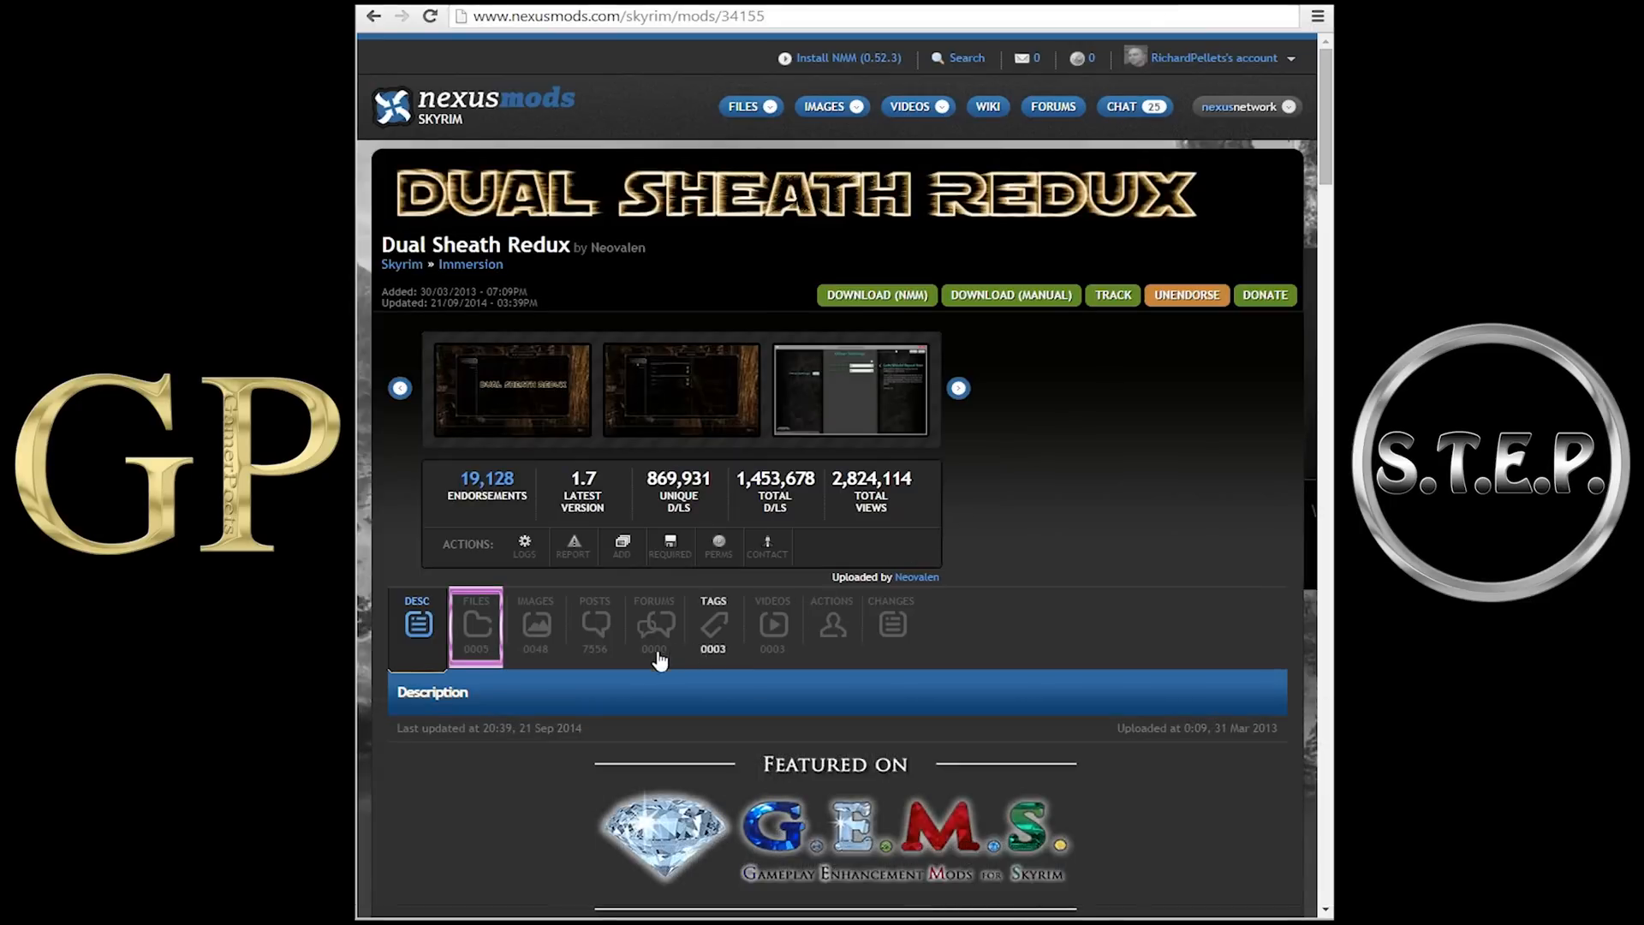
pyautogui.click(476, 627)
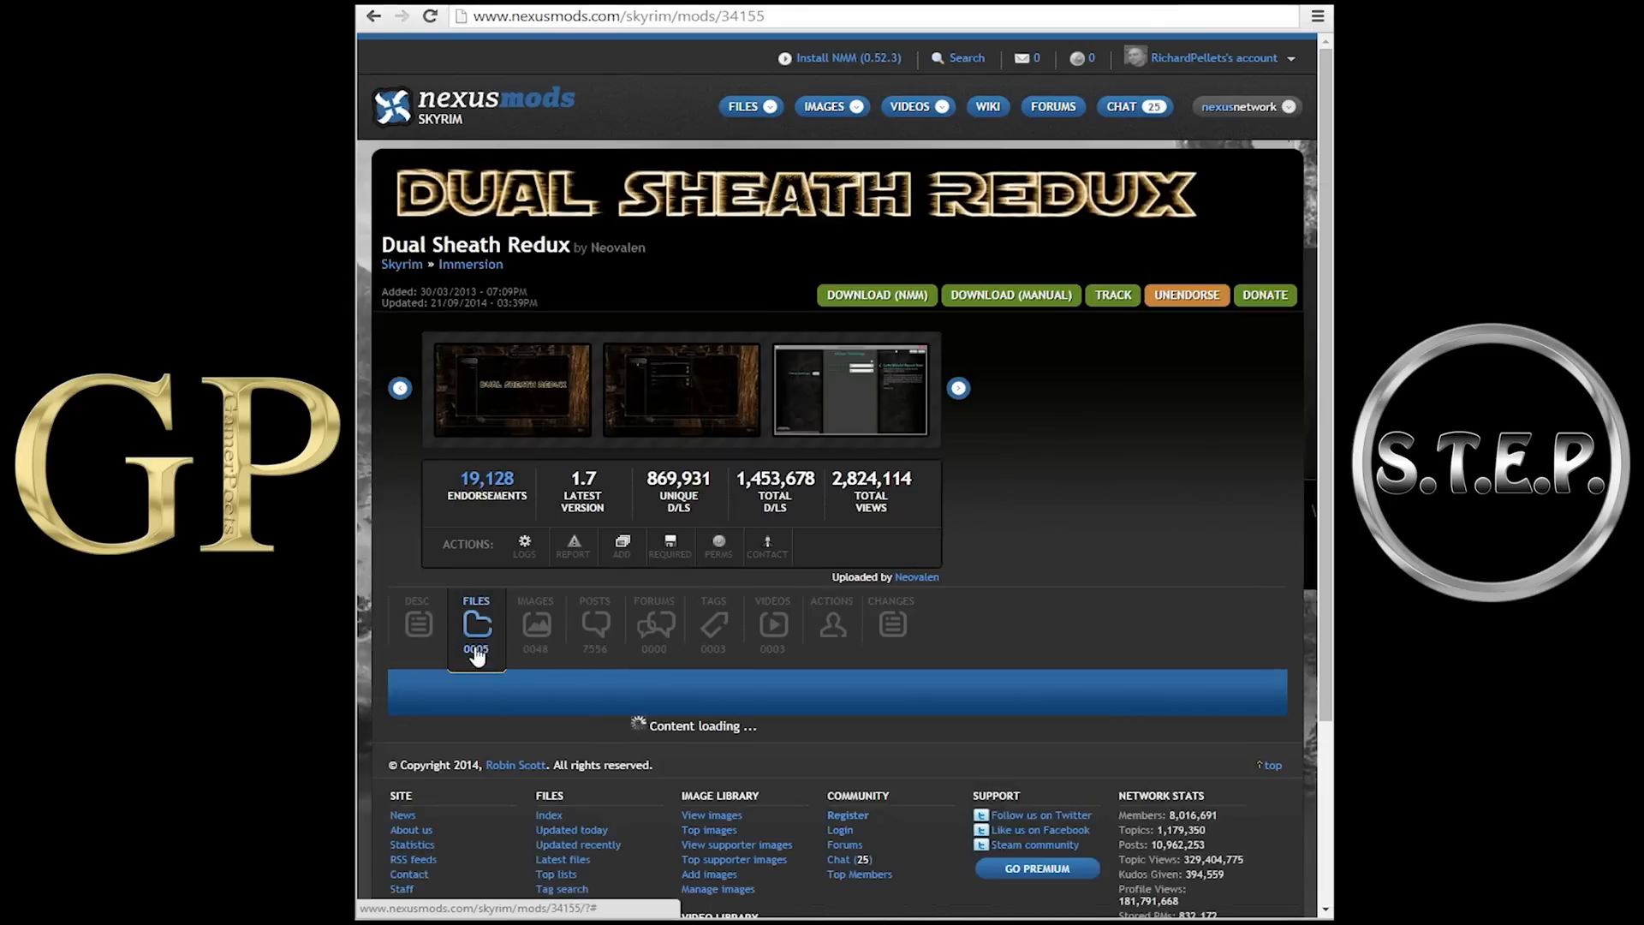
pyautogui.click(476, 623)
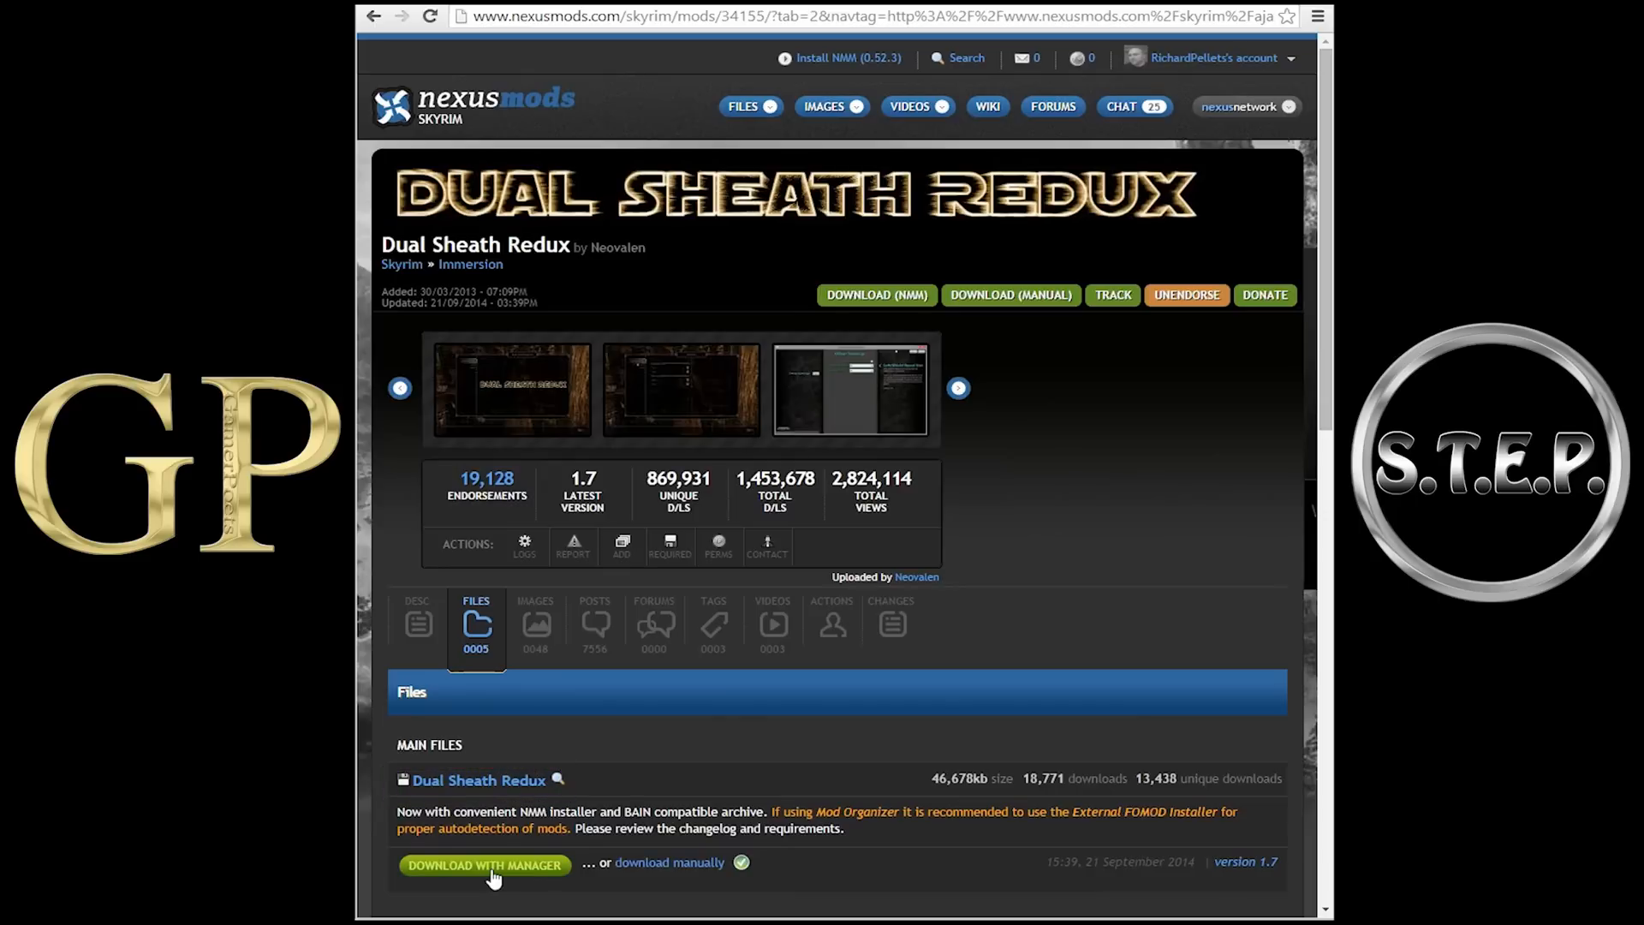
pyautogui.click(483, 864)
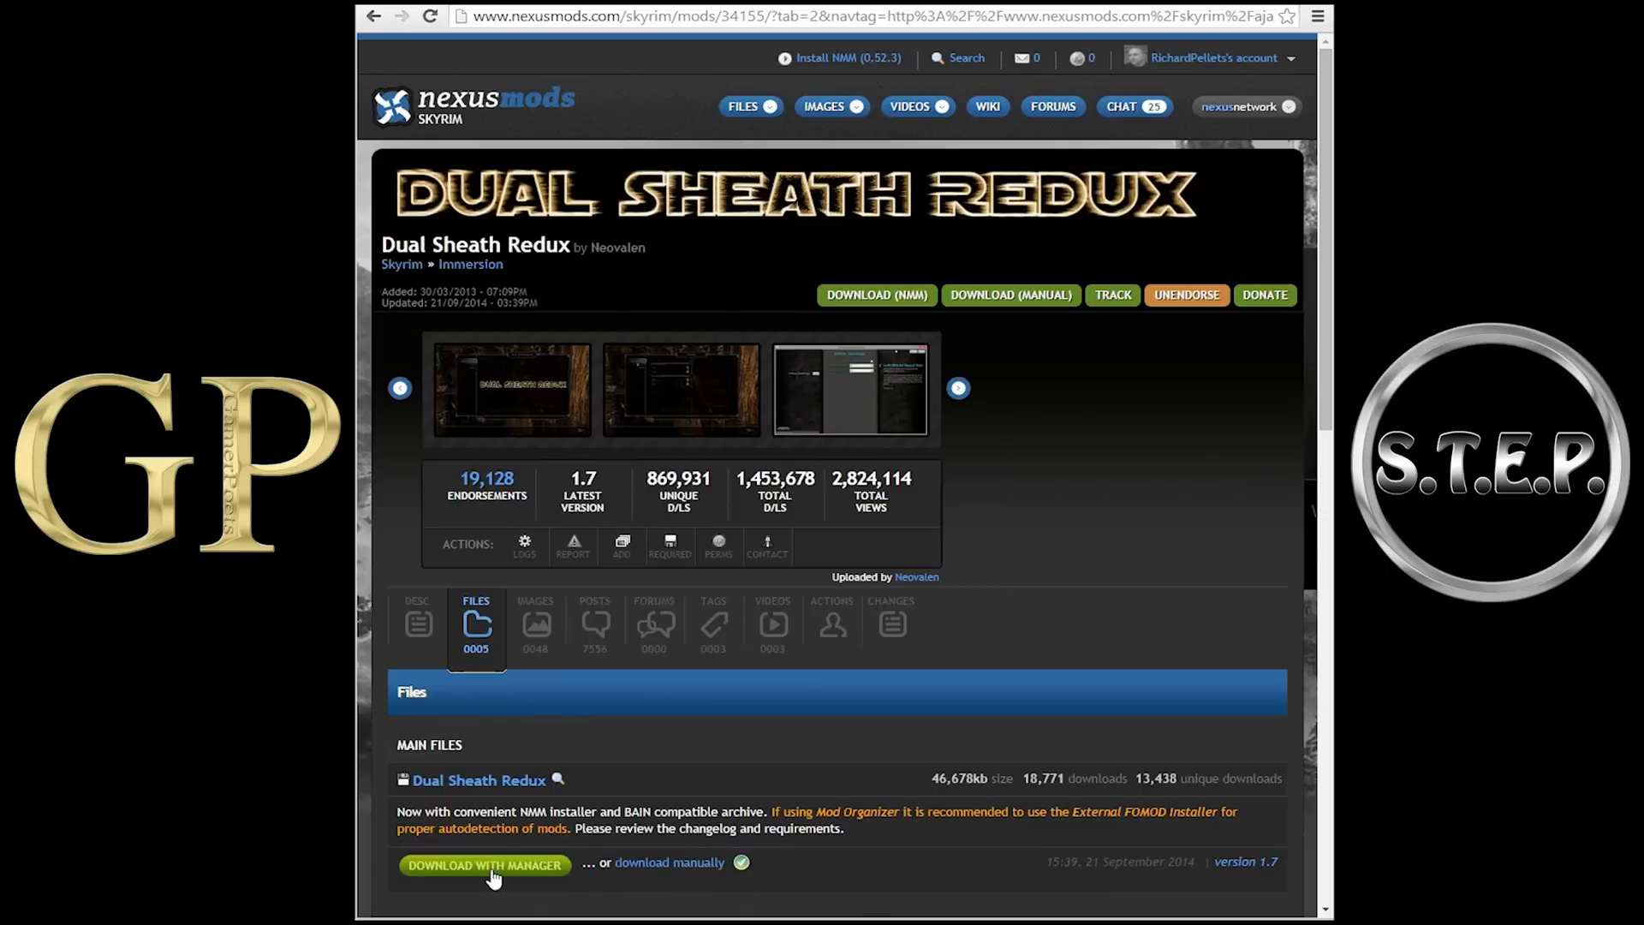
pyautogui.click(484, 865)
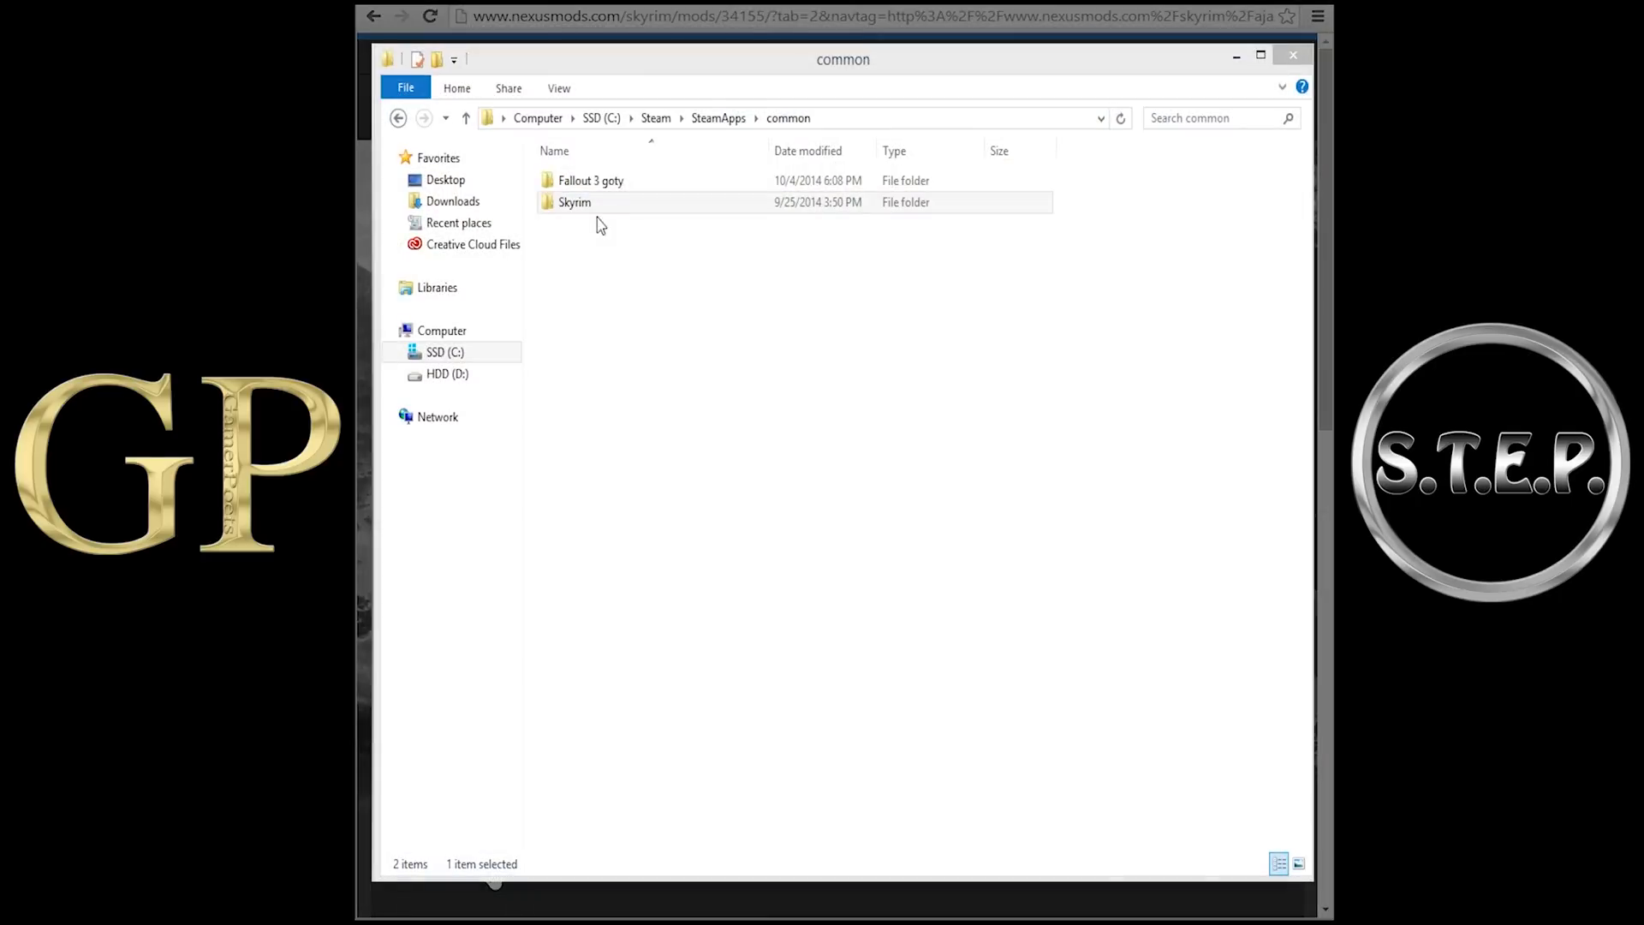
# - Open Skyrim > Mod Organizer > downloads in File Explorer
pyautogui.doubleClick(576, 202)
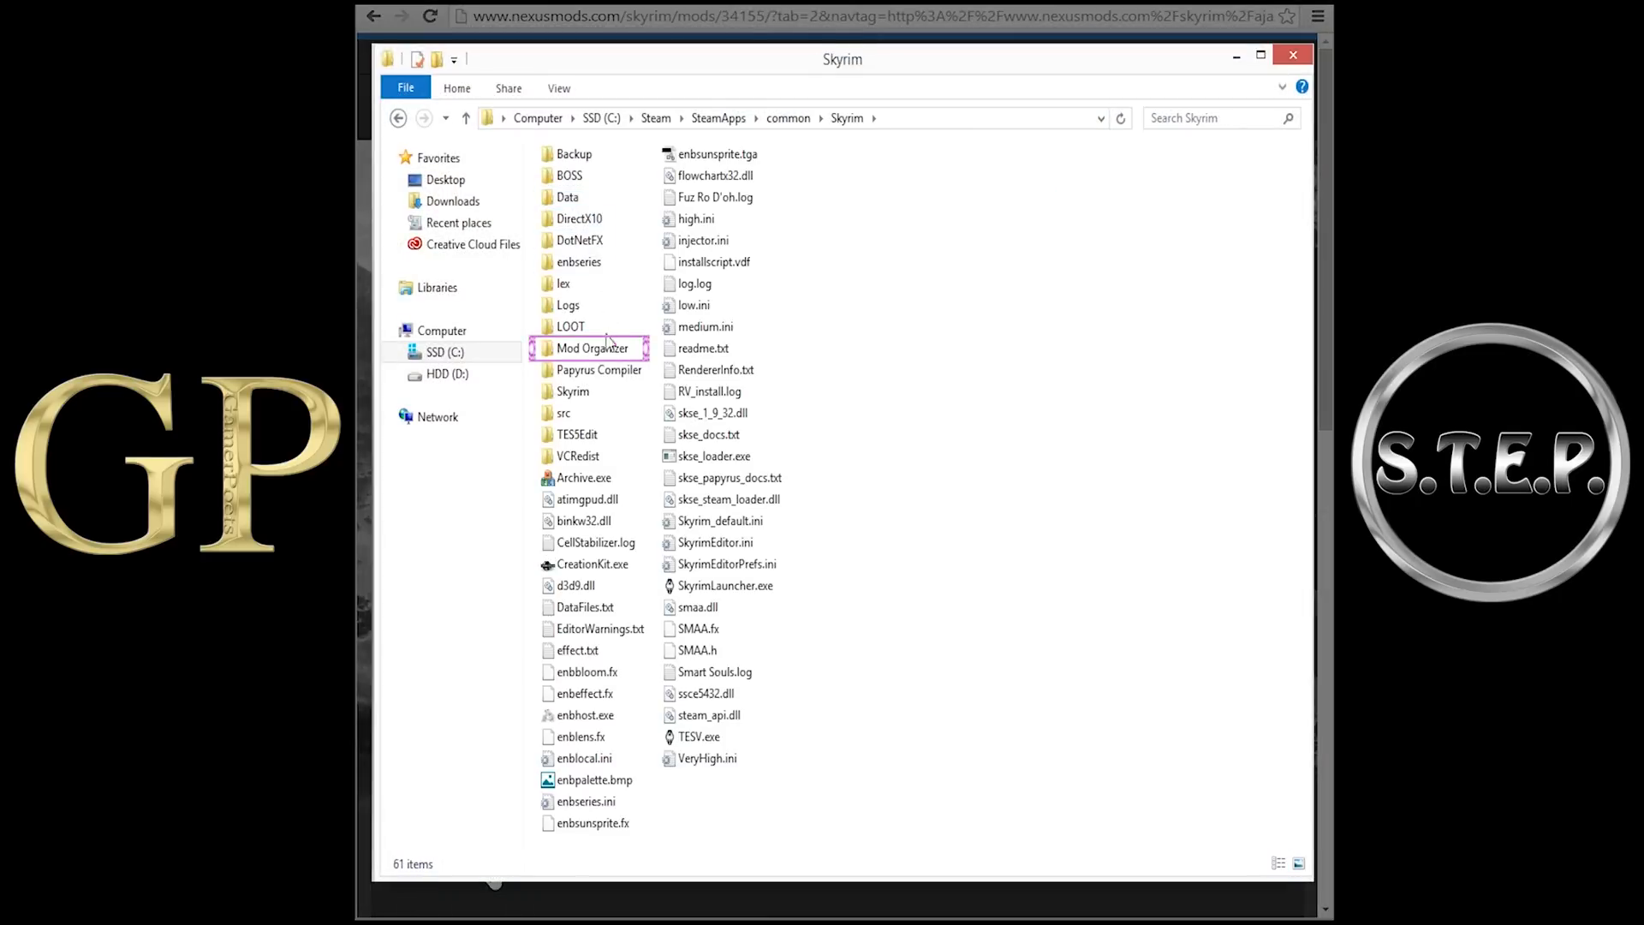
pyautogui.doubleClick(595, 347)
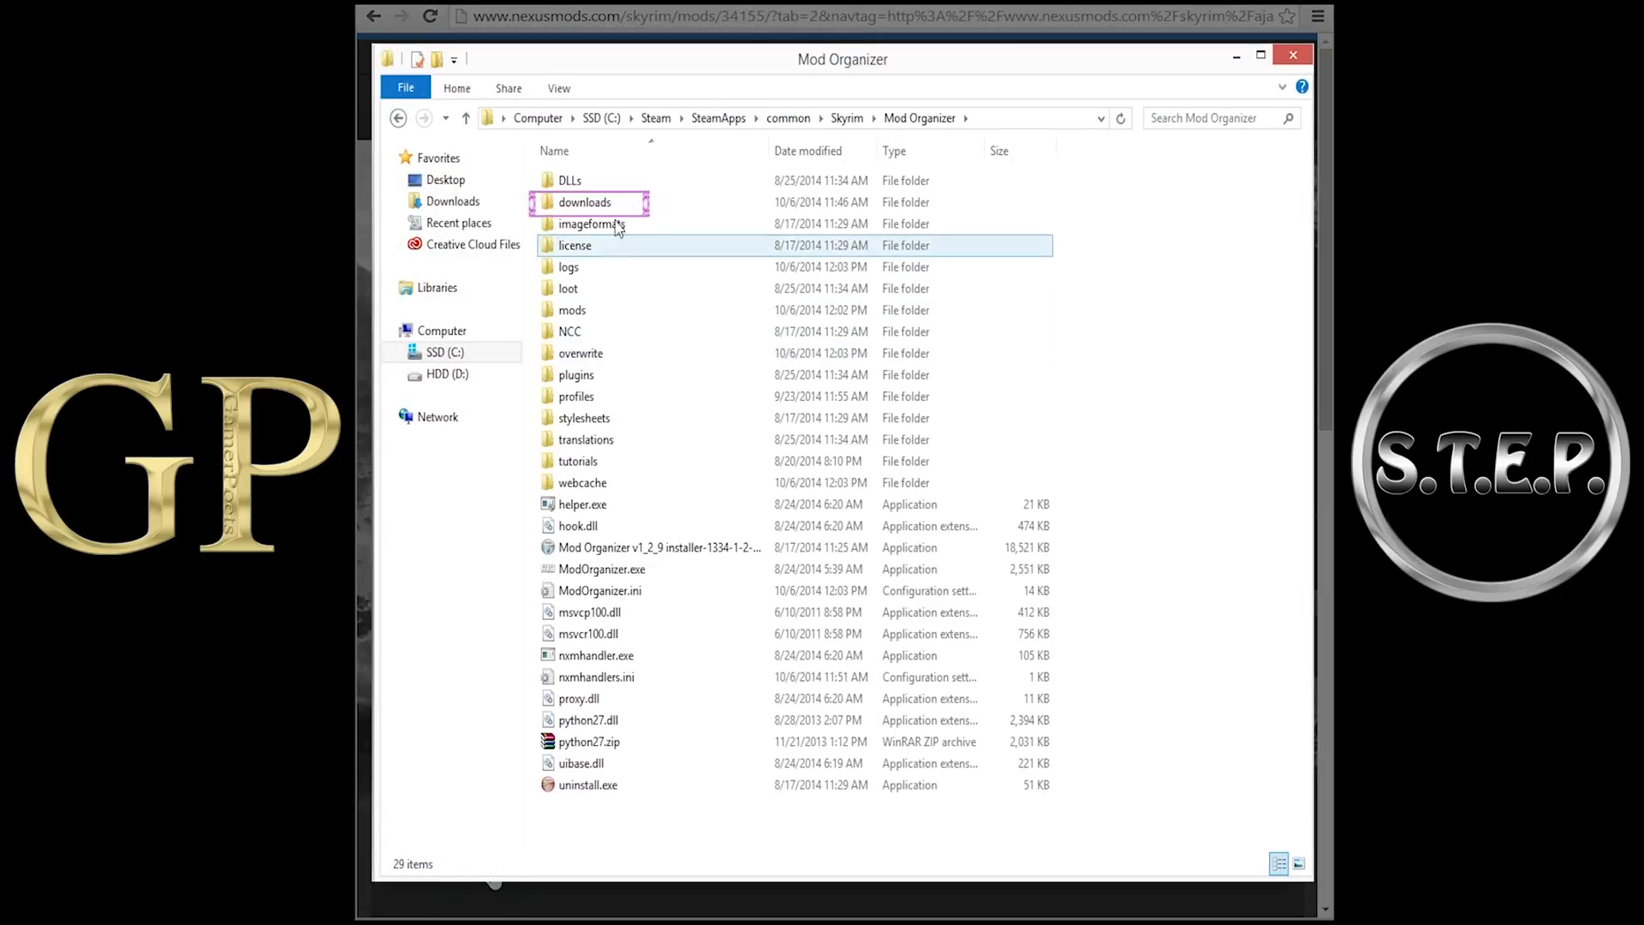
pyautogui.doubleClick(585, 202)
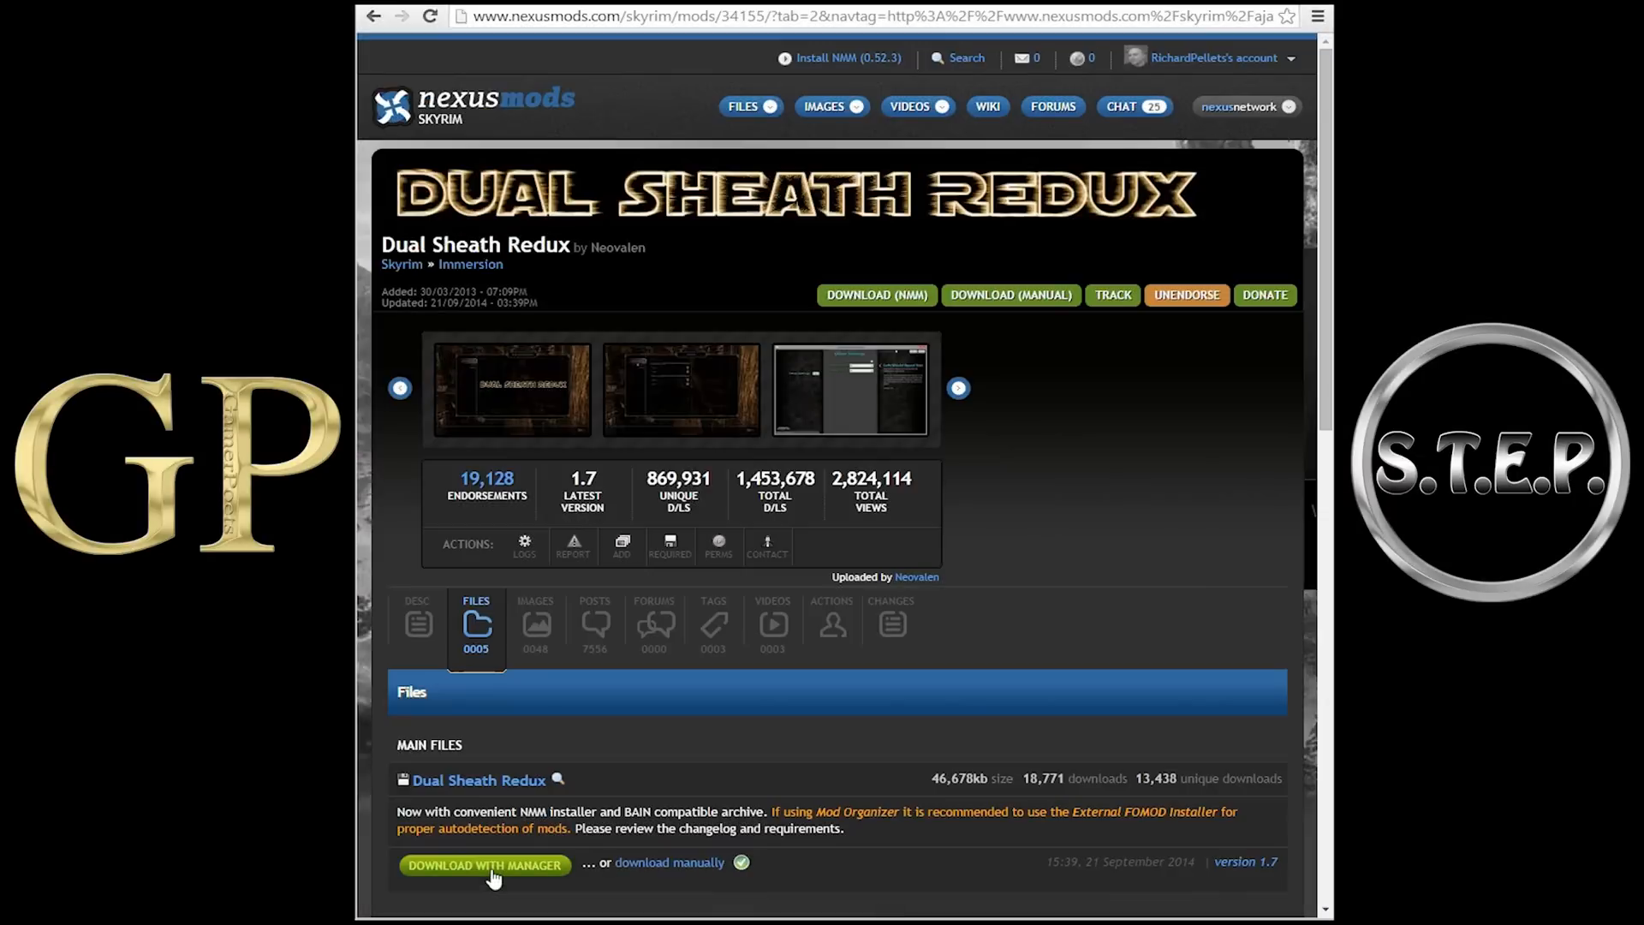
# - Send the Dual Sheath Redux main file to Mod Organizer via Download With Manager
pyautogui.click(485, 865)
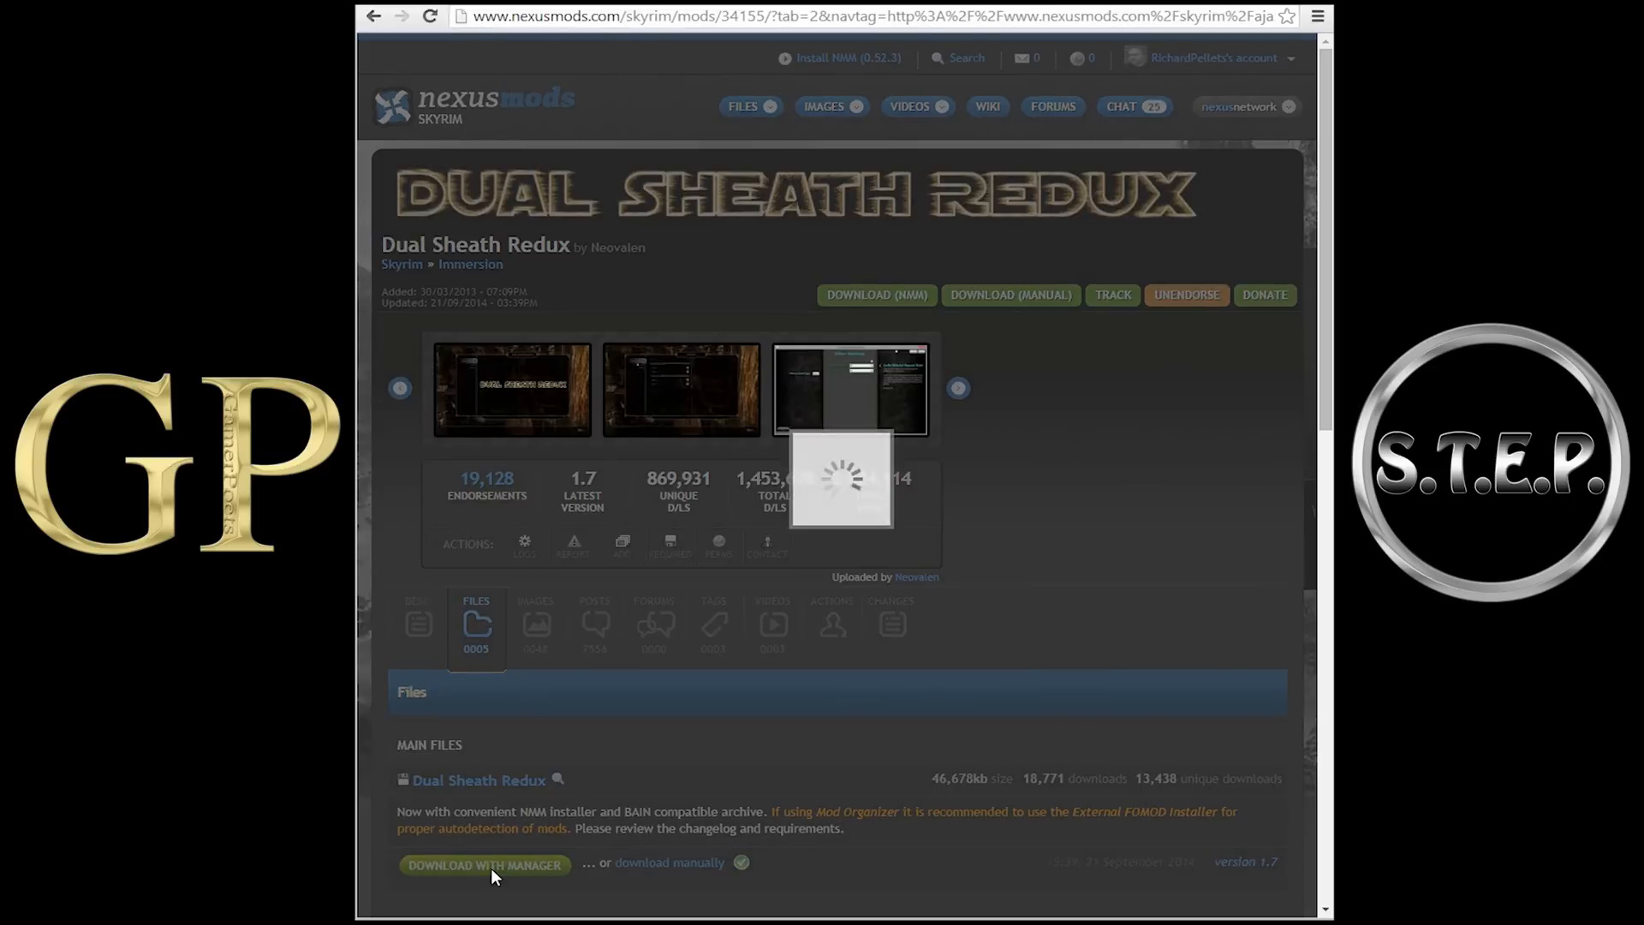
pyautogui.click(483, 864)
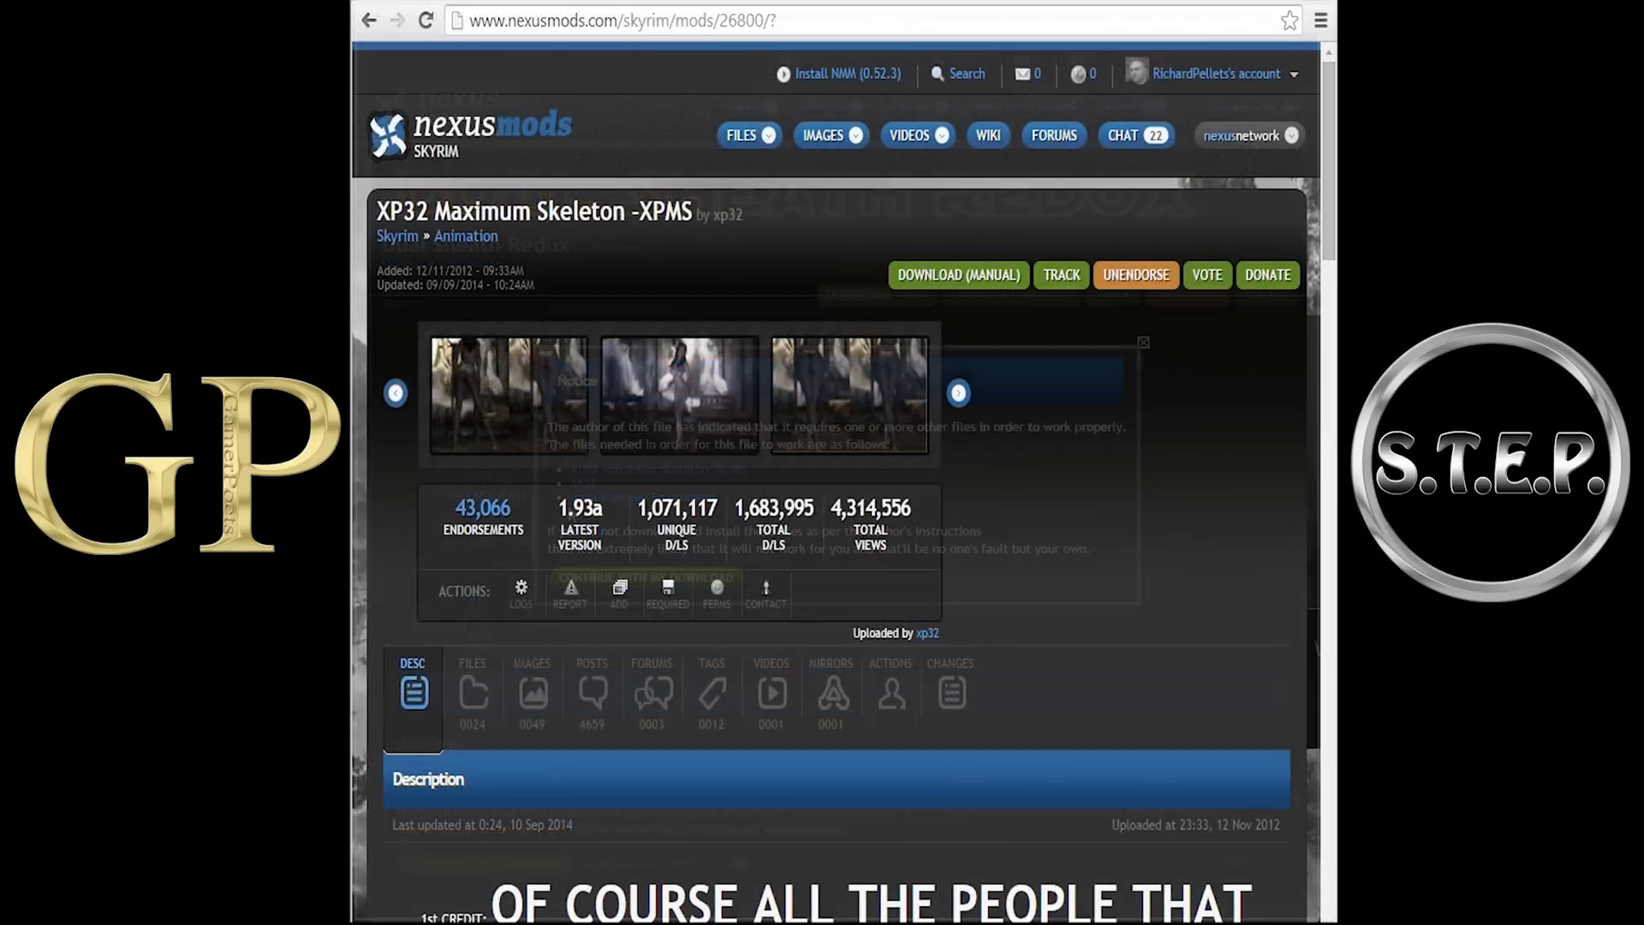
# - Scroll the XPMS description down to its Requirement and Mods supported sections
pyautogui.click(1143, 342)
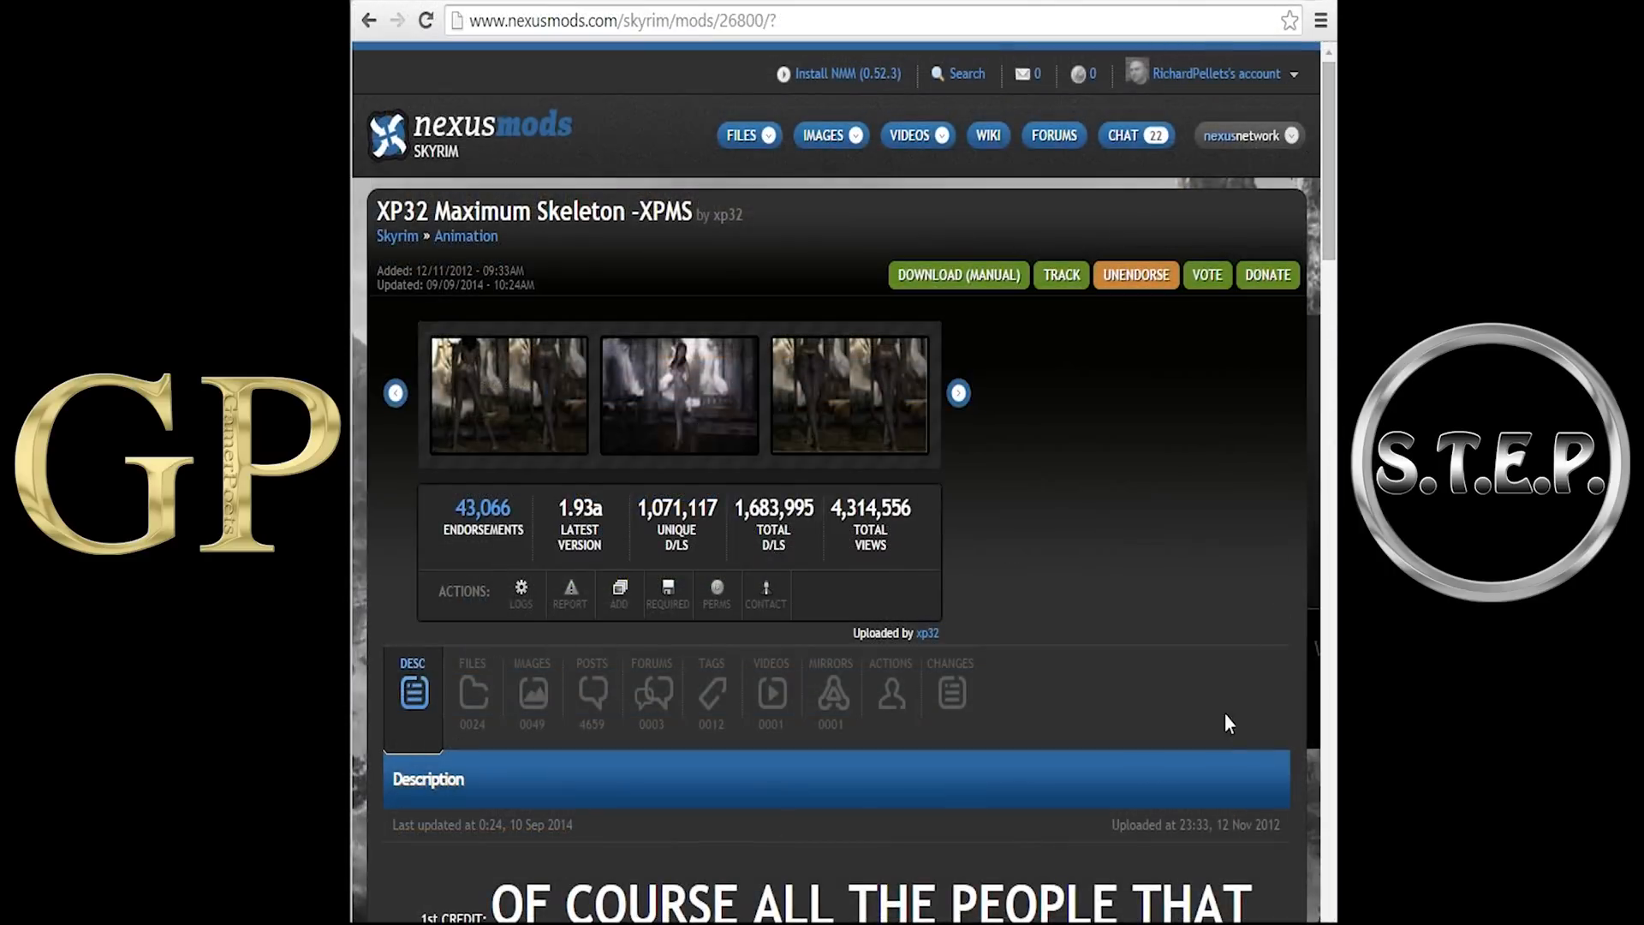
pyautogui.scroll(-3)
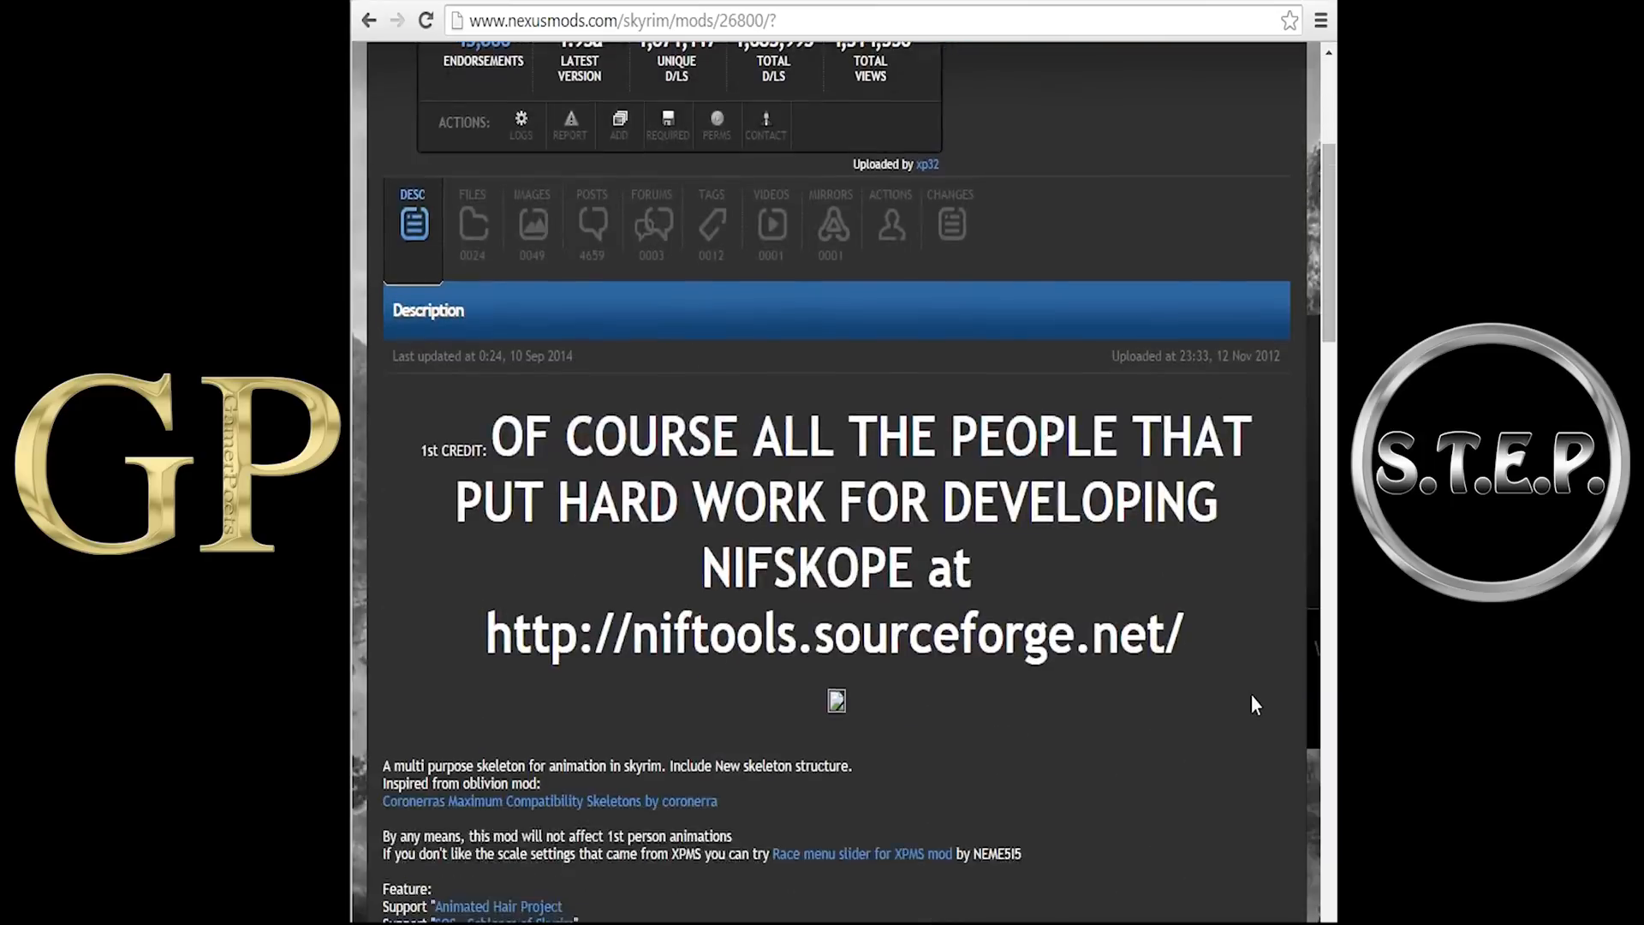
pyautogui.scroll(-3)
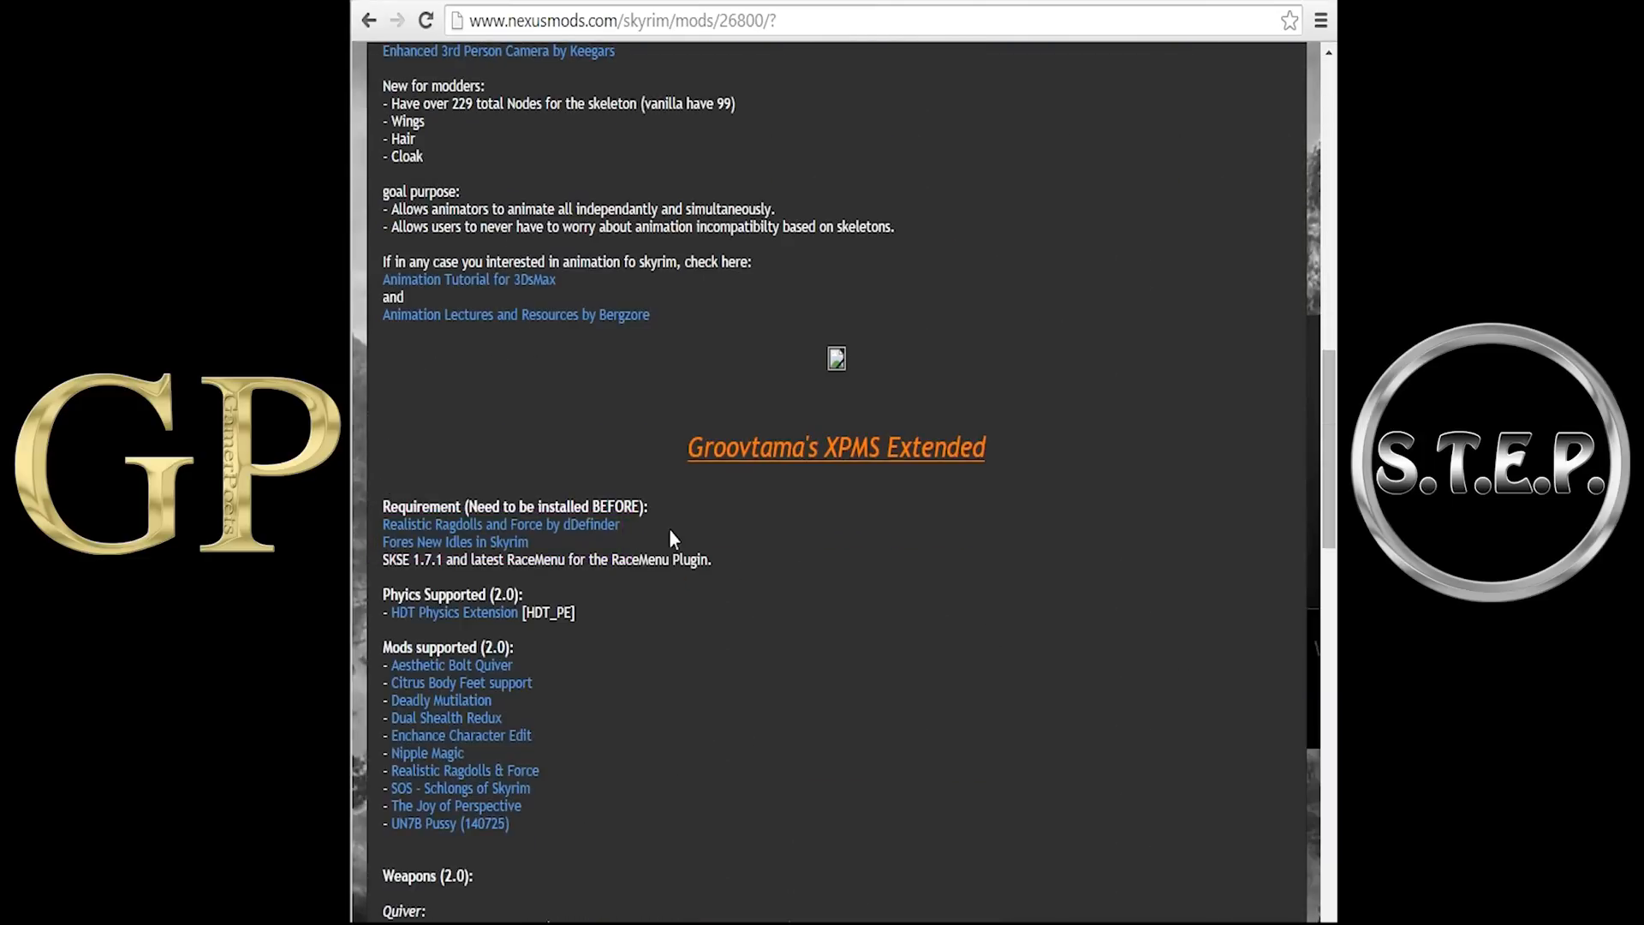
pyautogui.moveTo(360, 539)
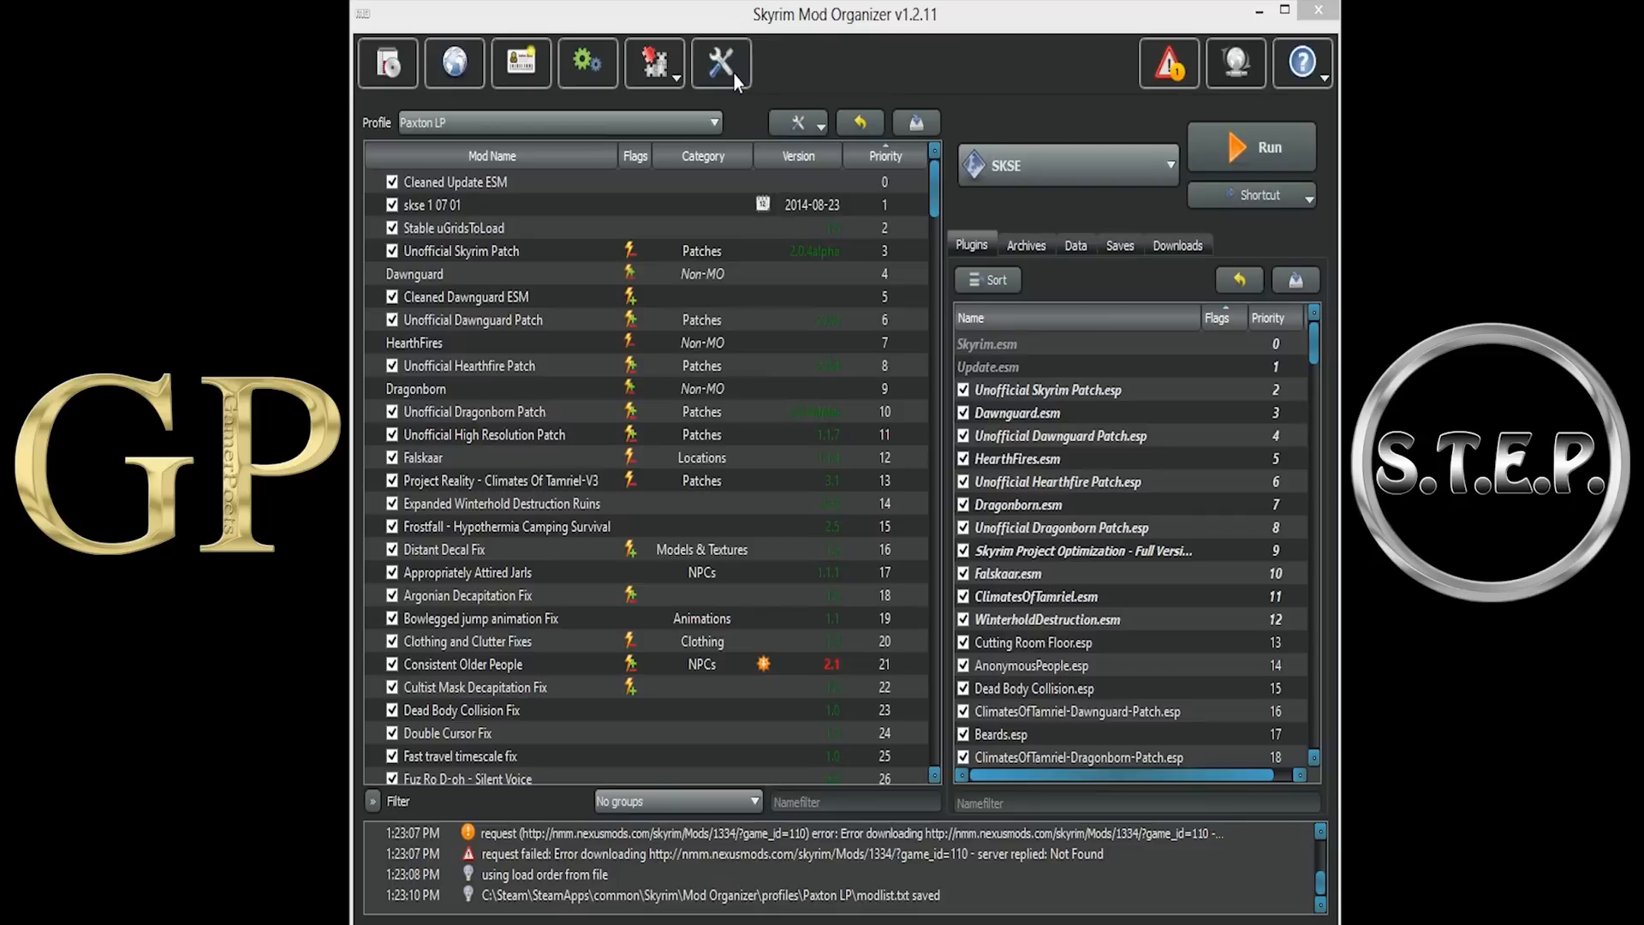
# - Open Mod Organizer's Settings window from the toolbar
pyautogui.click(721, 63)
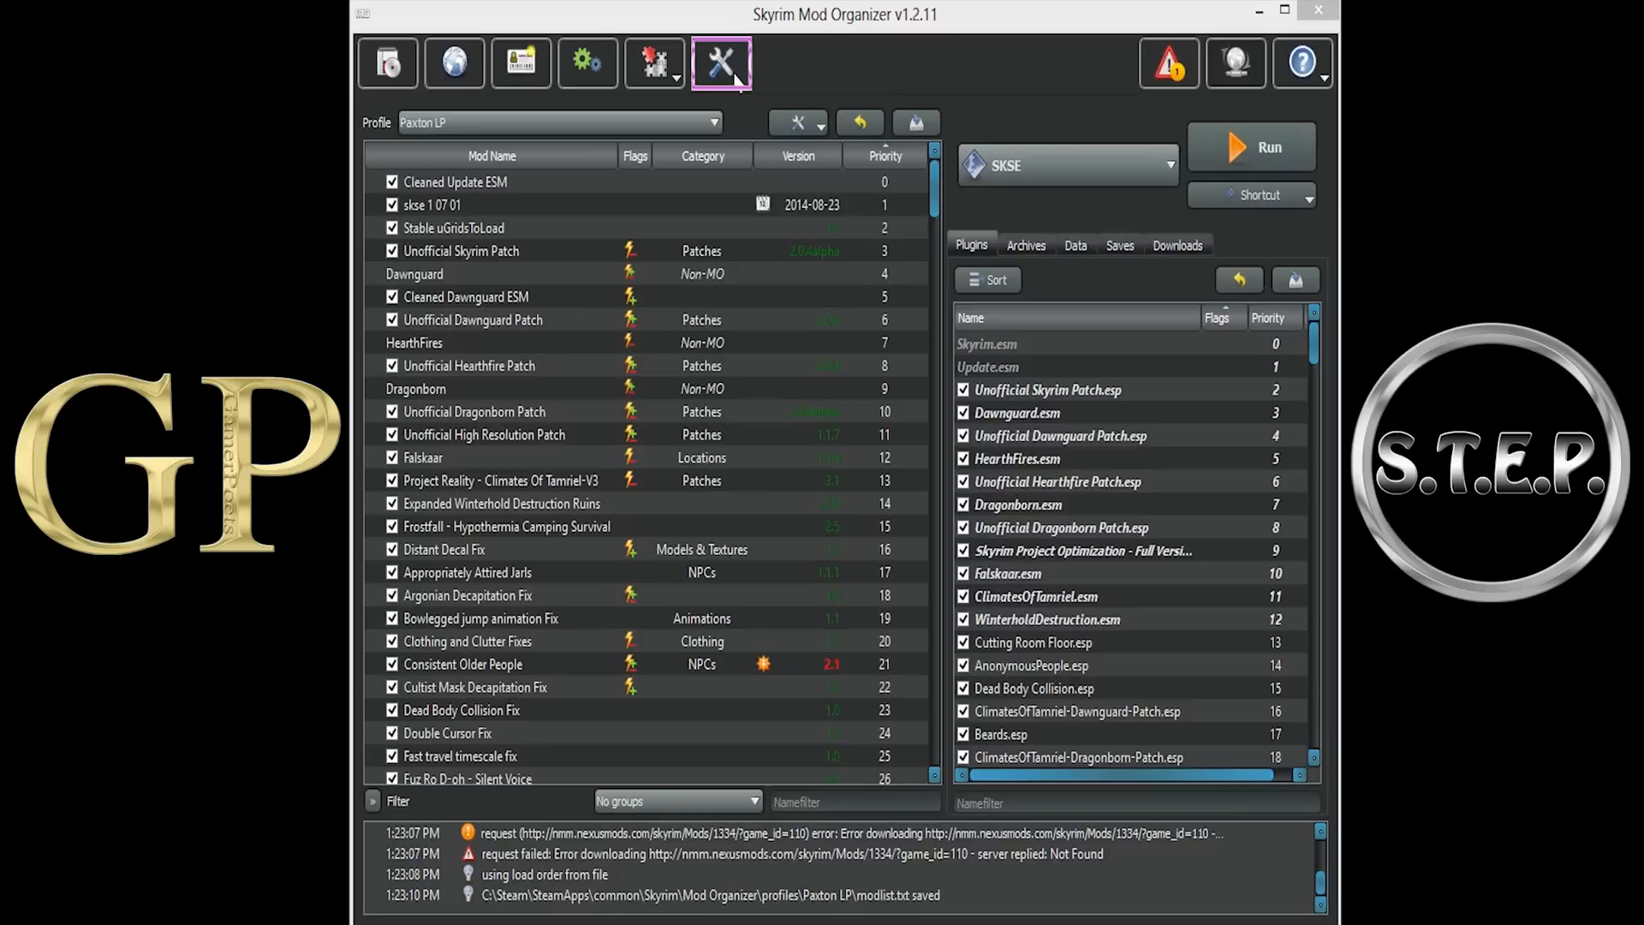
pyautogui.click(721, 64)
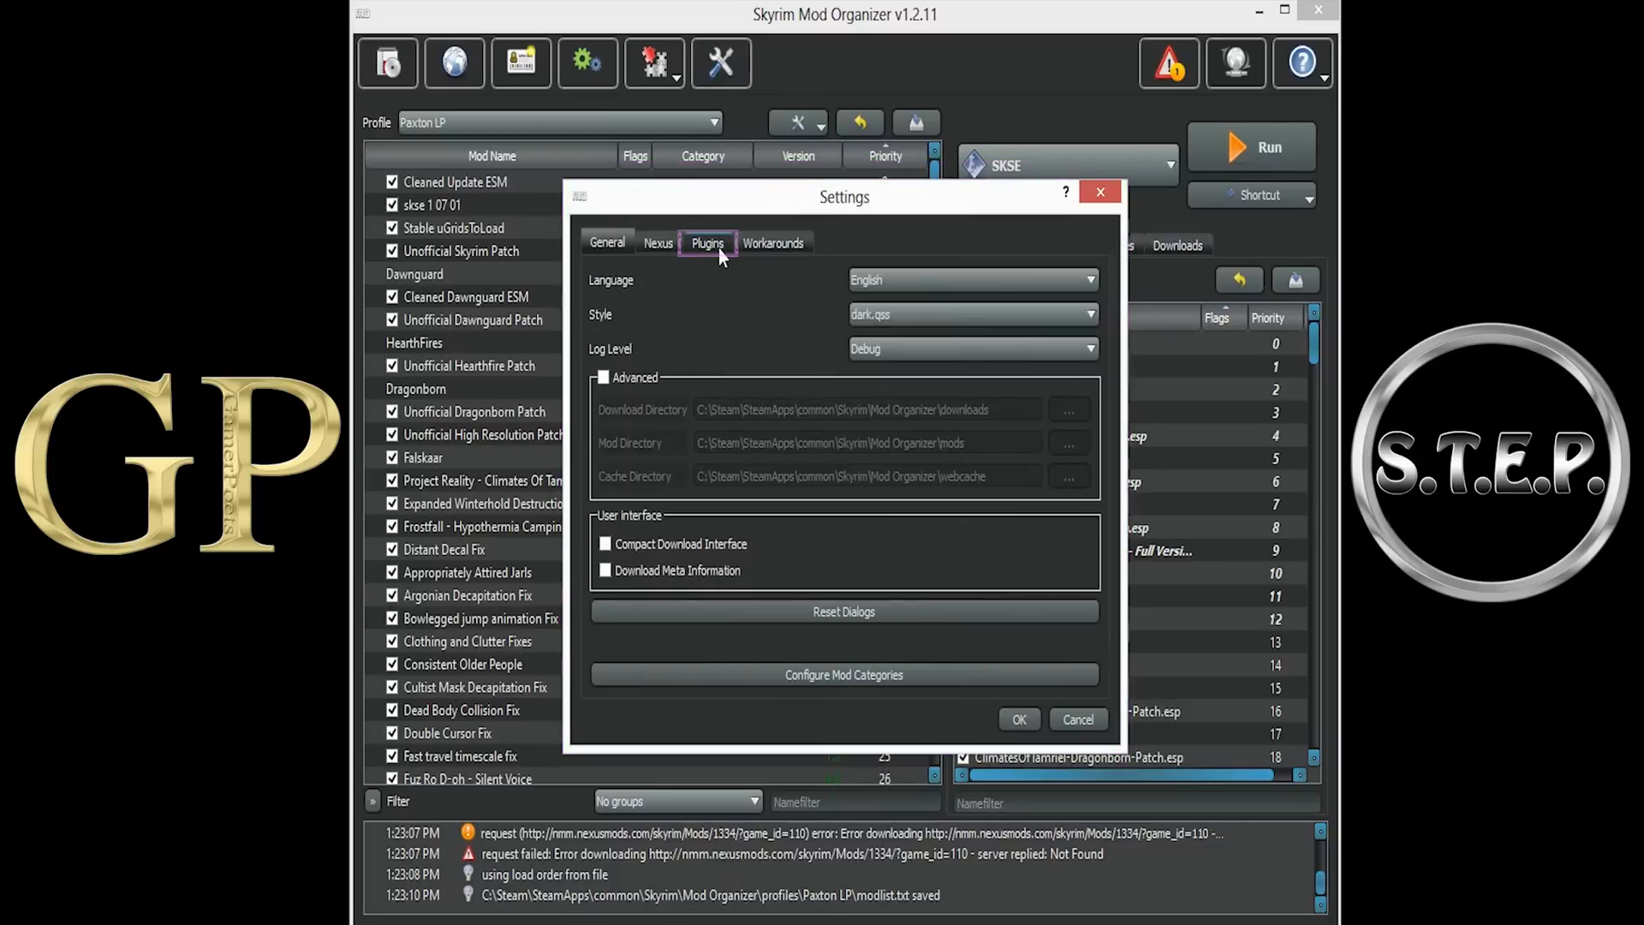
# - Set the Fomod Installer plugin's prefer option to false and save the settings
pyautogui.click(707, 241)
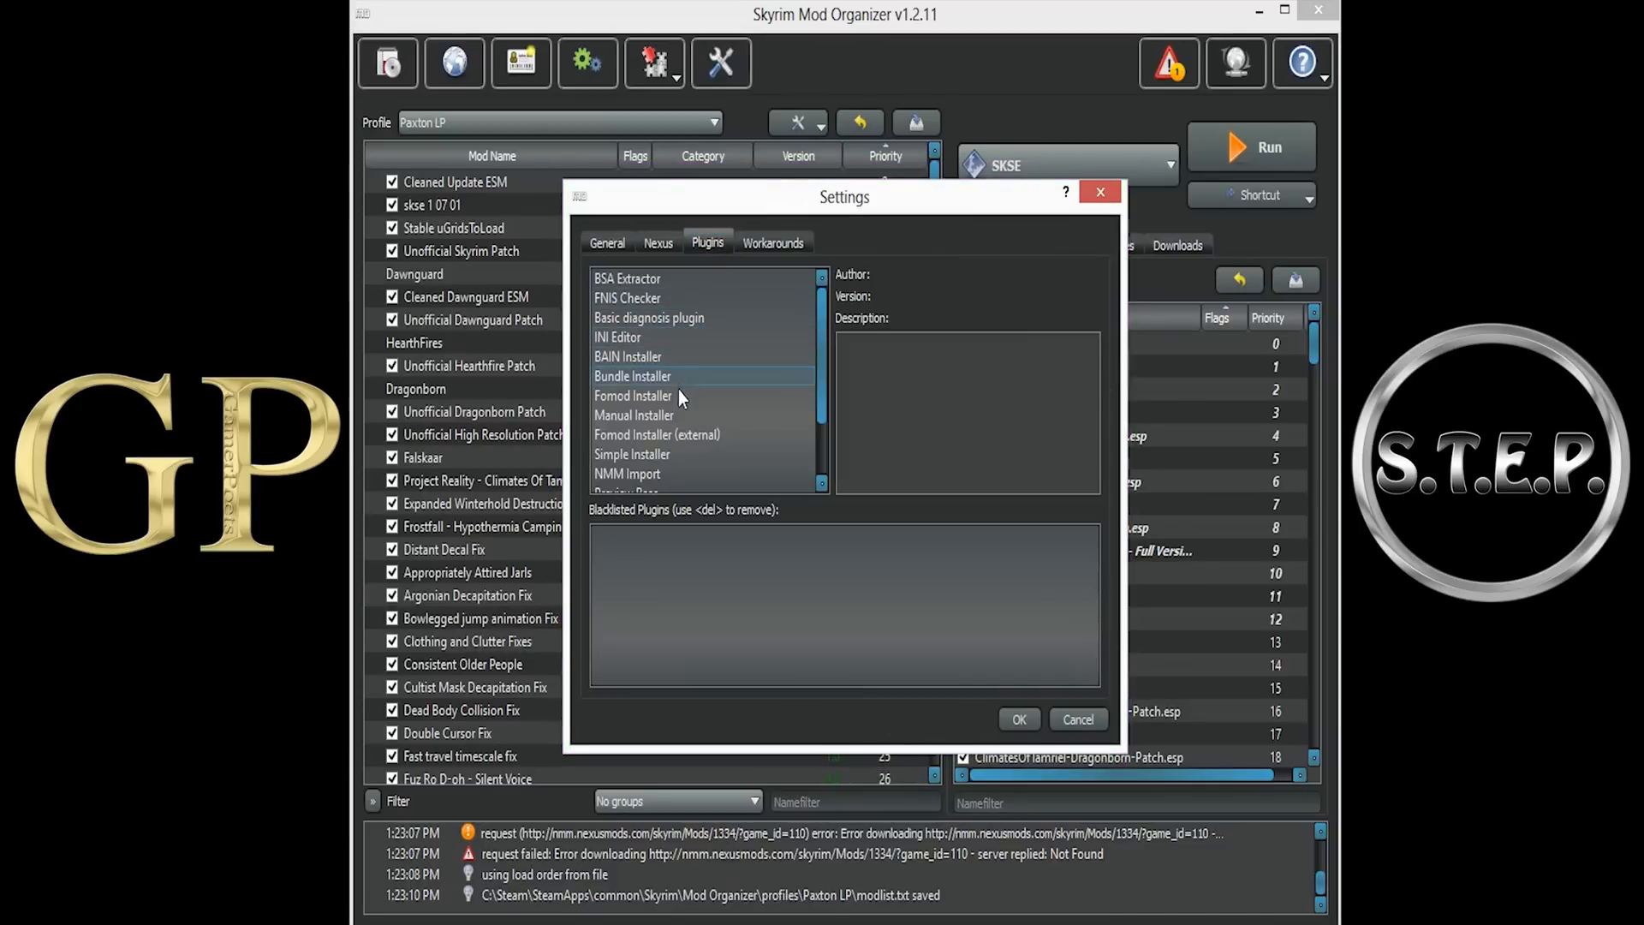
pyautogui.click(632, 395)
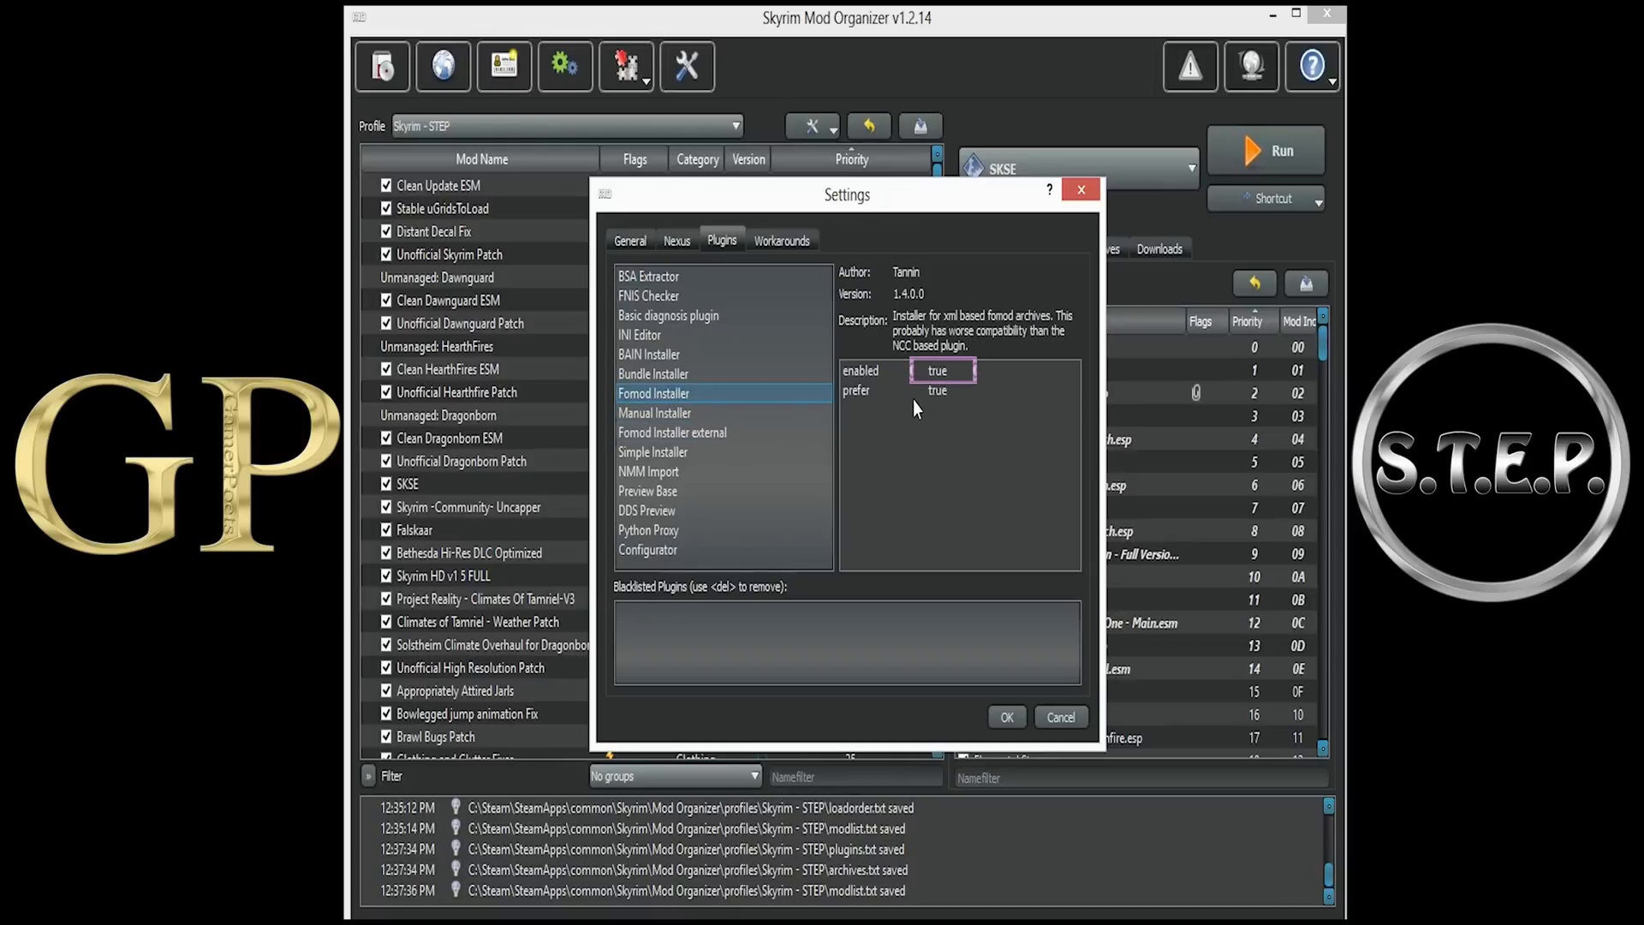
pyautogui.moveTo(954, 370)
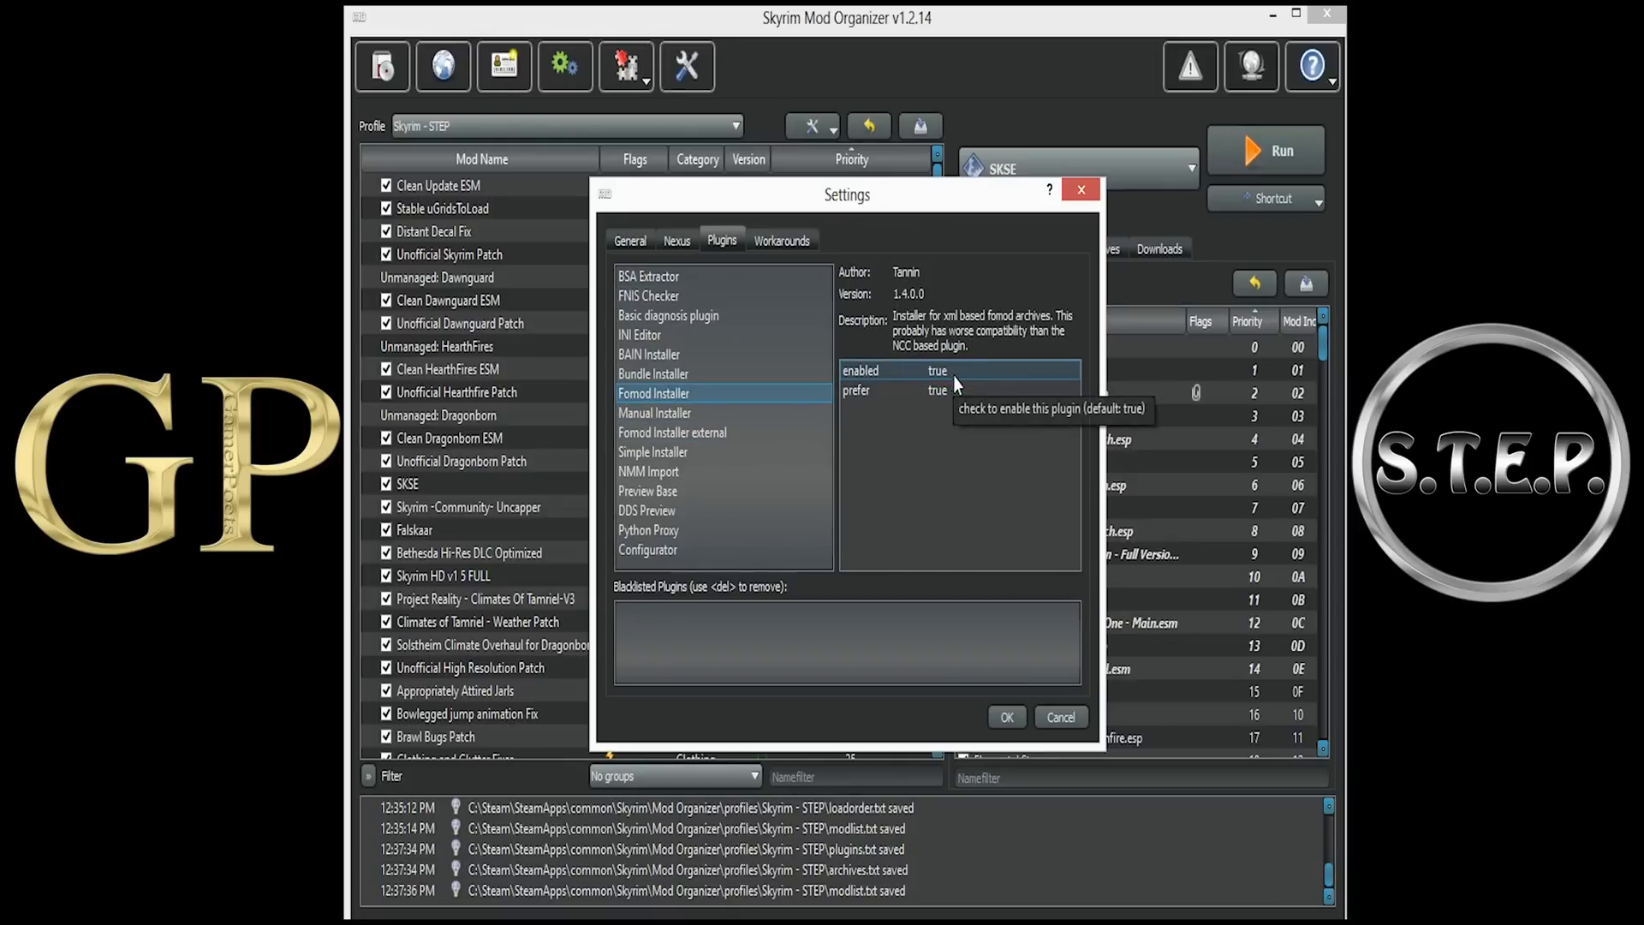
pyautogui.click(956, 390)
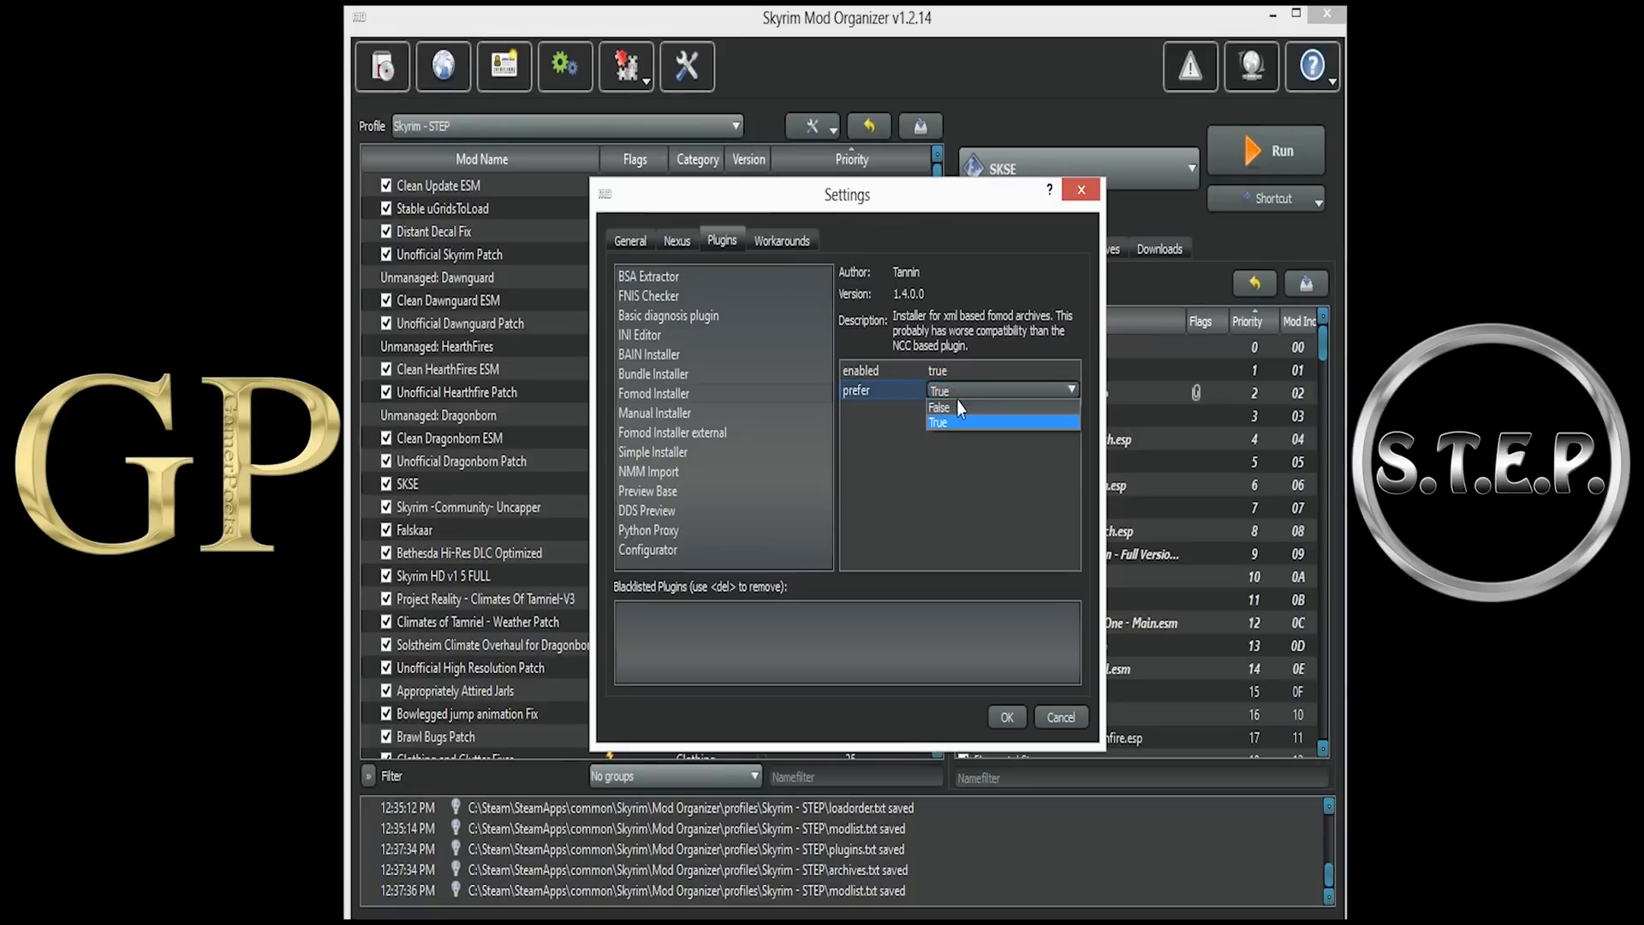
pyautogui.click(940, 407)
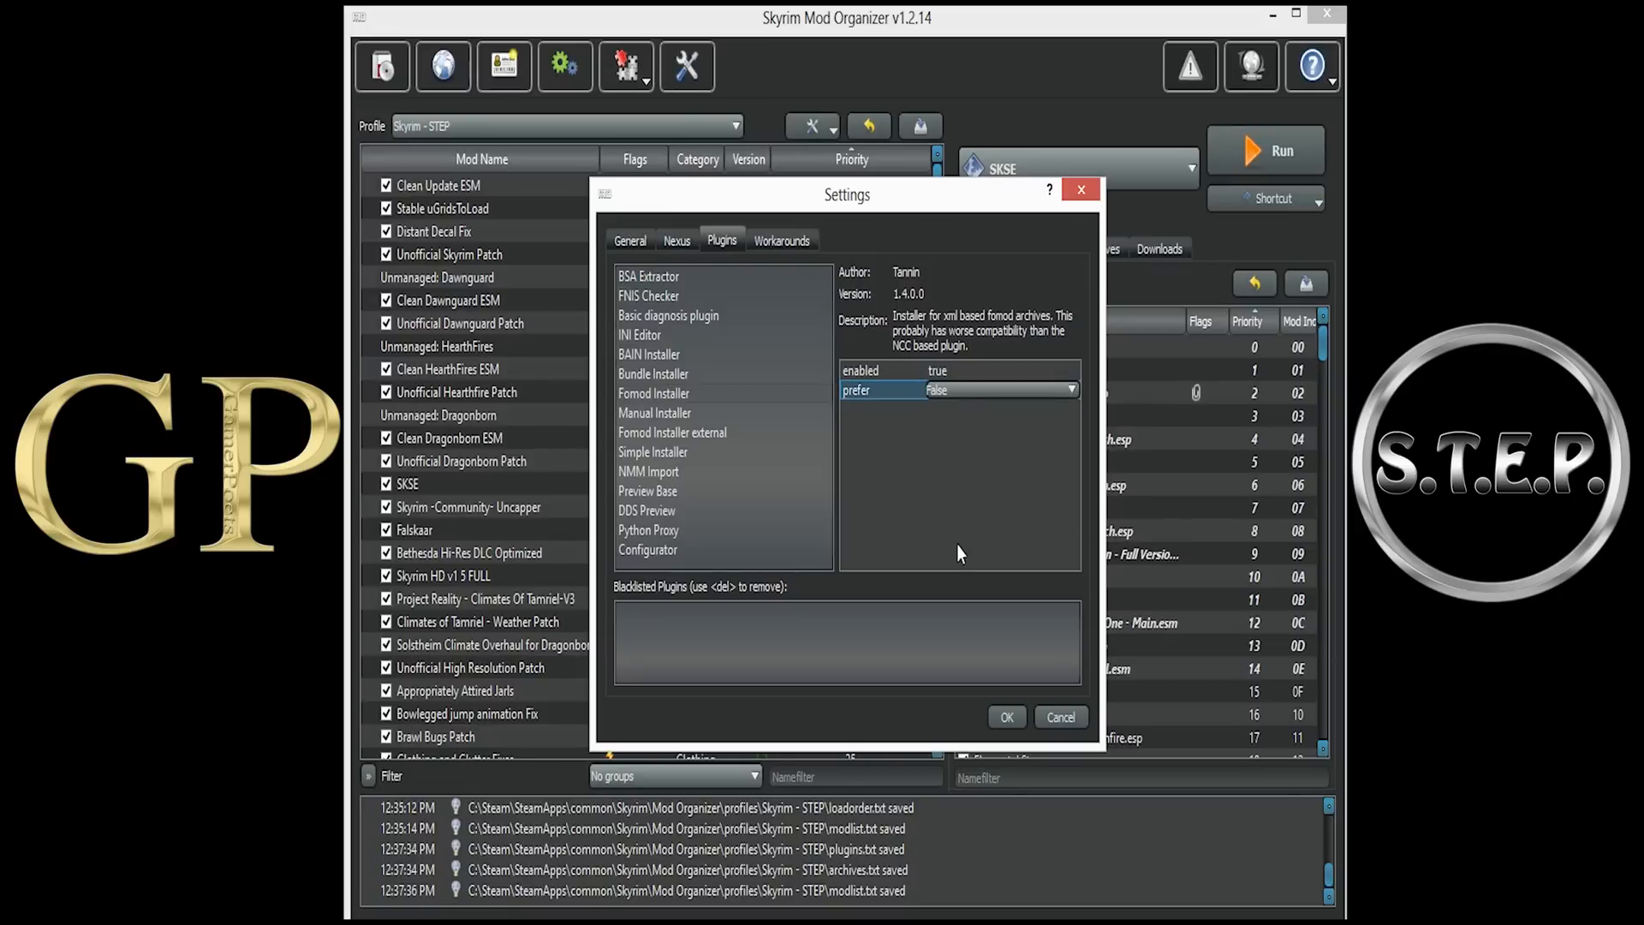
pyautogui.click(1005, 715)
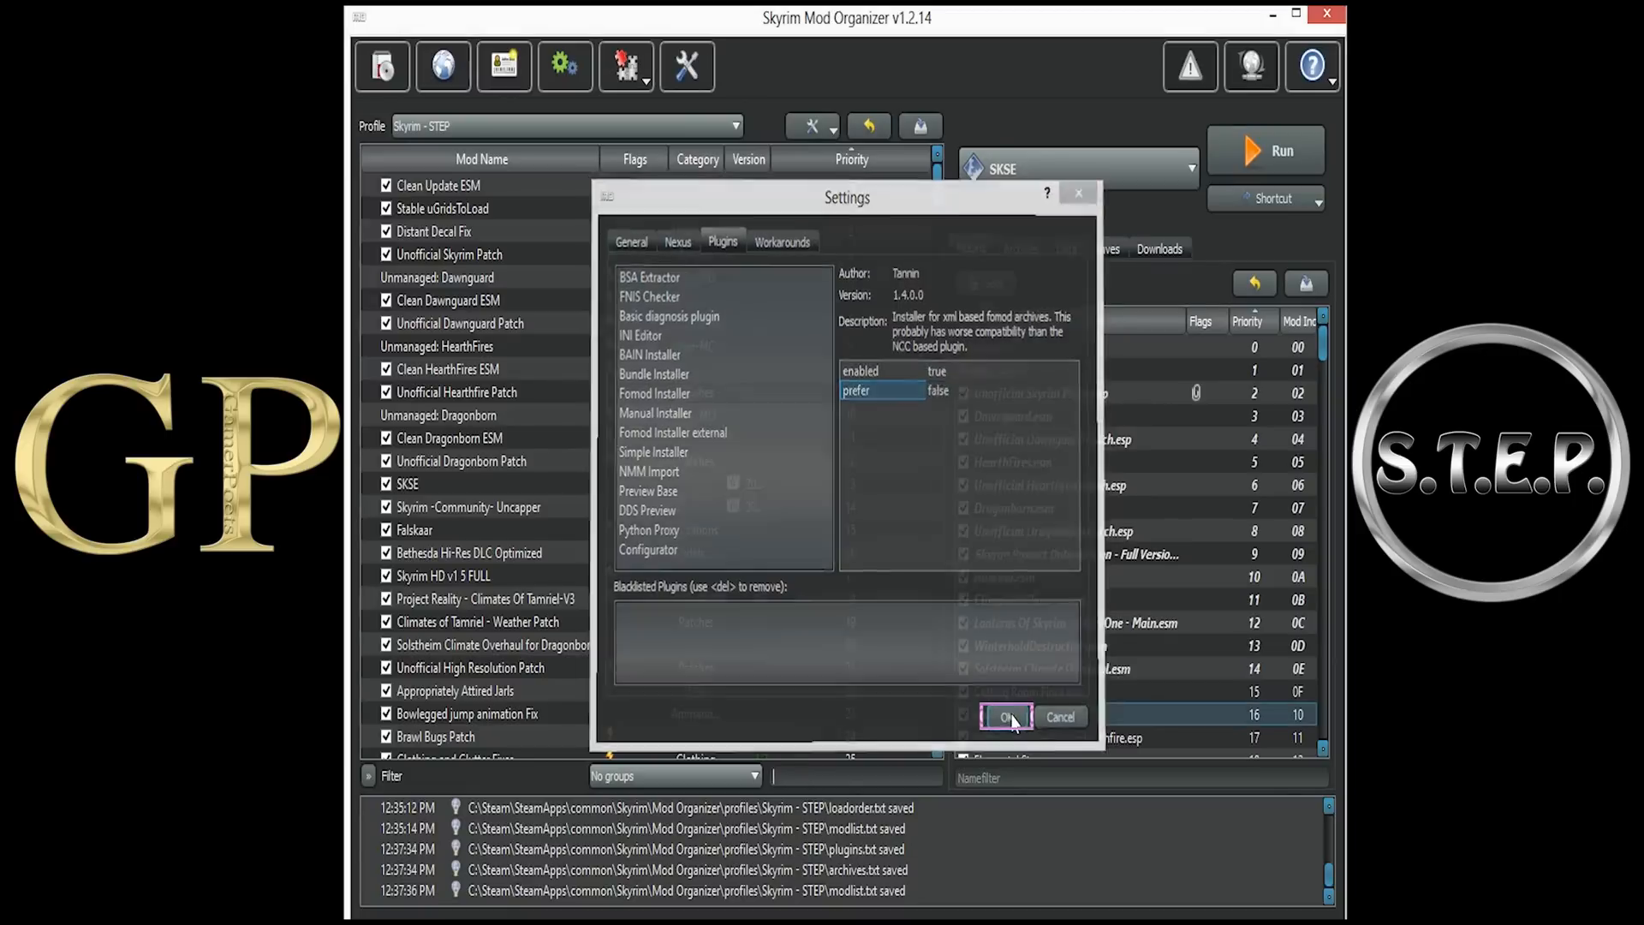
pyautogui.click(1006, 715)
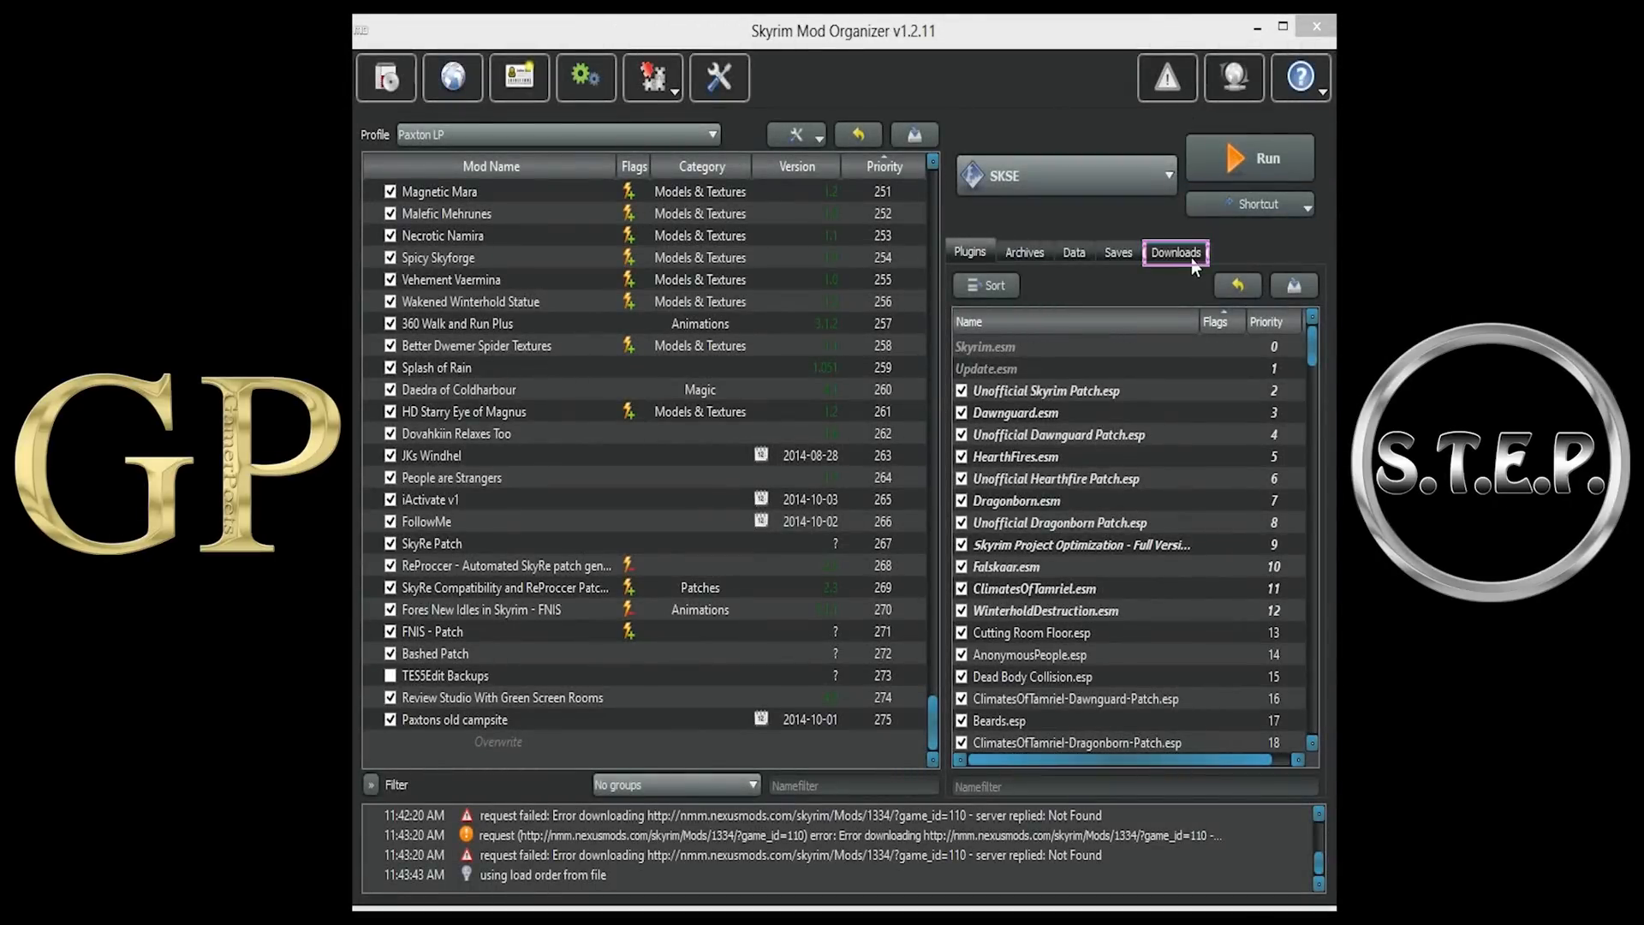
# - Start installing Dual Sheath Redux-34155-1-7.7z from the Downloads list
pyautogui.click(1174, 251)
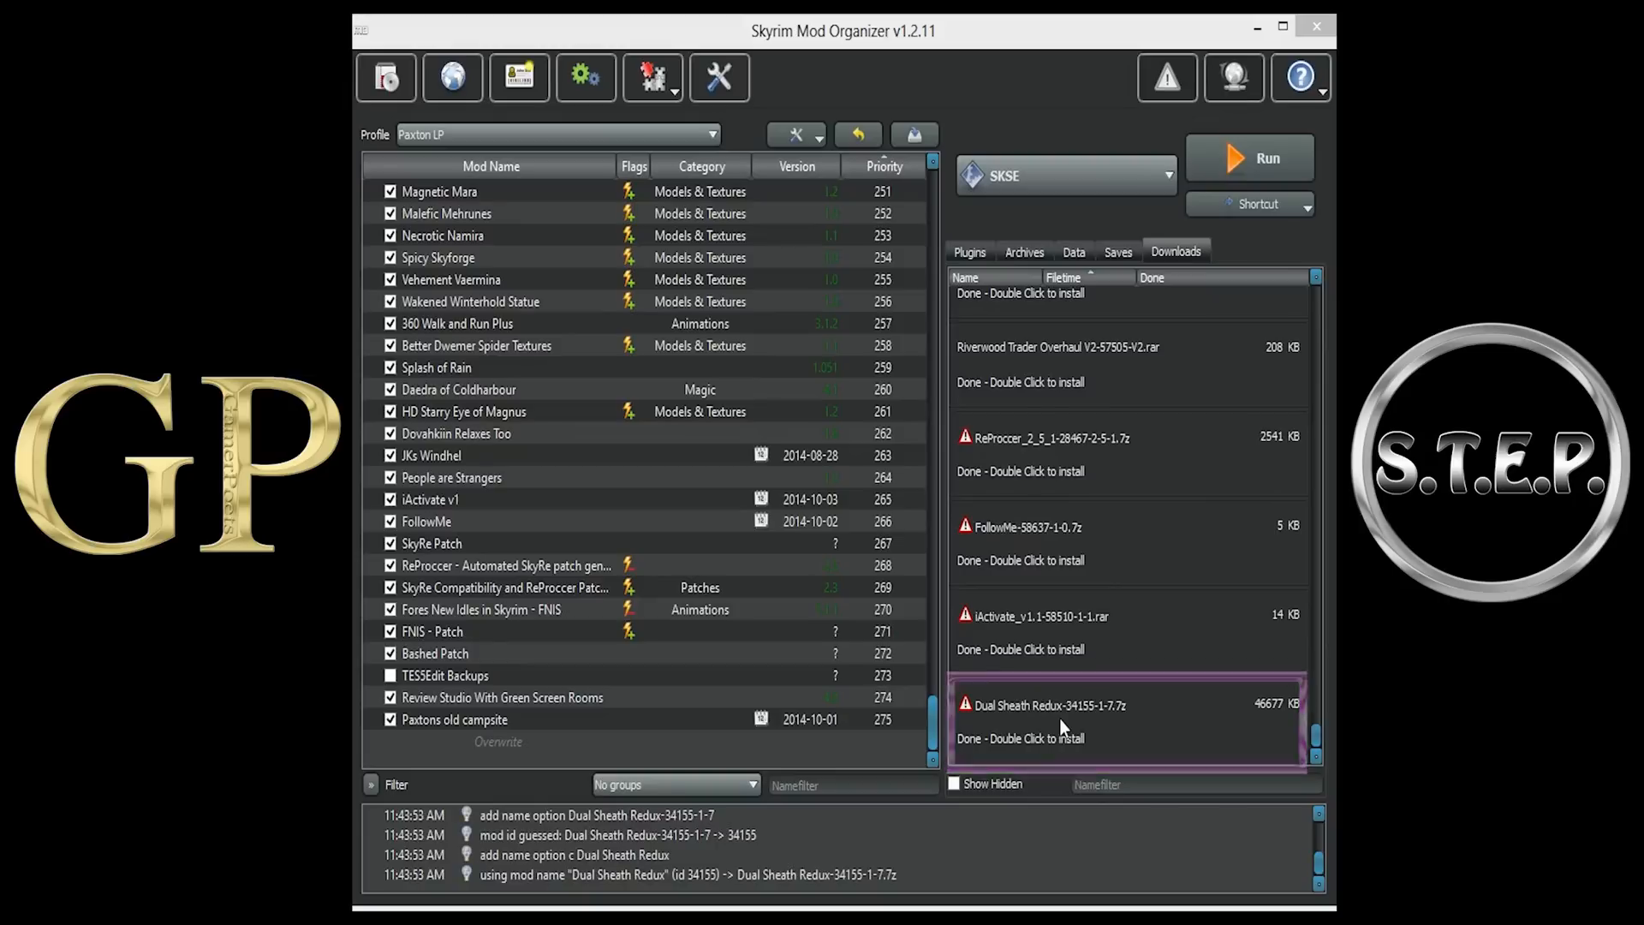
pyautogui.rightClick(1048, 704)
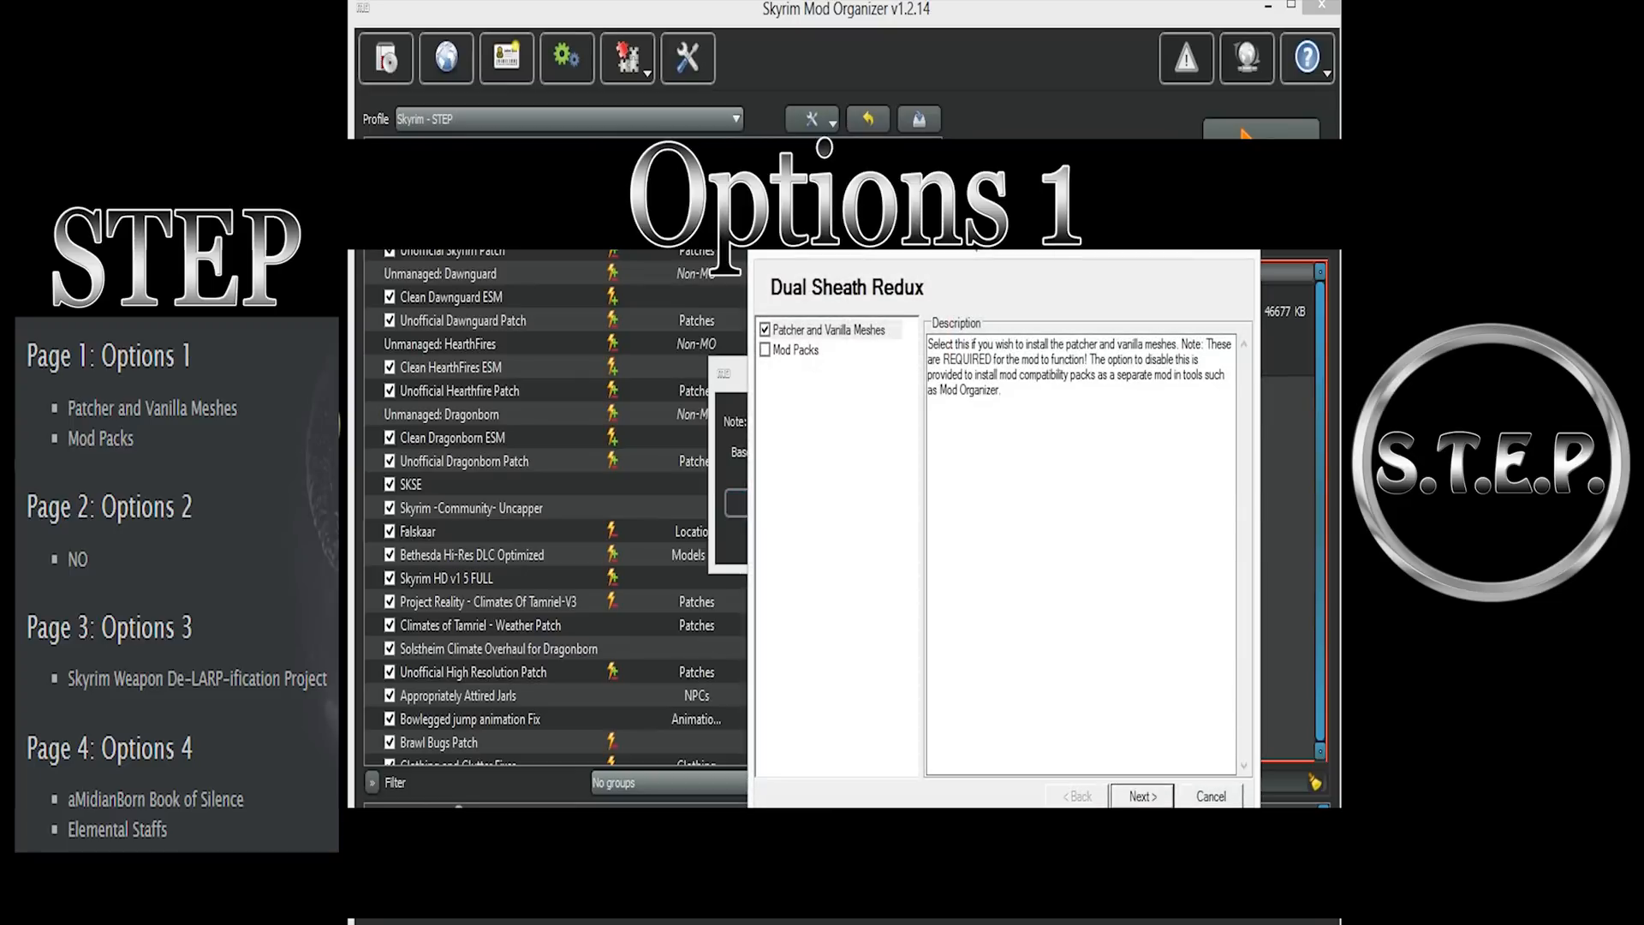
# - Add Mod Packs to the patcher and vanilla meshes, then choose NO to keep sheath straps
pyautogui.click(829, 329)
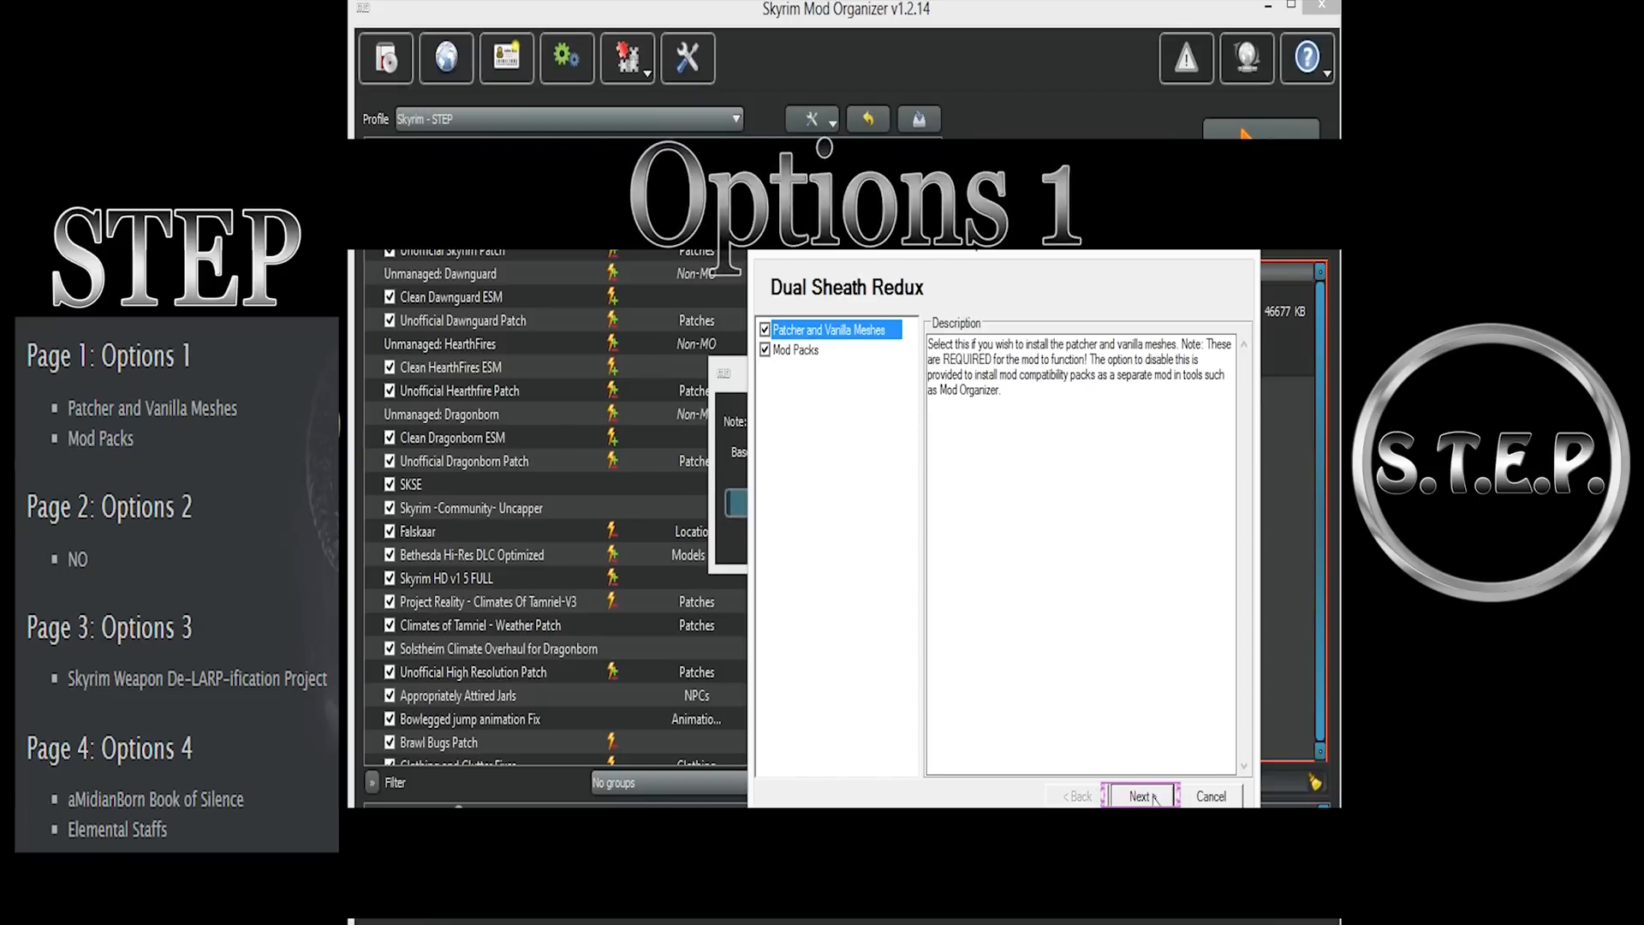
pyautogui.click(1142, 797)
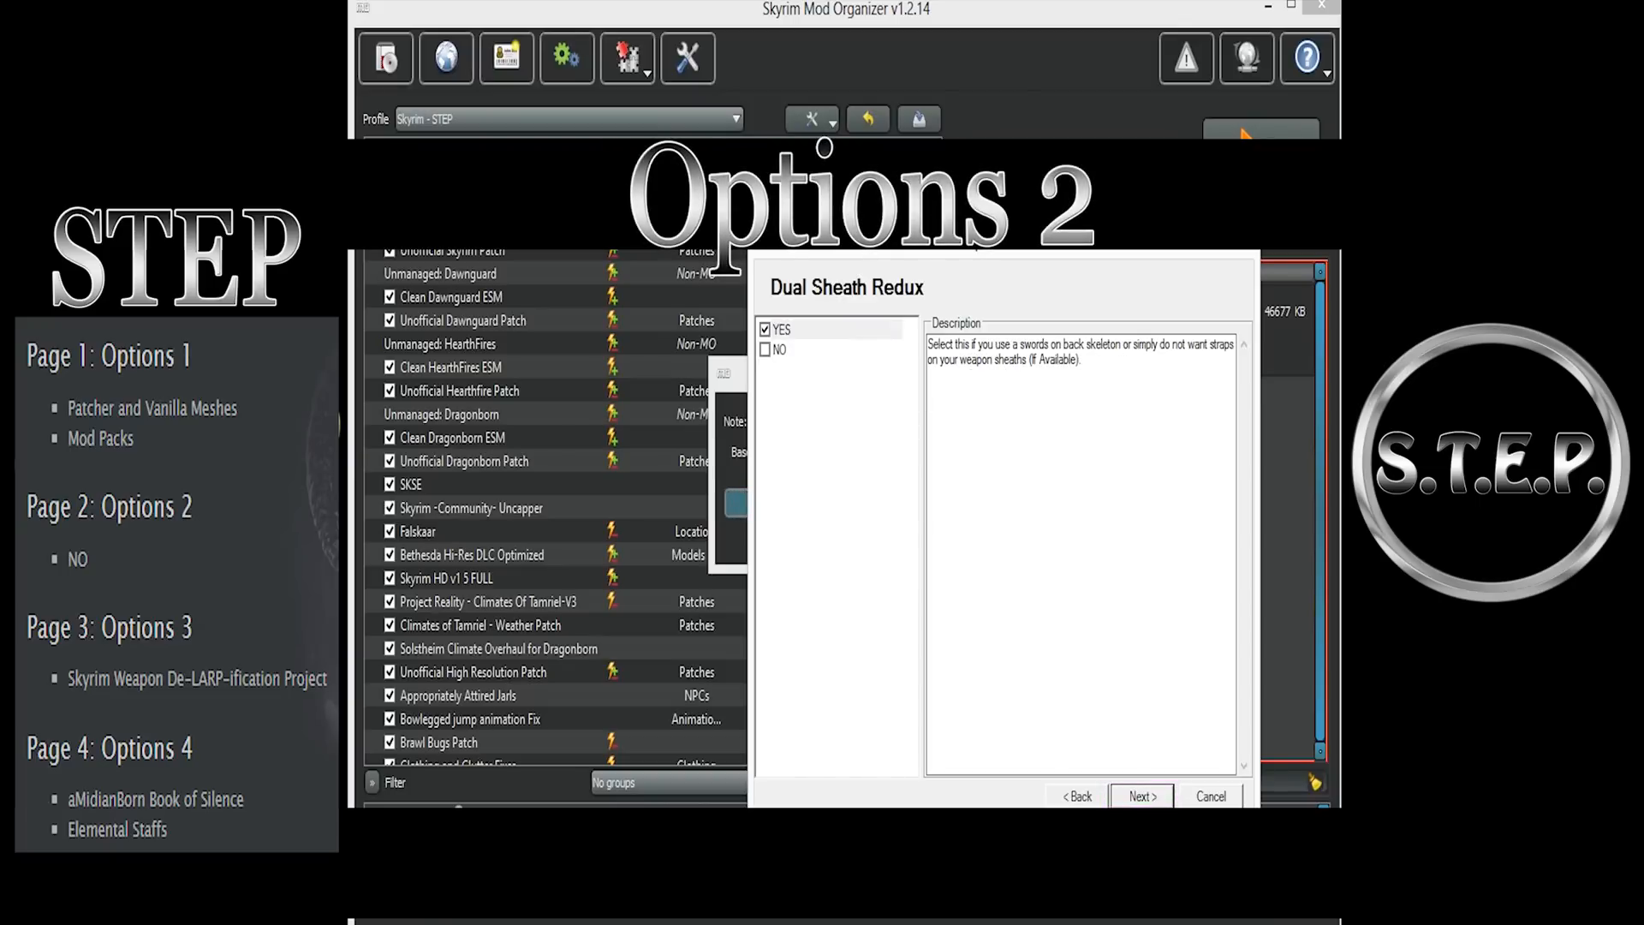
pyautogui.click(777, 329)
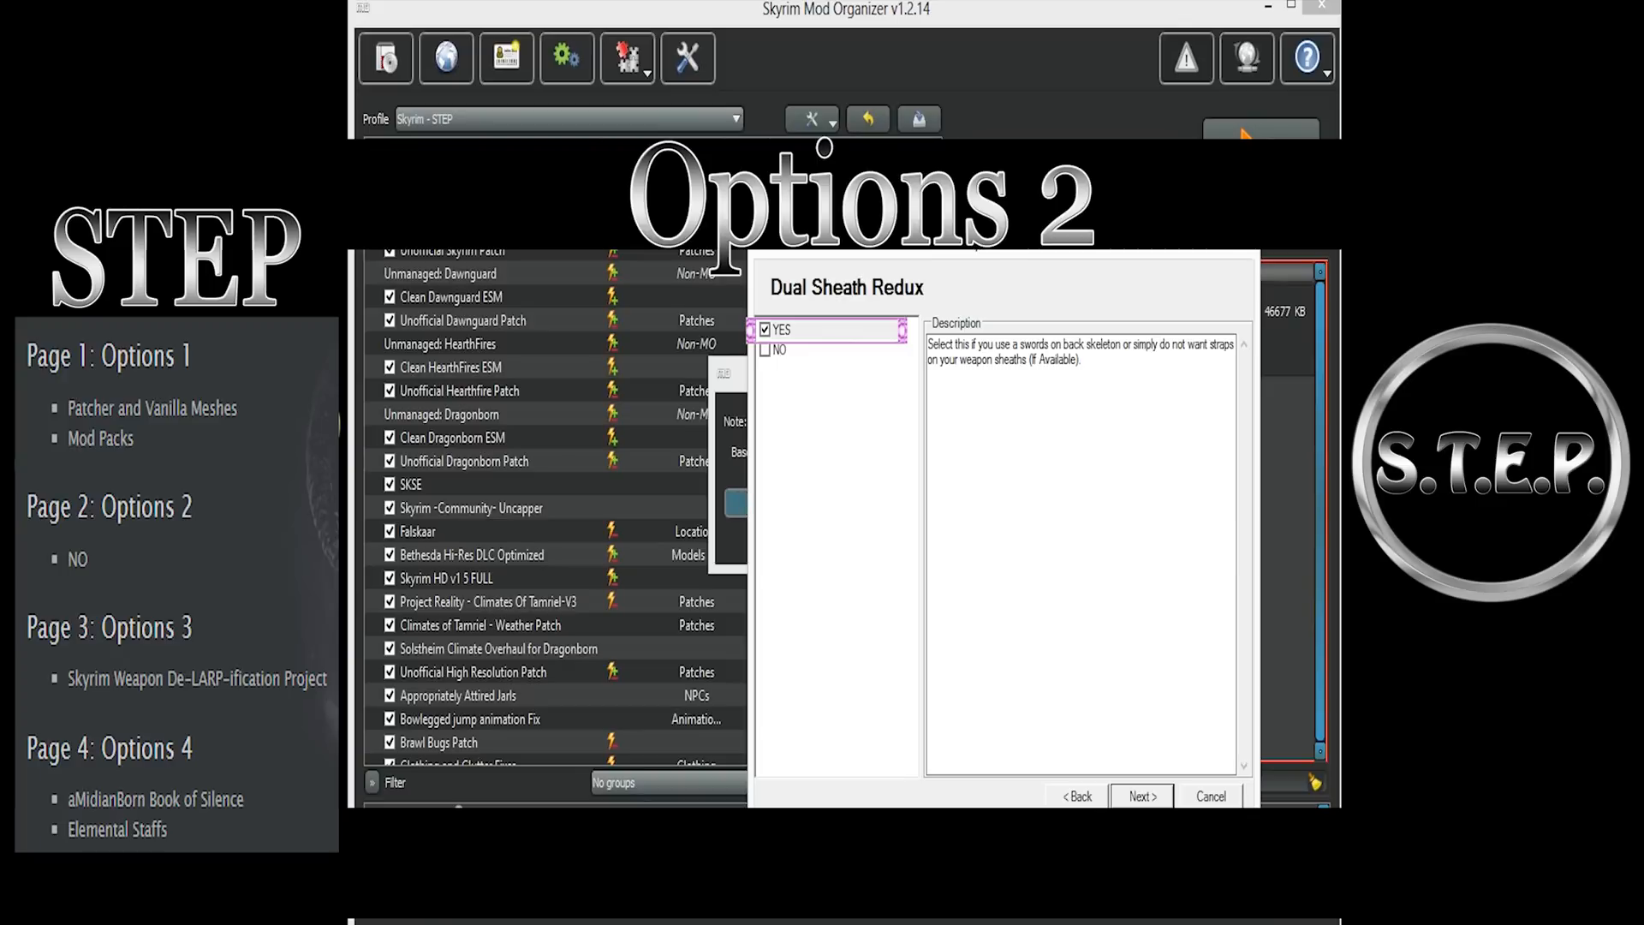
pyautogui.click(767, 350)
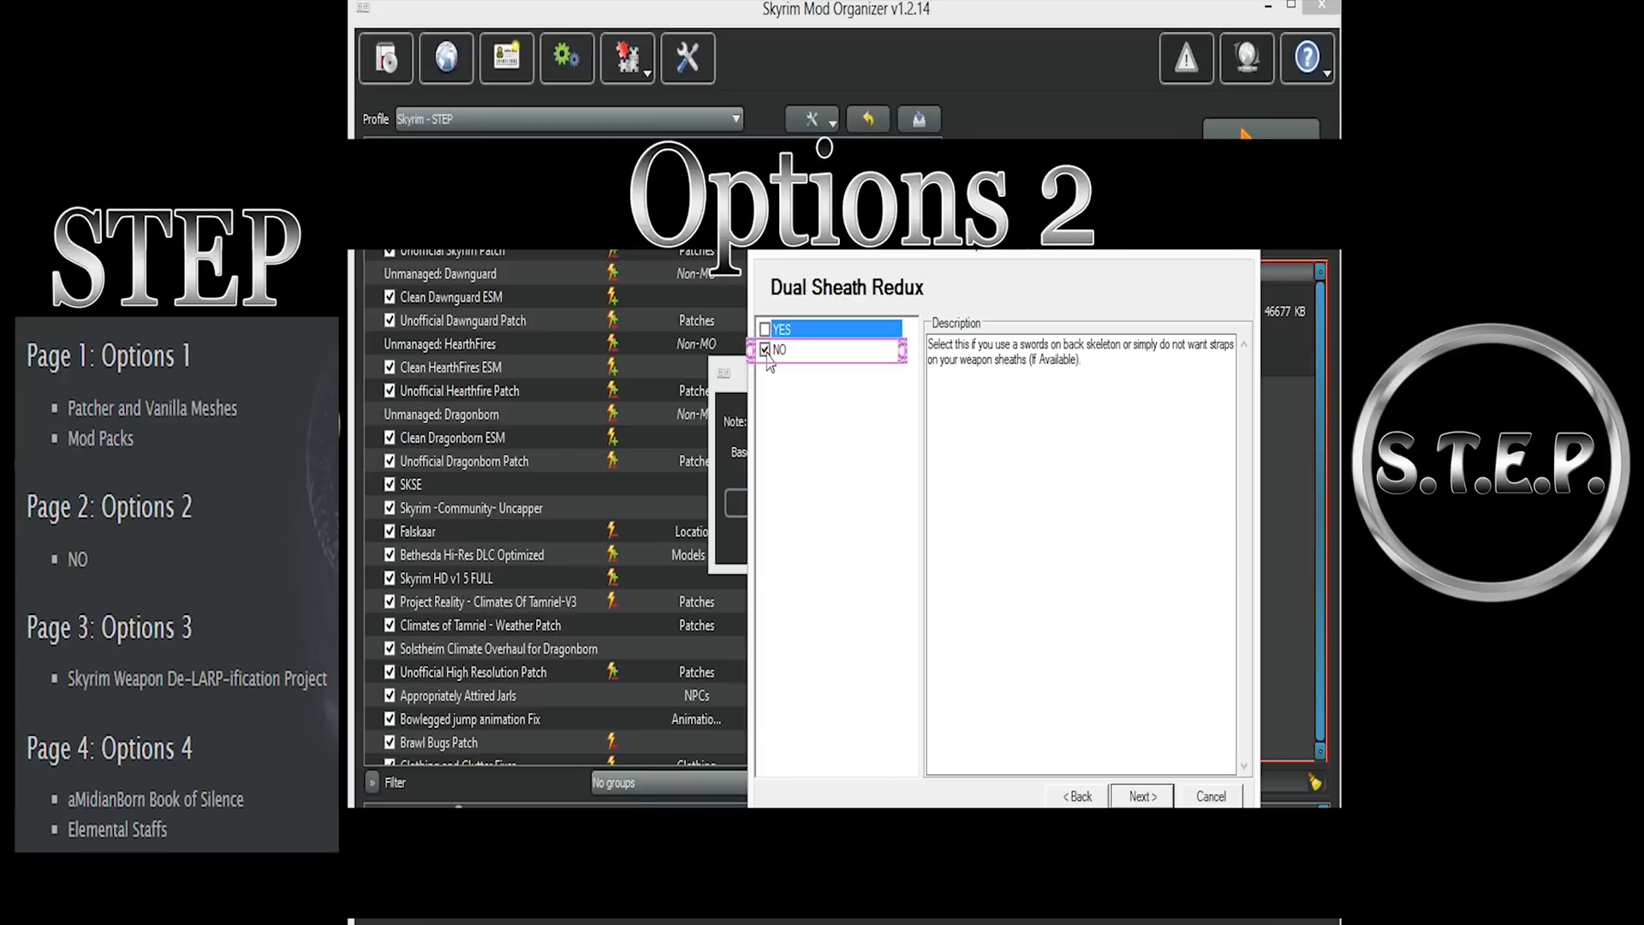
pyautogui.click(767, 349)
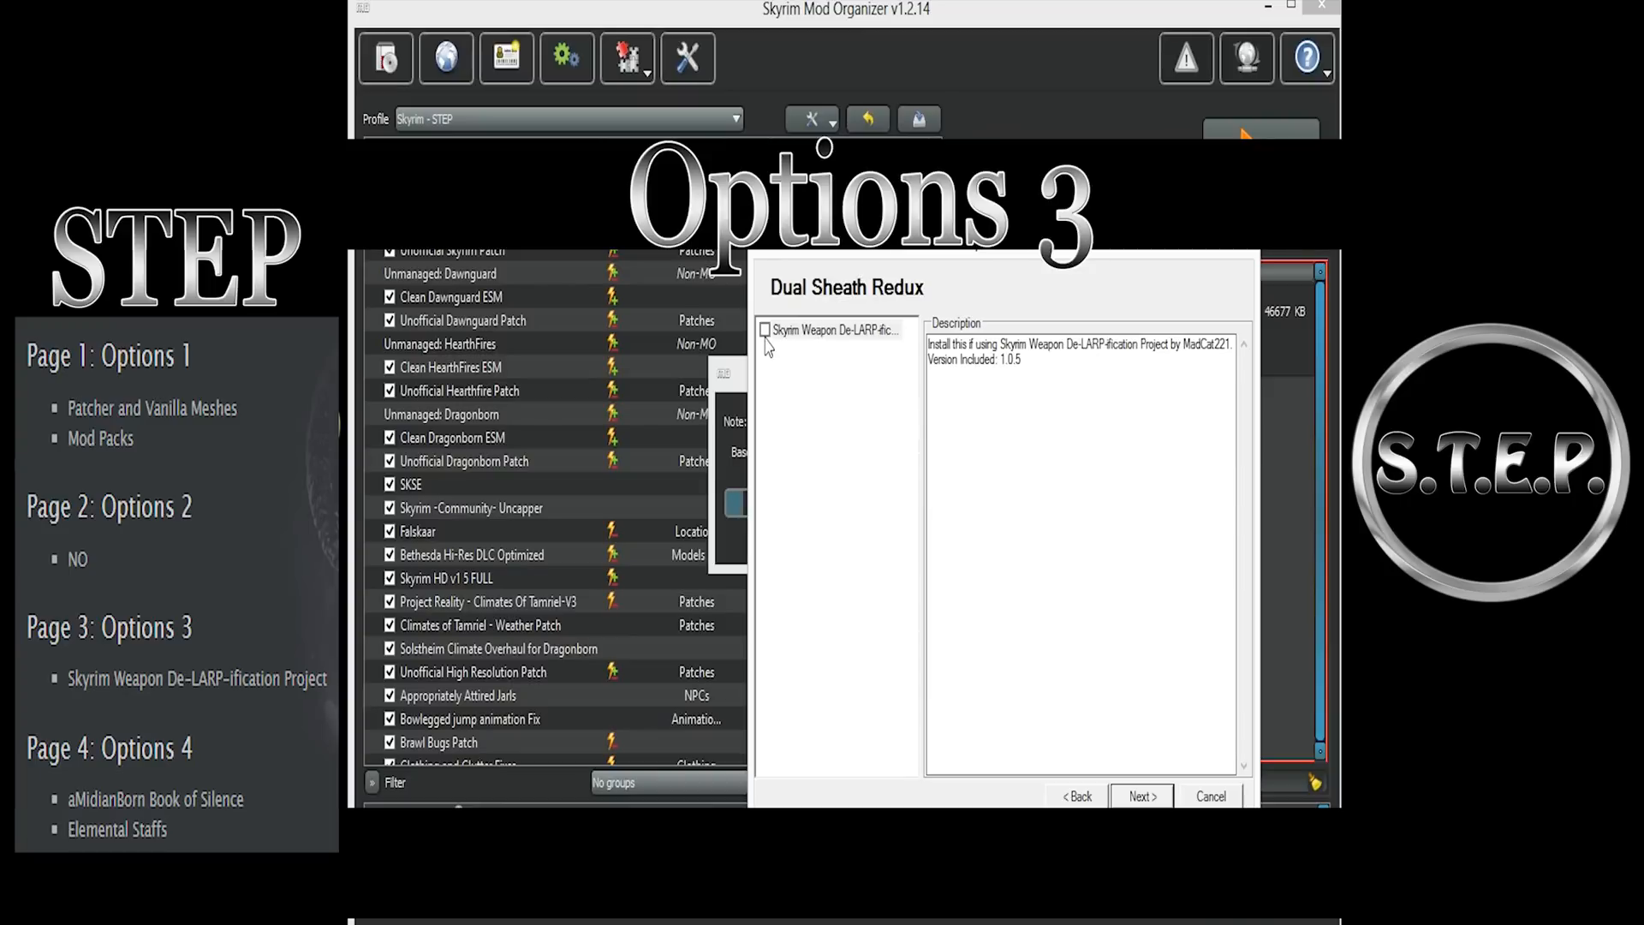
# - Include the Skyrim Weapon De-LARP-ification Project patch and move to the last options page
pyautogui.click(832, 329)
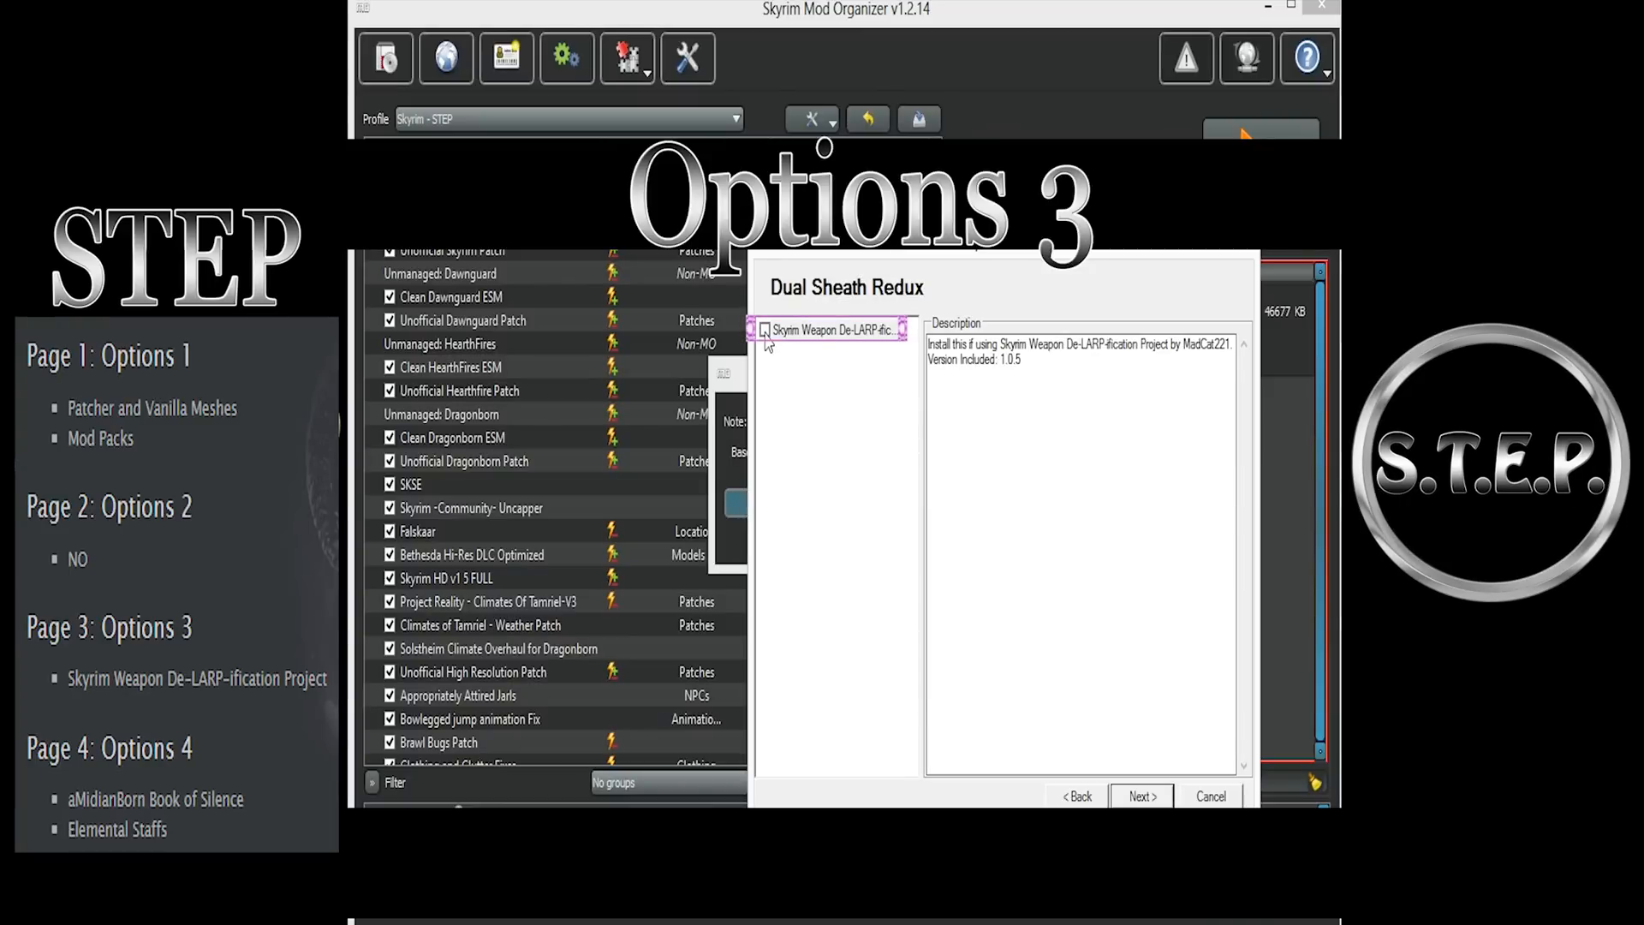
pyautogui.click(763, 329)
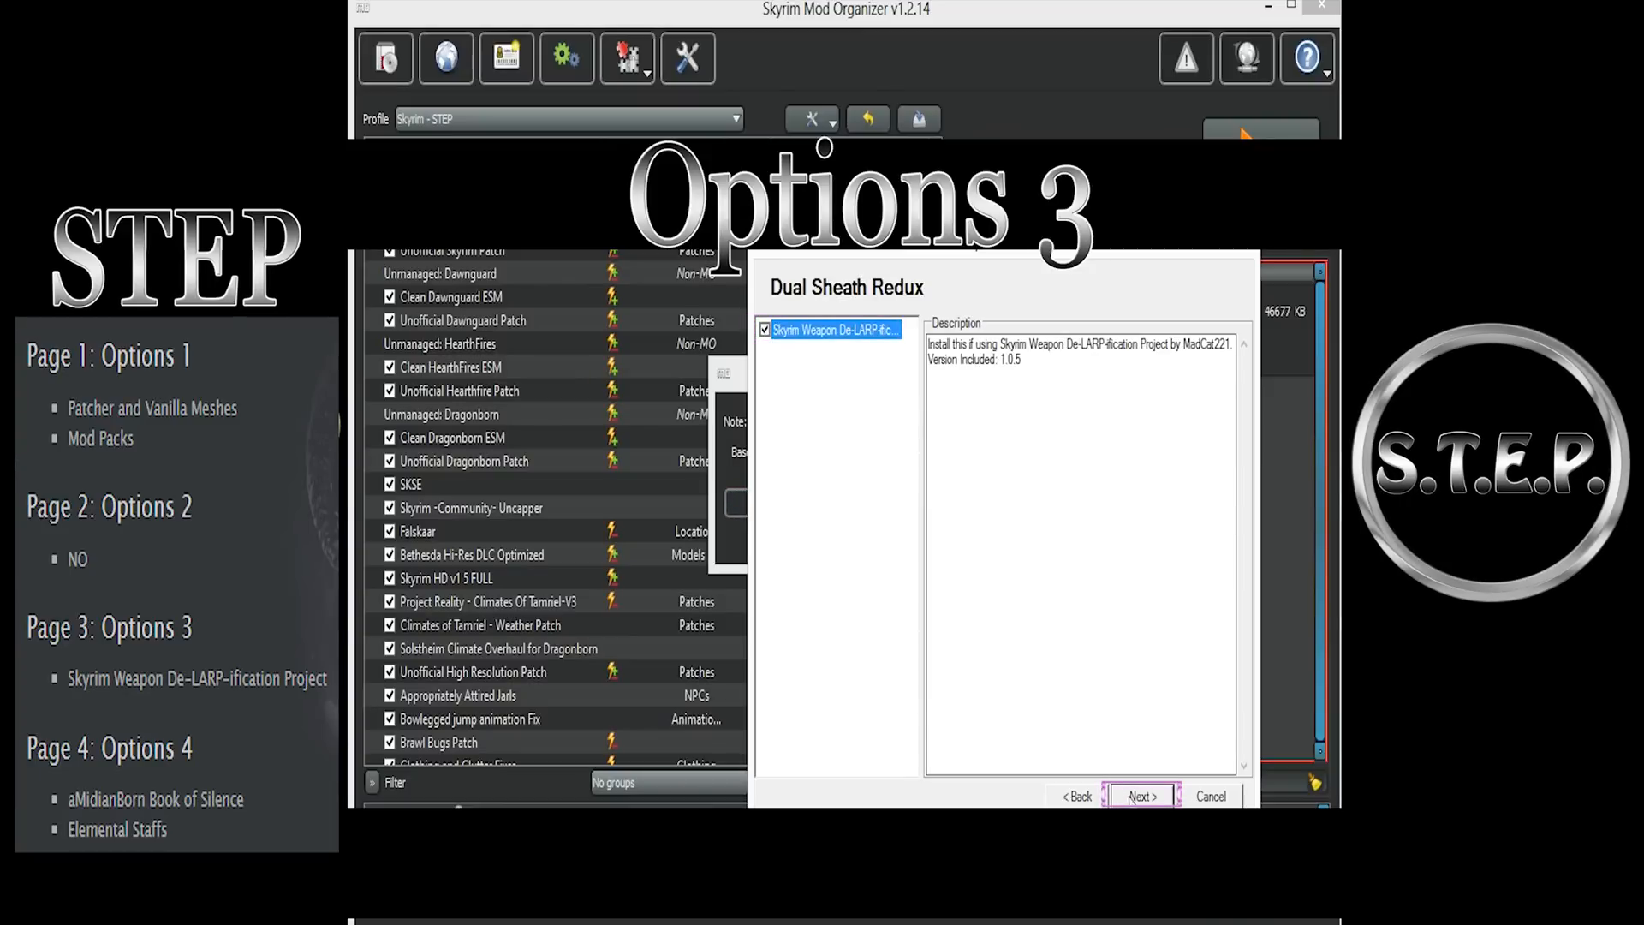
pyautogui.click(1142, 796)
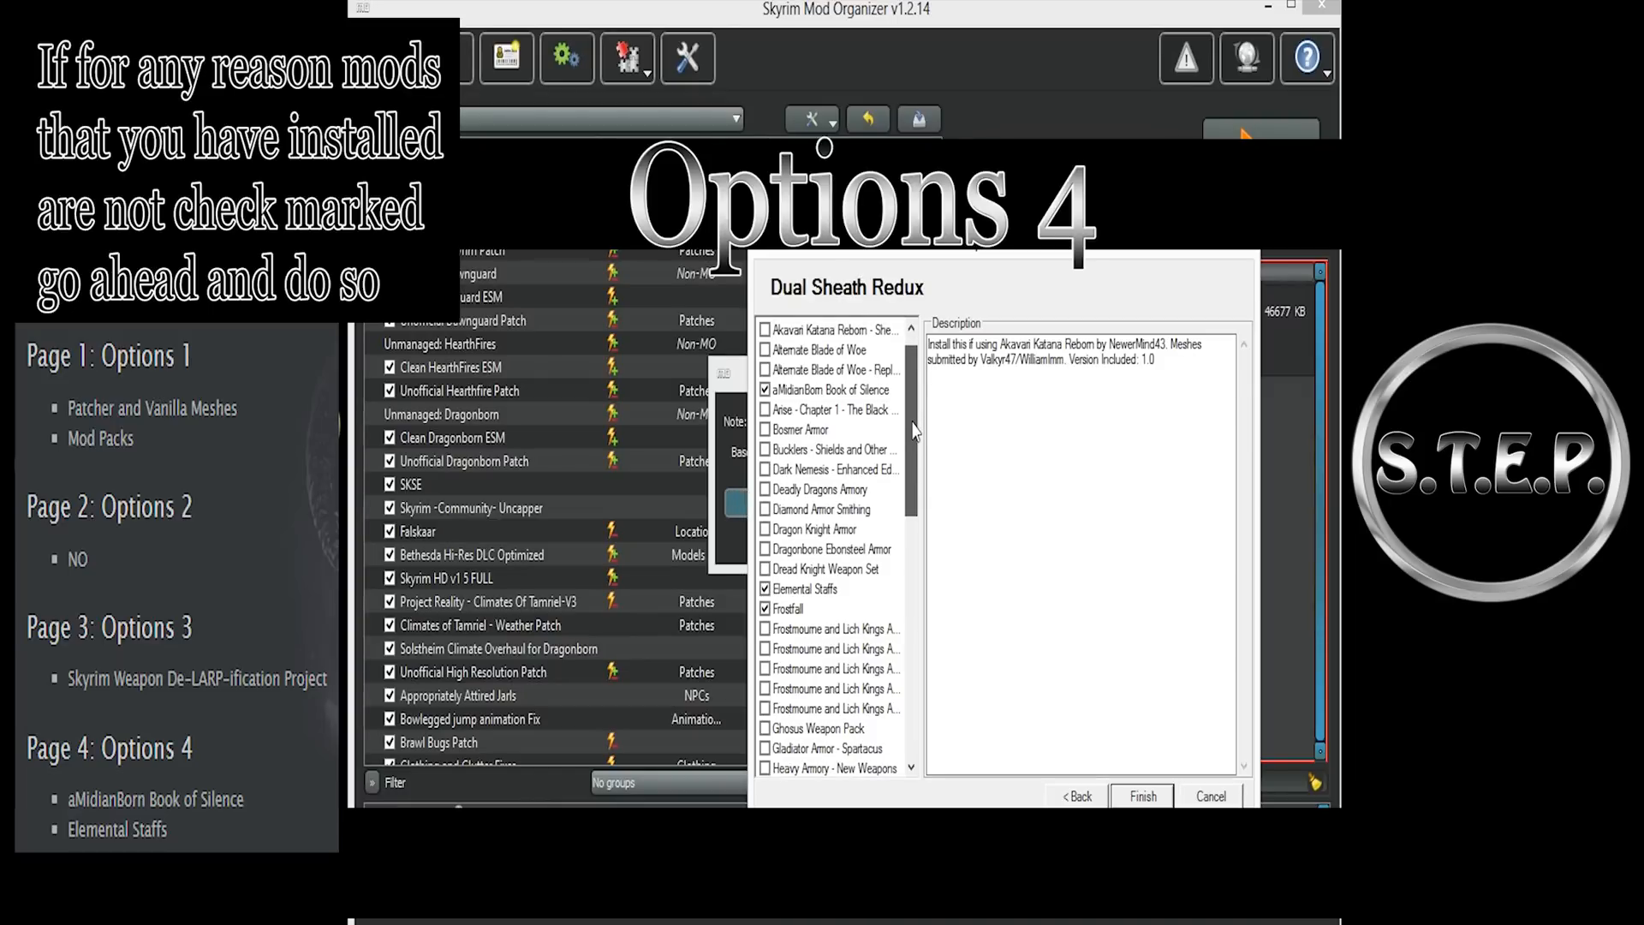
# - Keep the matching compatibility patches on Options 4 and finish the Dual Sheath Redux installation
pyautogui.scroll(-3)
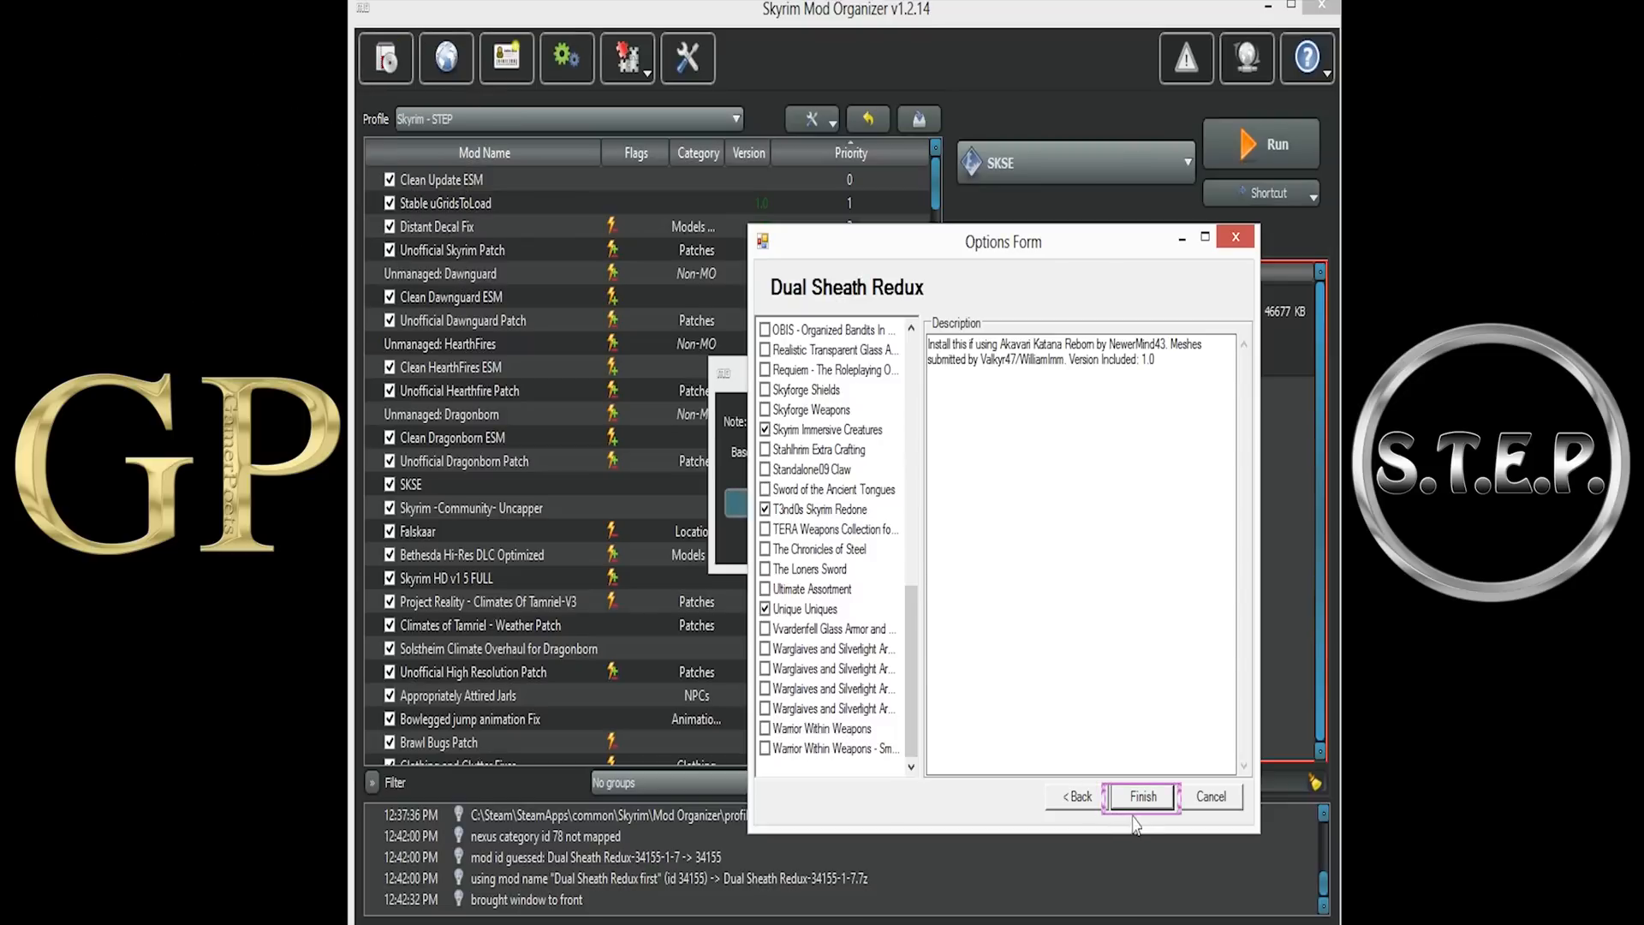
pyautogui.click(1140, 796)
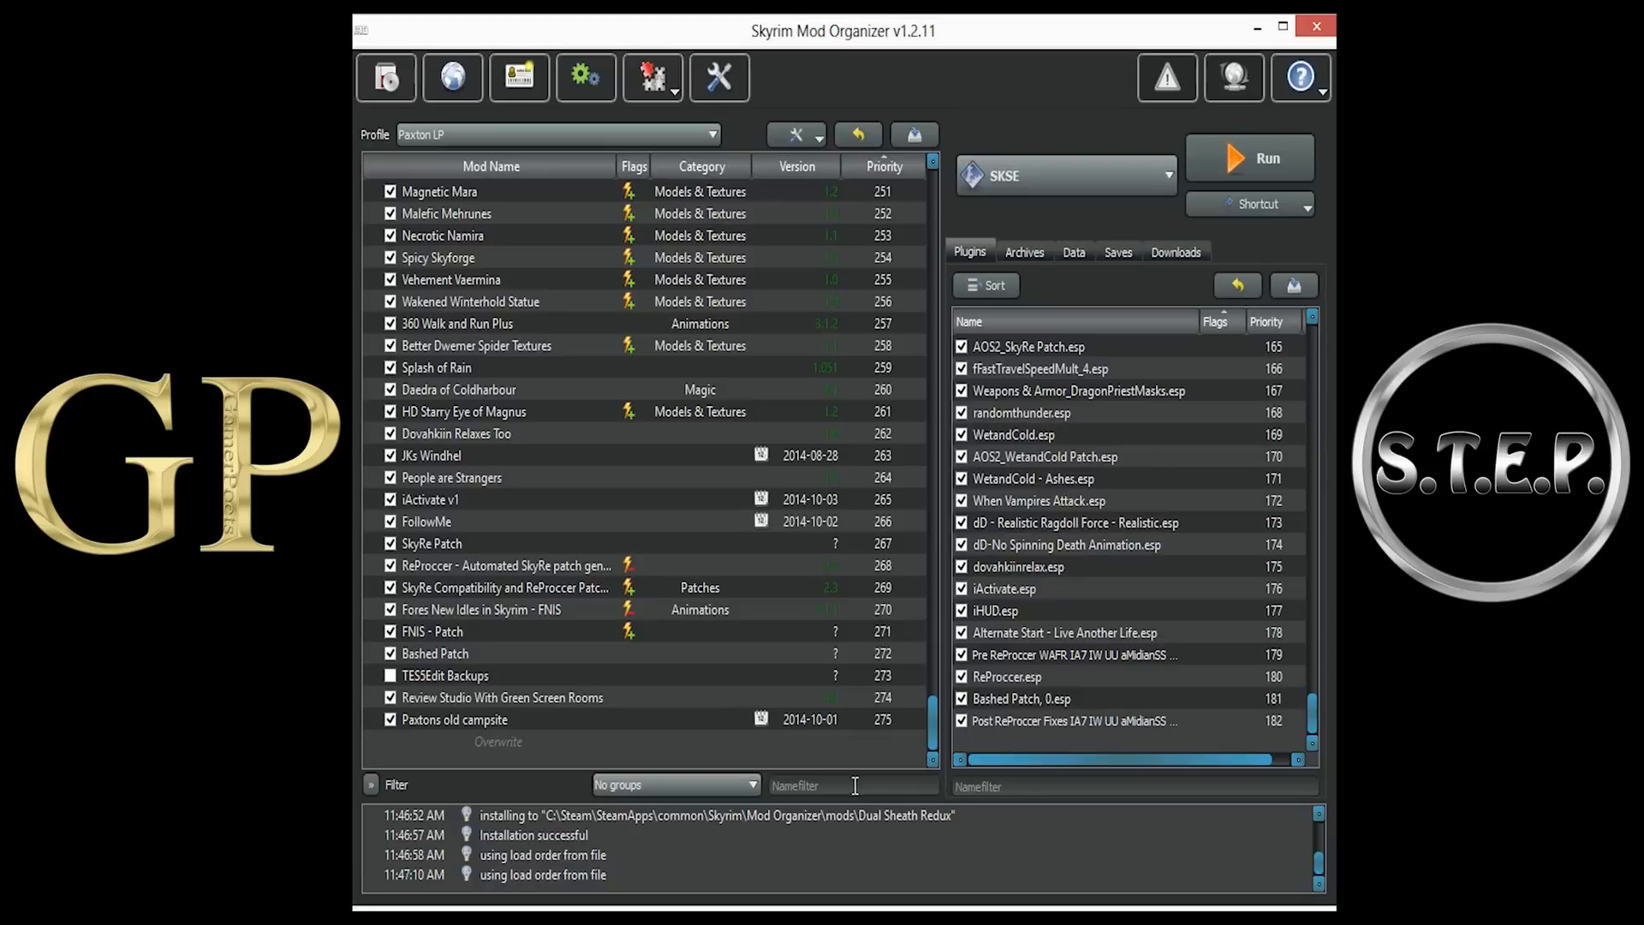
pyautogui.click(849, 784)
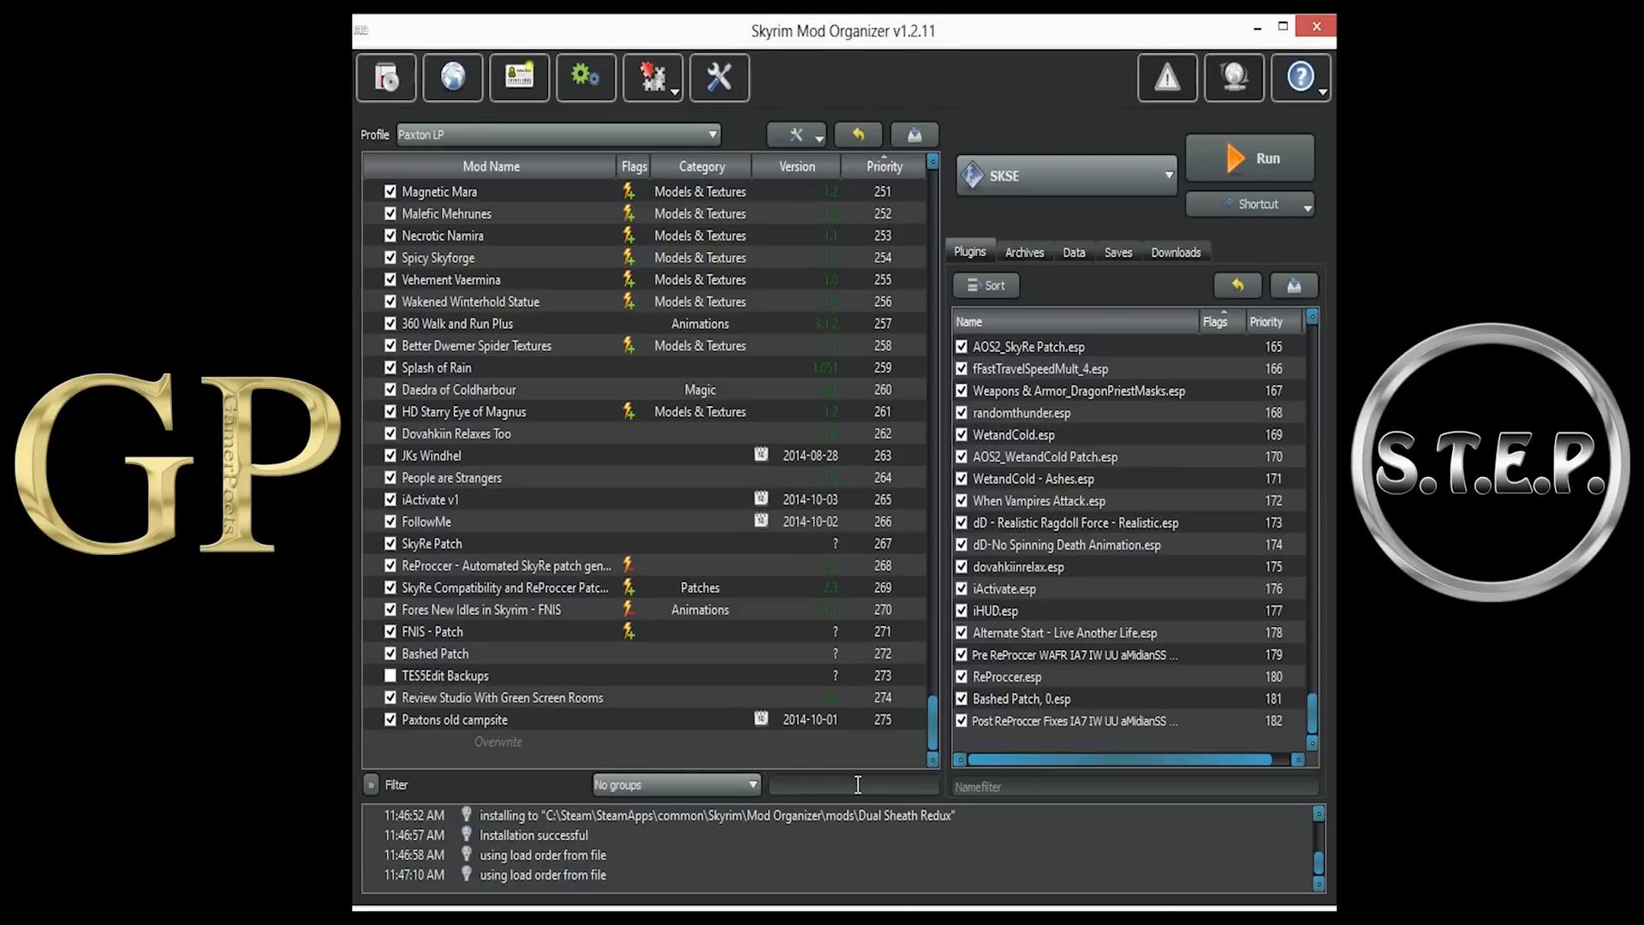
# - Filter mods by 'dual', enable Dual Sheath Redux, check its plugin, and show the Data tree
pyautogui.click(452, 719)
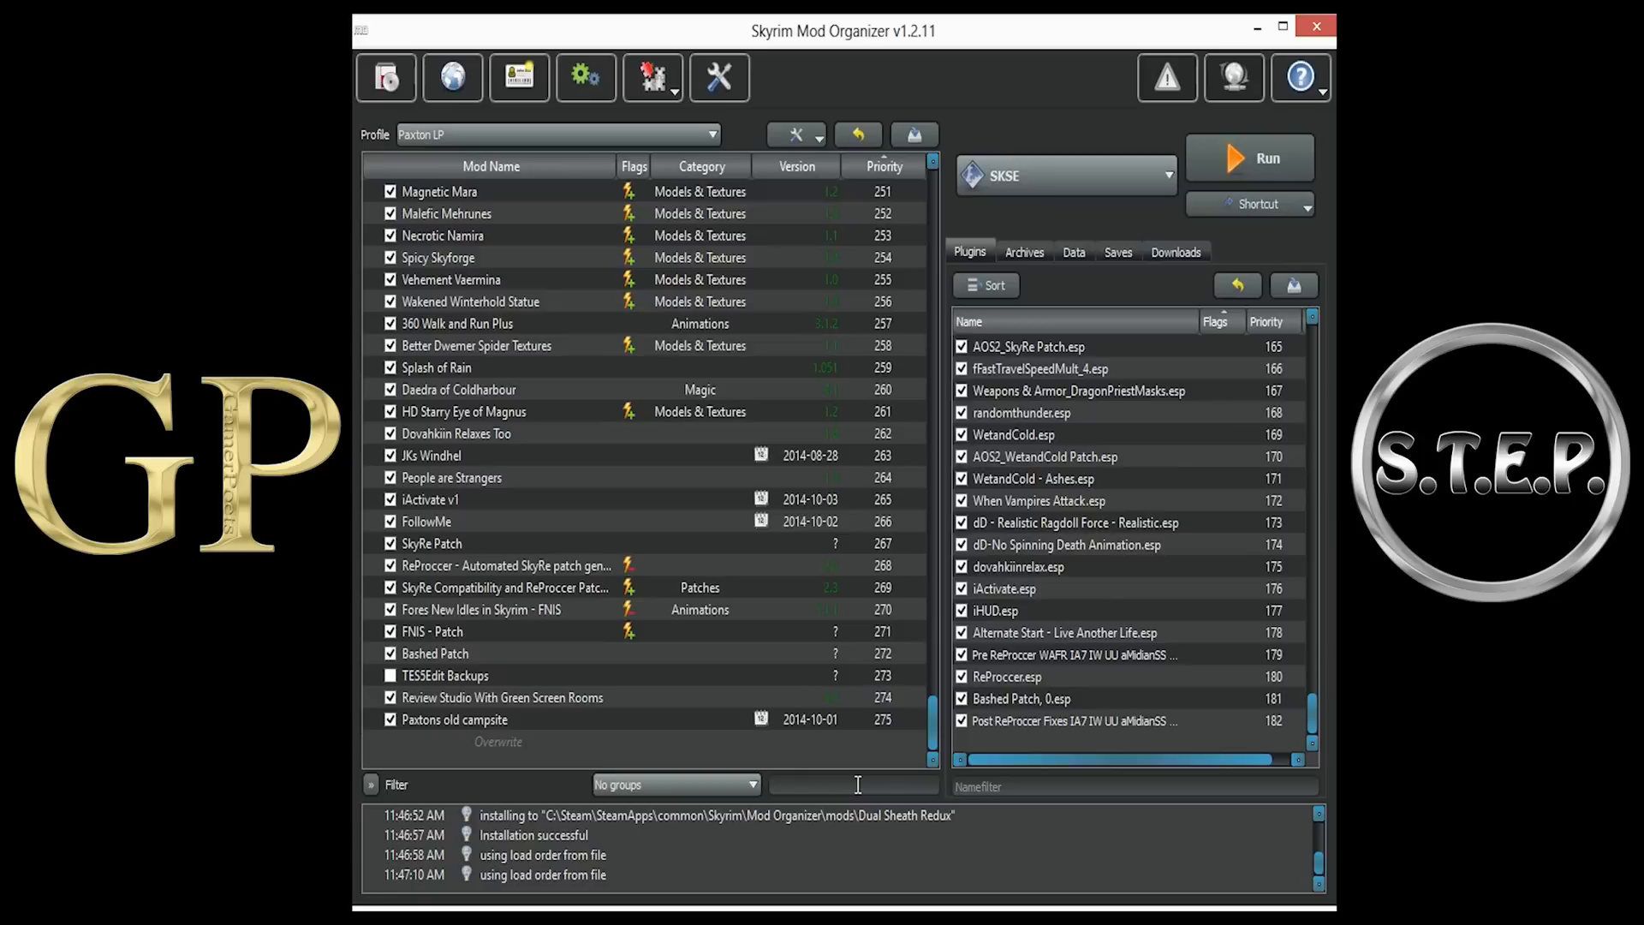
pyautogui.write('d')
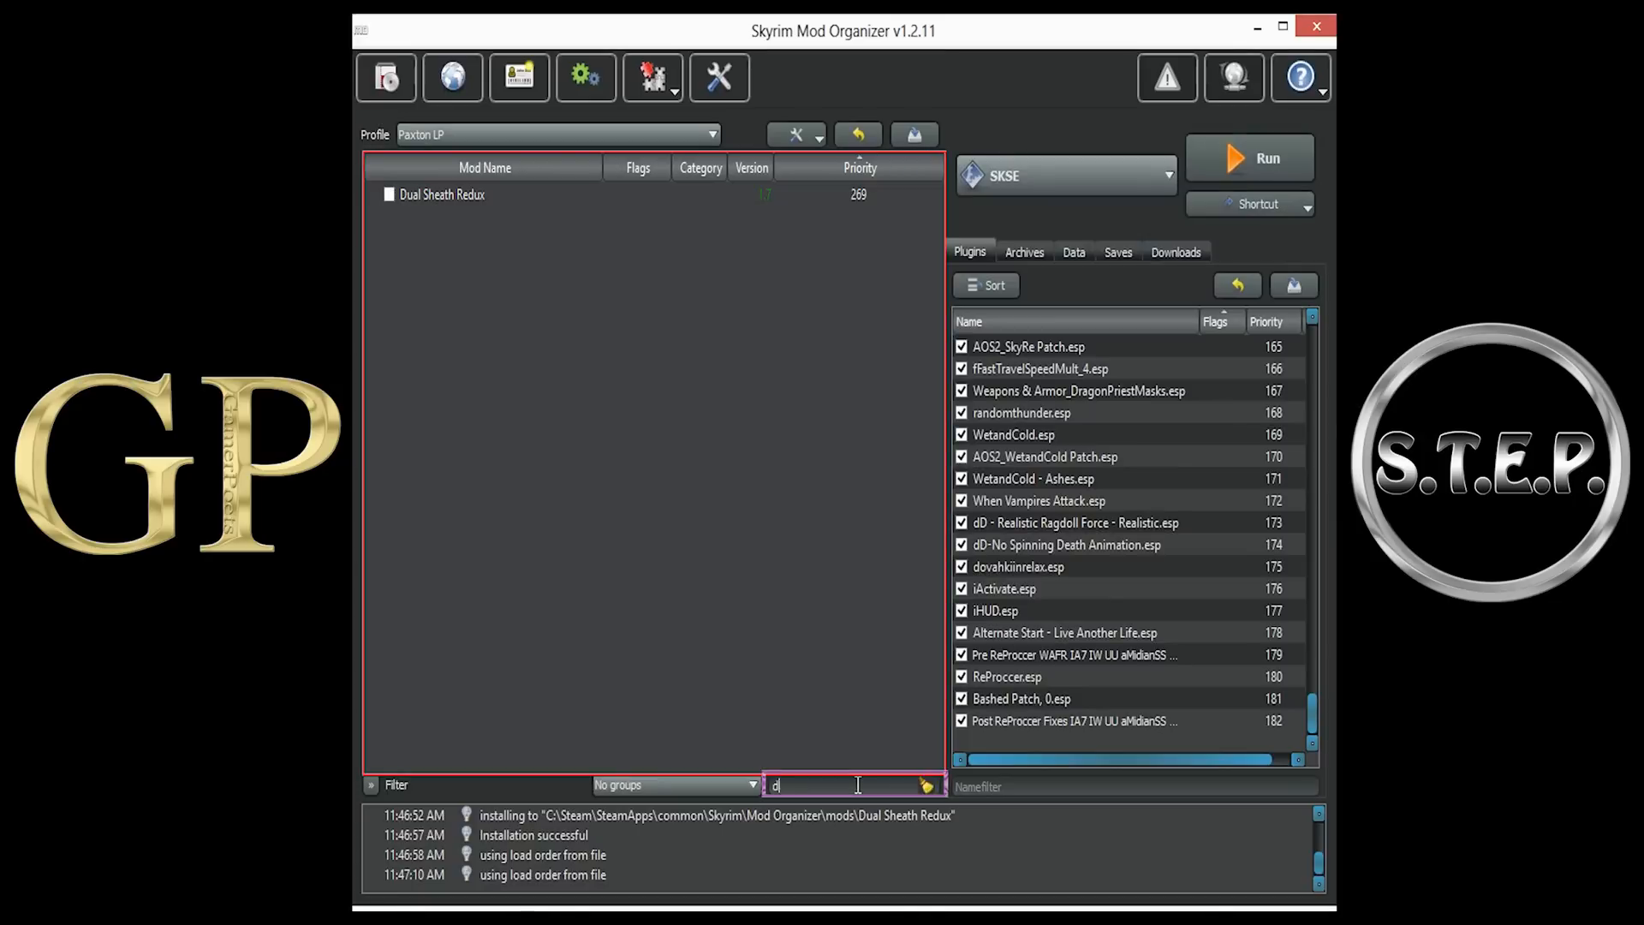
pyautogui.write('ual')
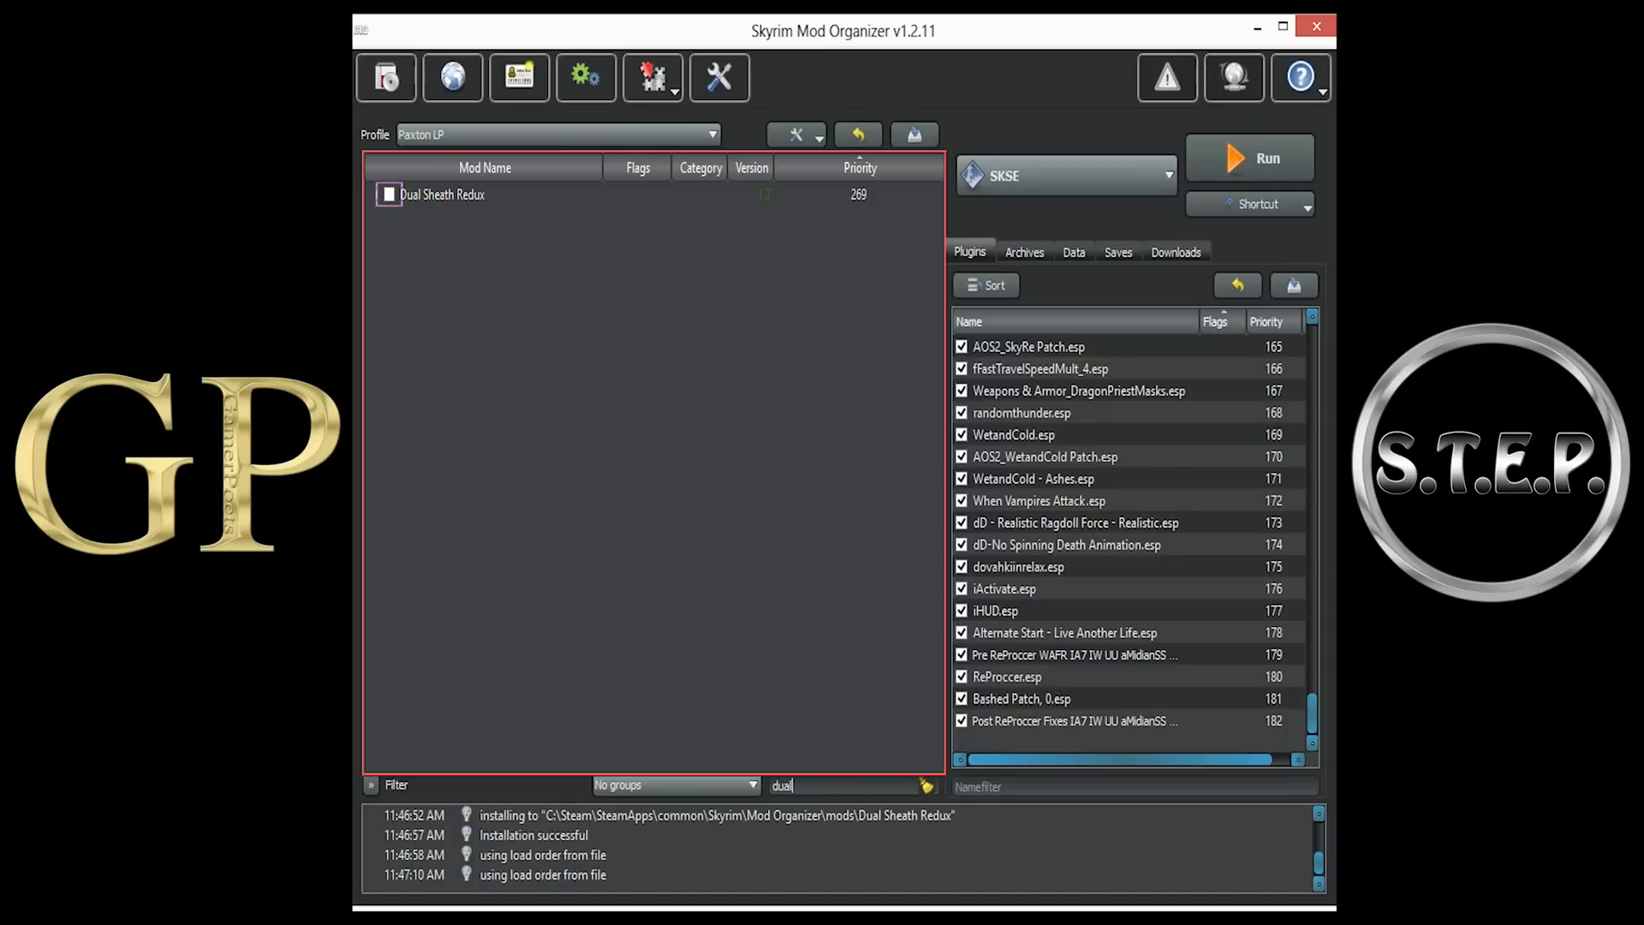
pyautogui.click(389, 193)
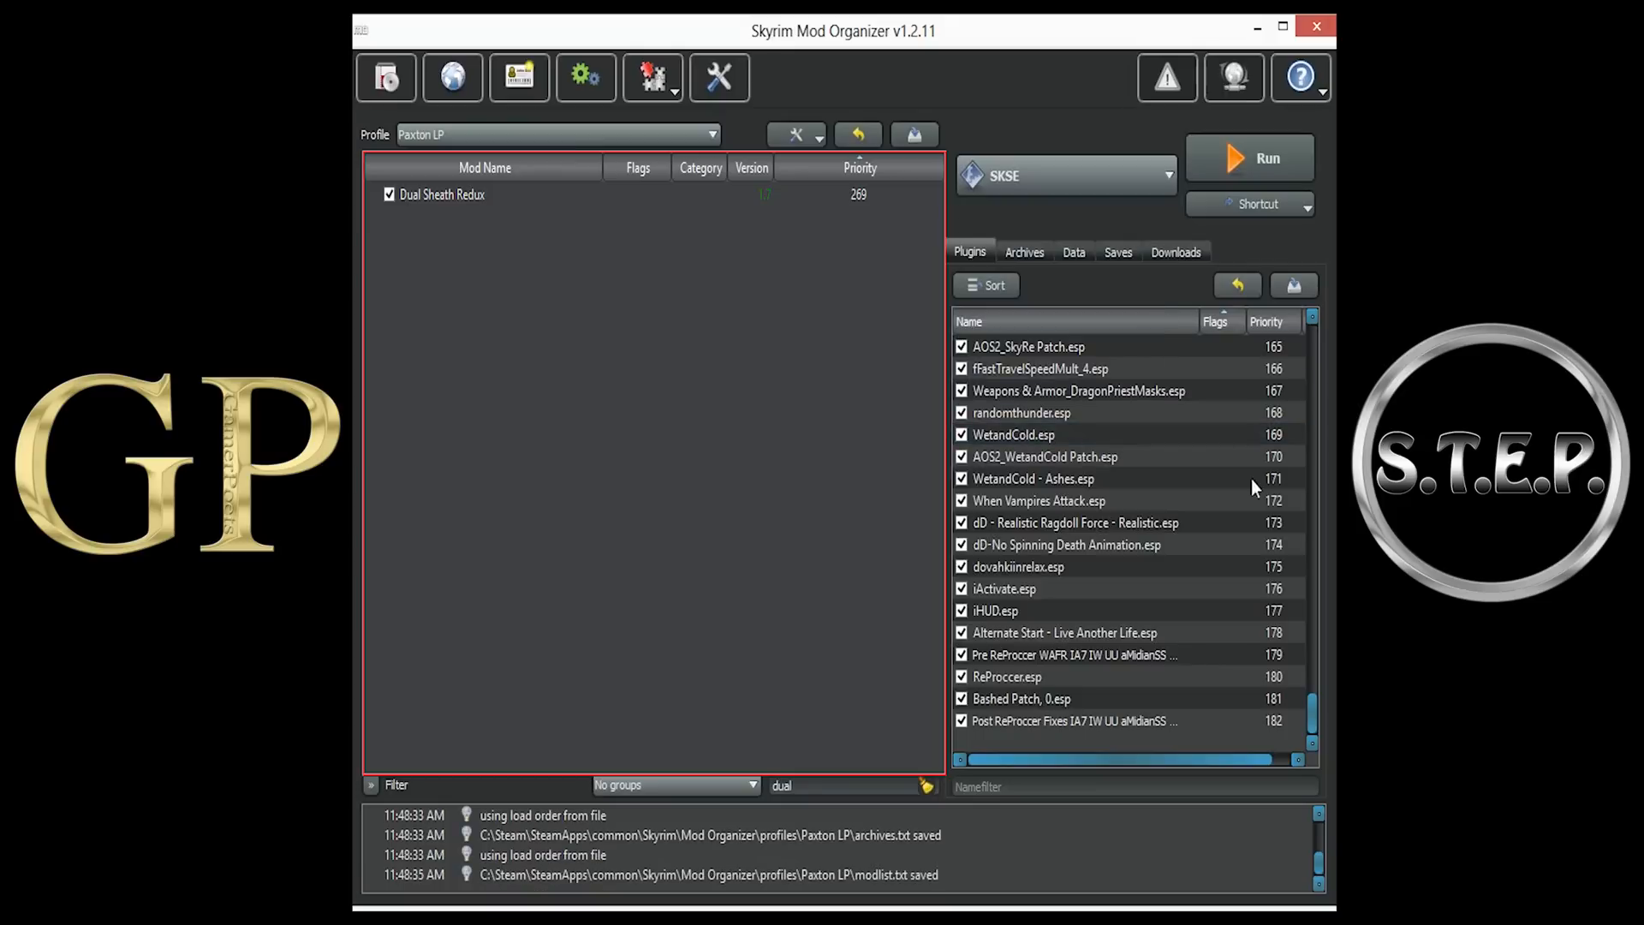
pyautogui.click(1068, 734)
pyautogui.write('dual')
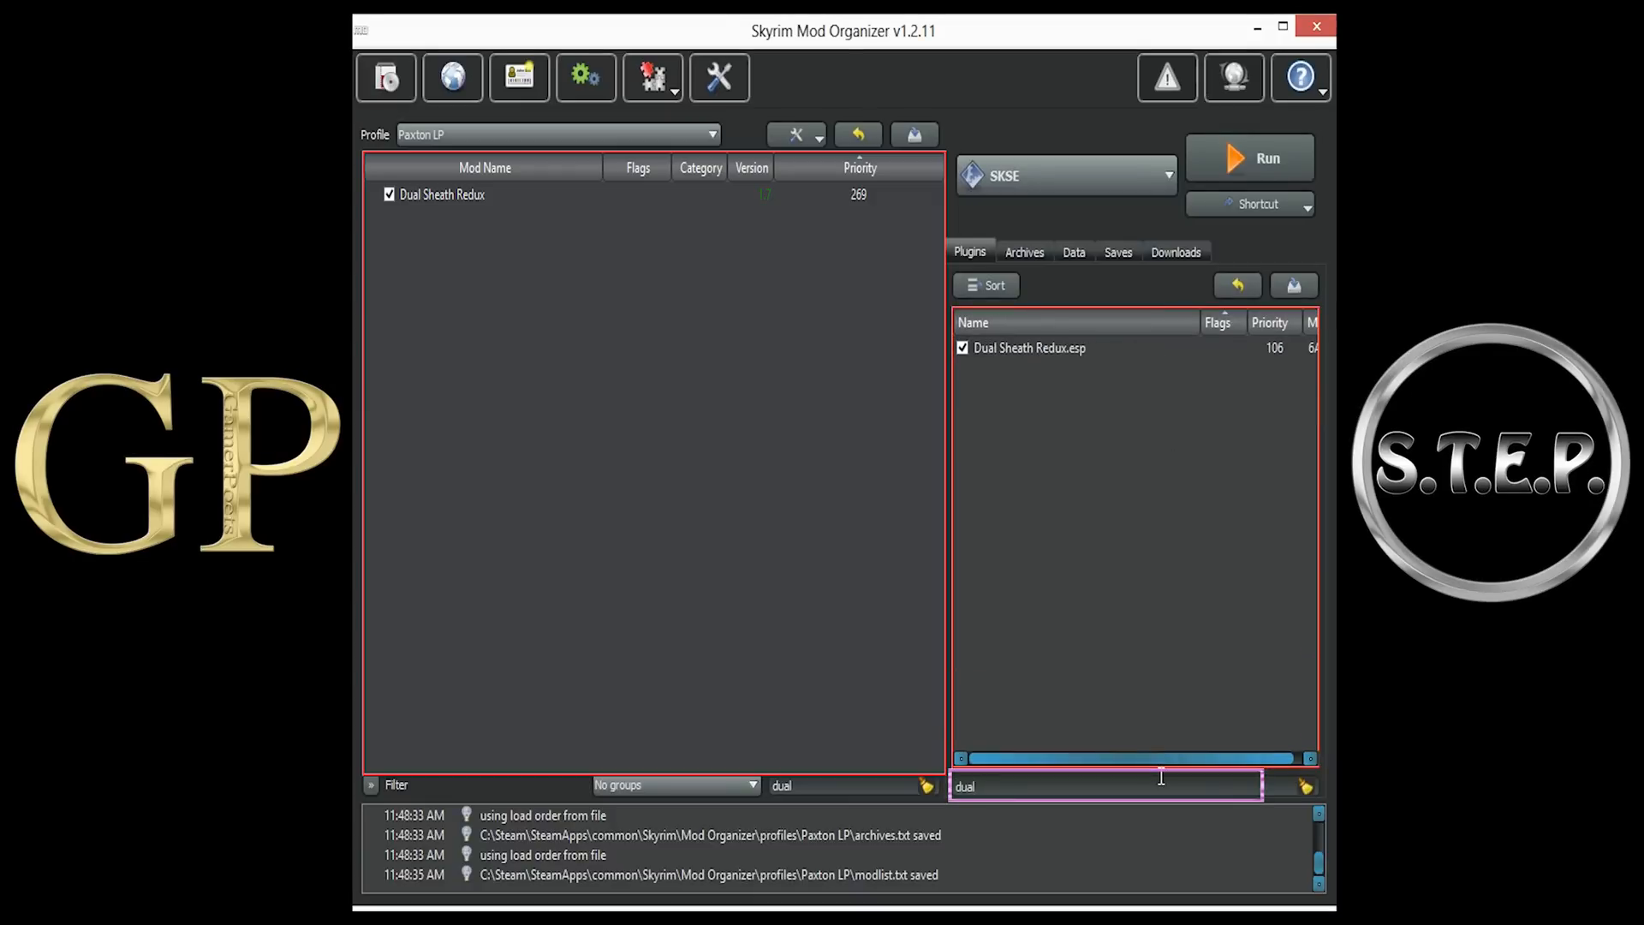
pyautogui.click(1029, 348)
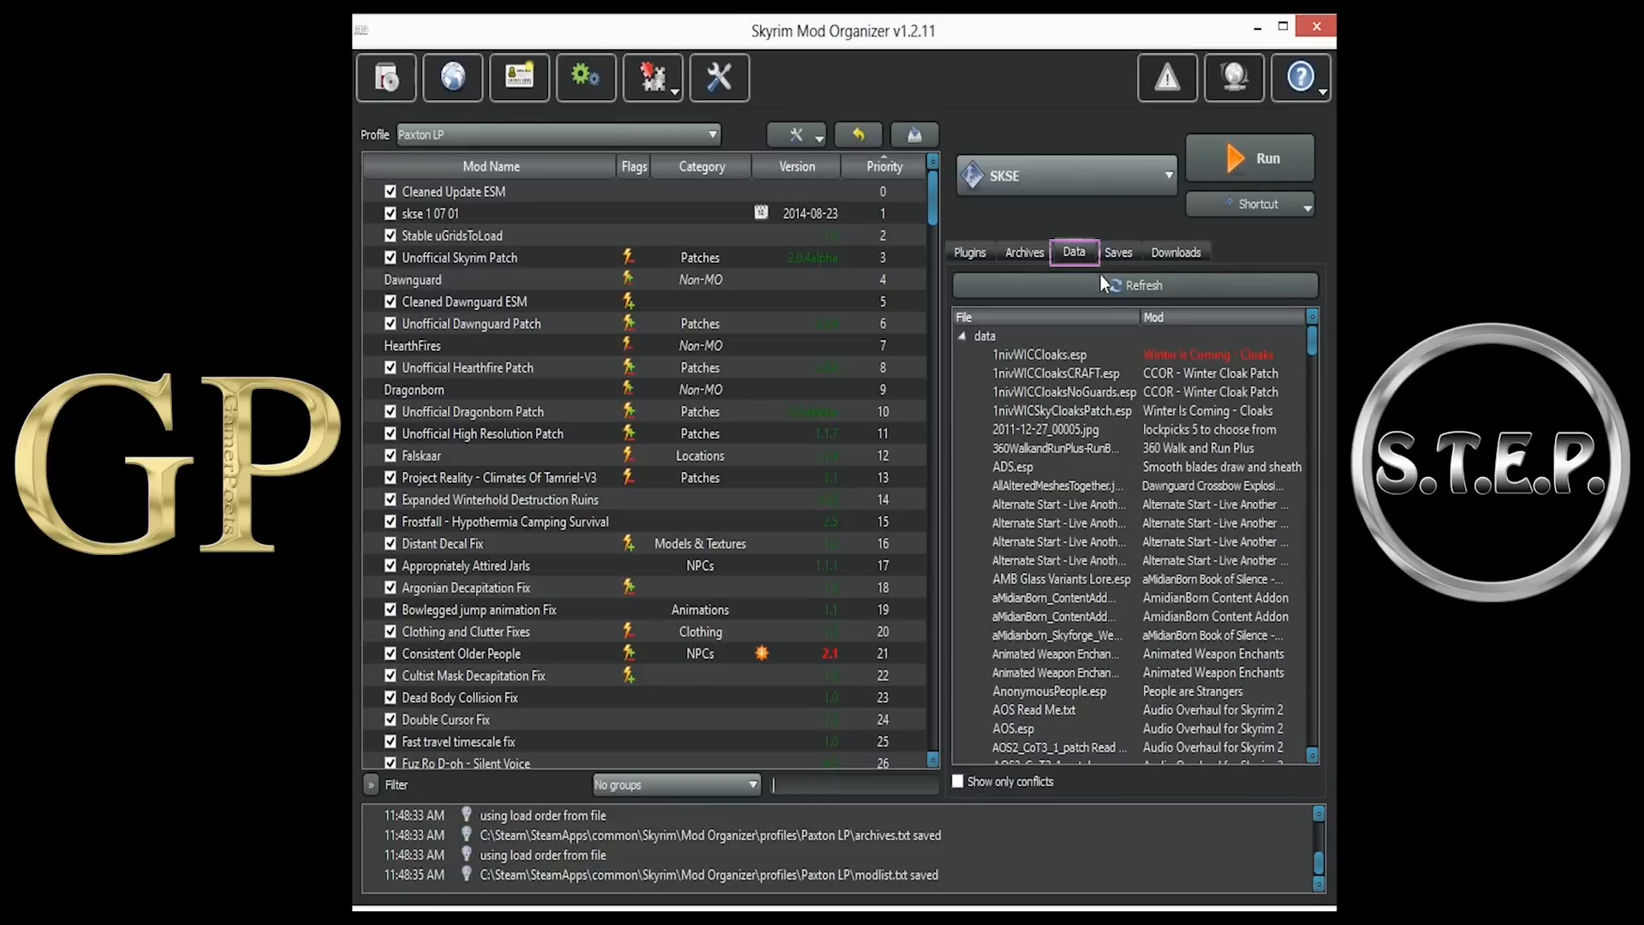
# - Locate the Dual Sheath Redux Patch jar under SkyProc Patchers and add it as an executable
pyautogui.scroll(-3)
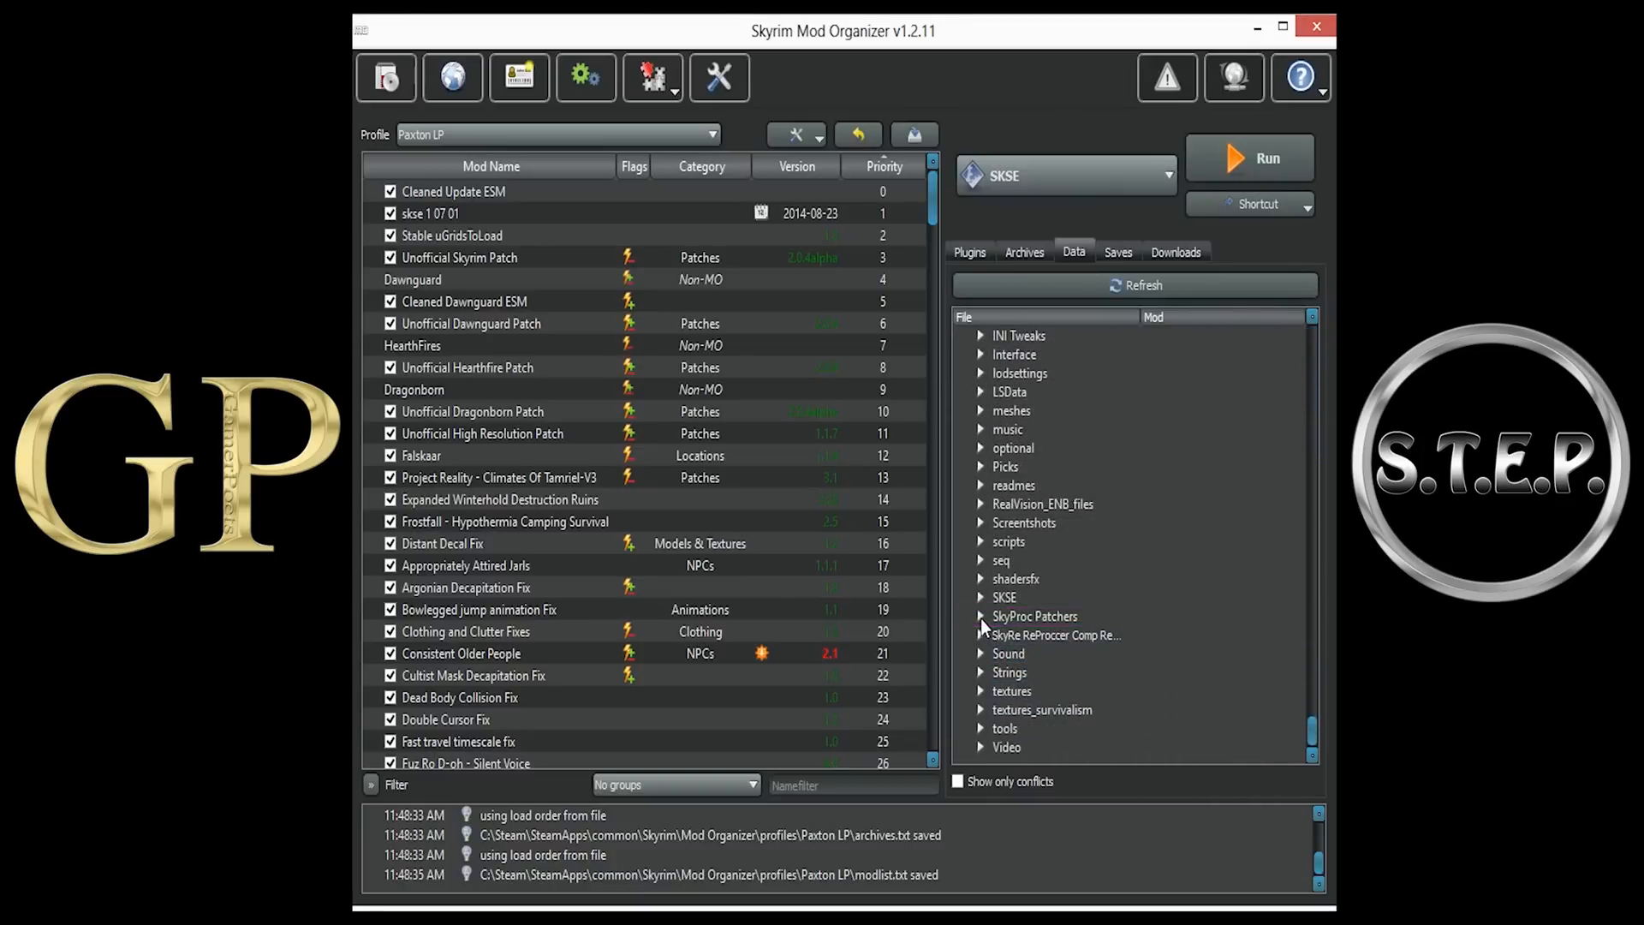
pyautogui.click(981, 615)
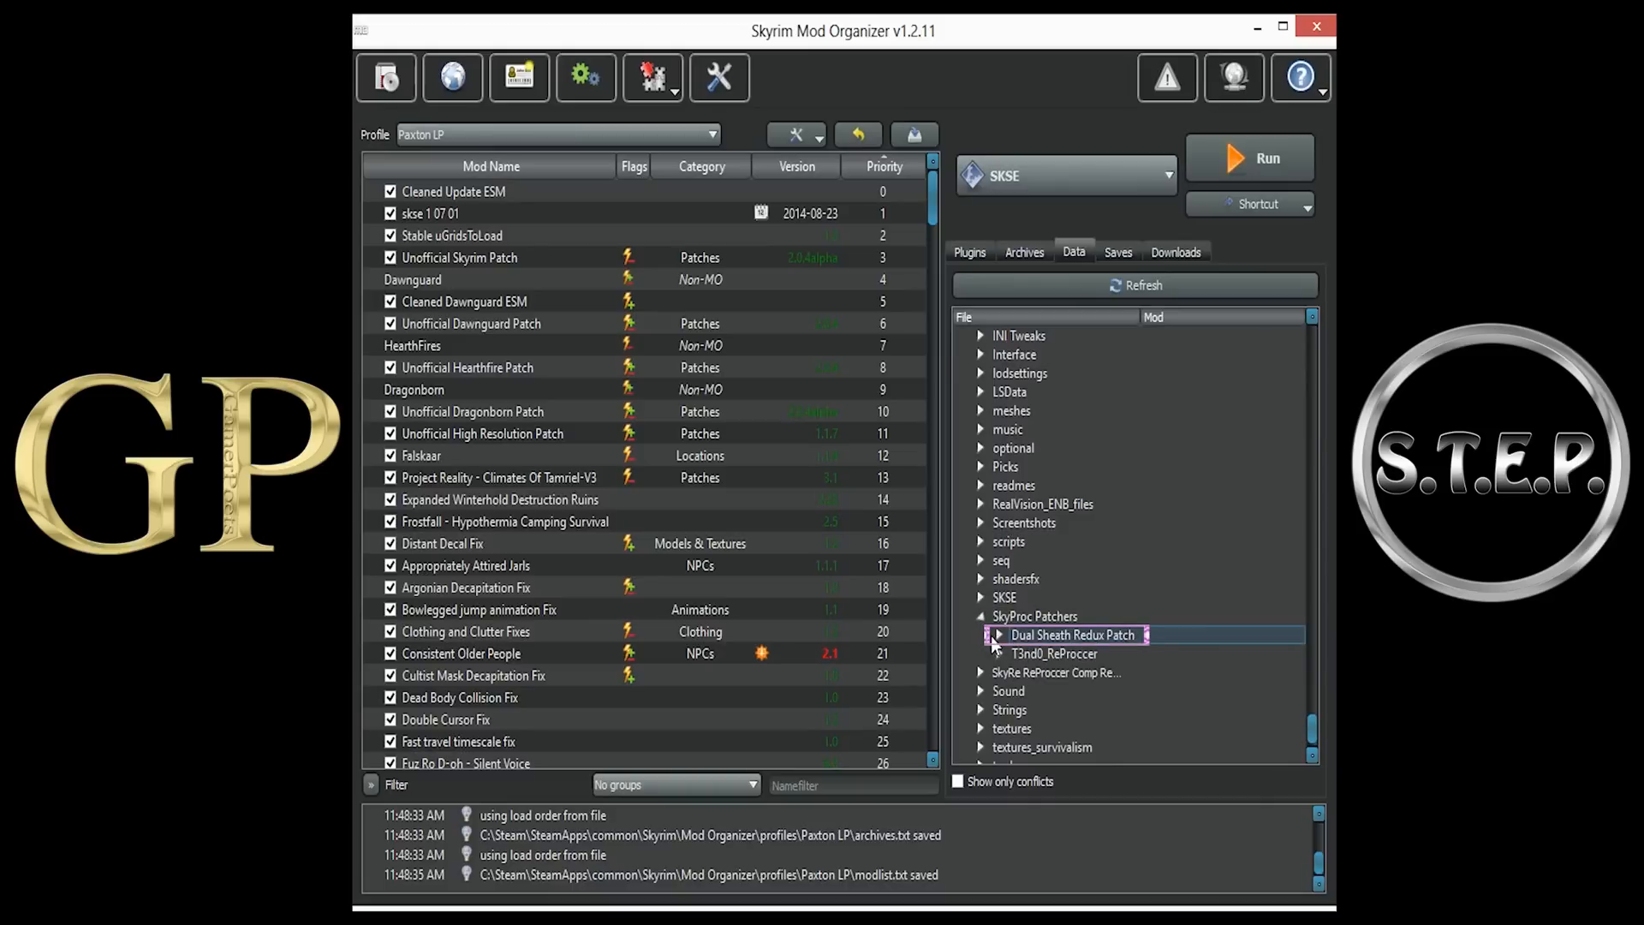
pyautogui.click(996, 634)
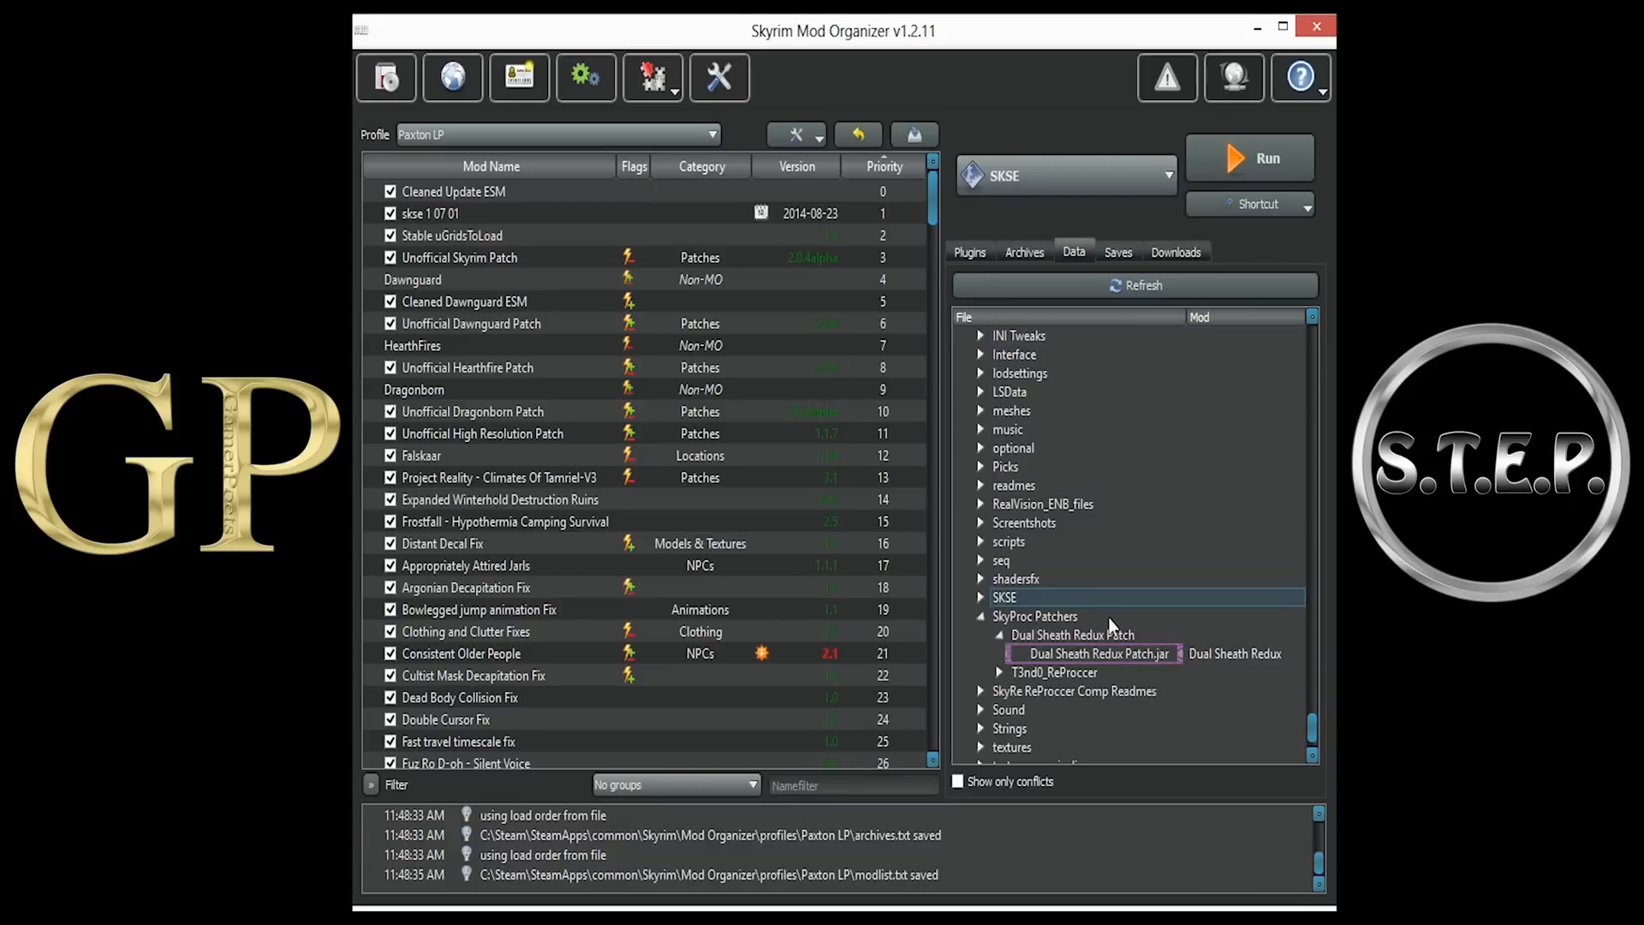
pyautogui.rightClick(1091, 652)
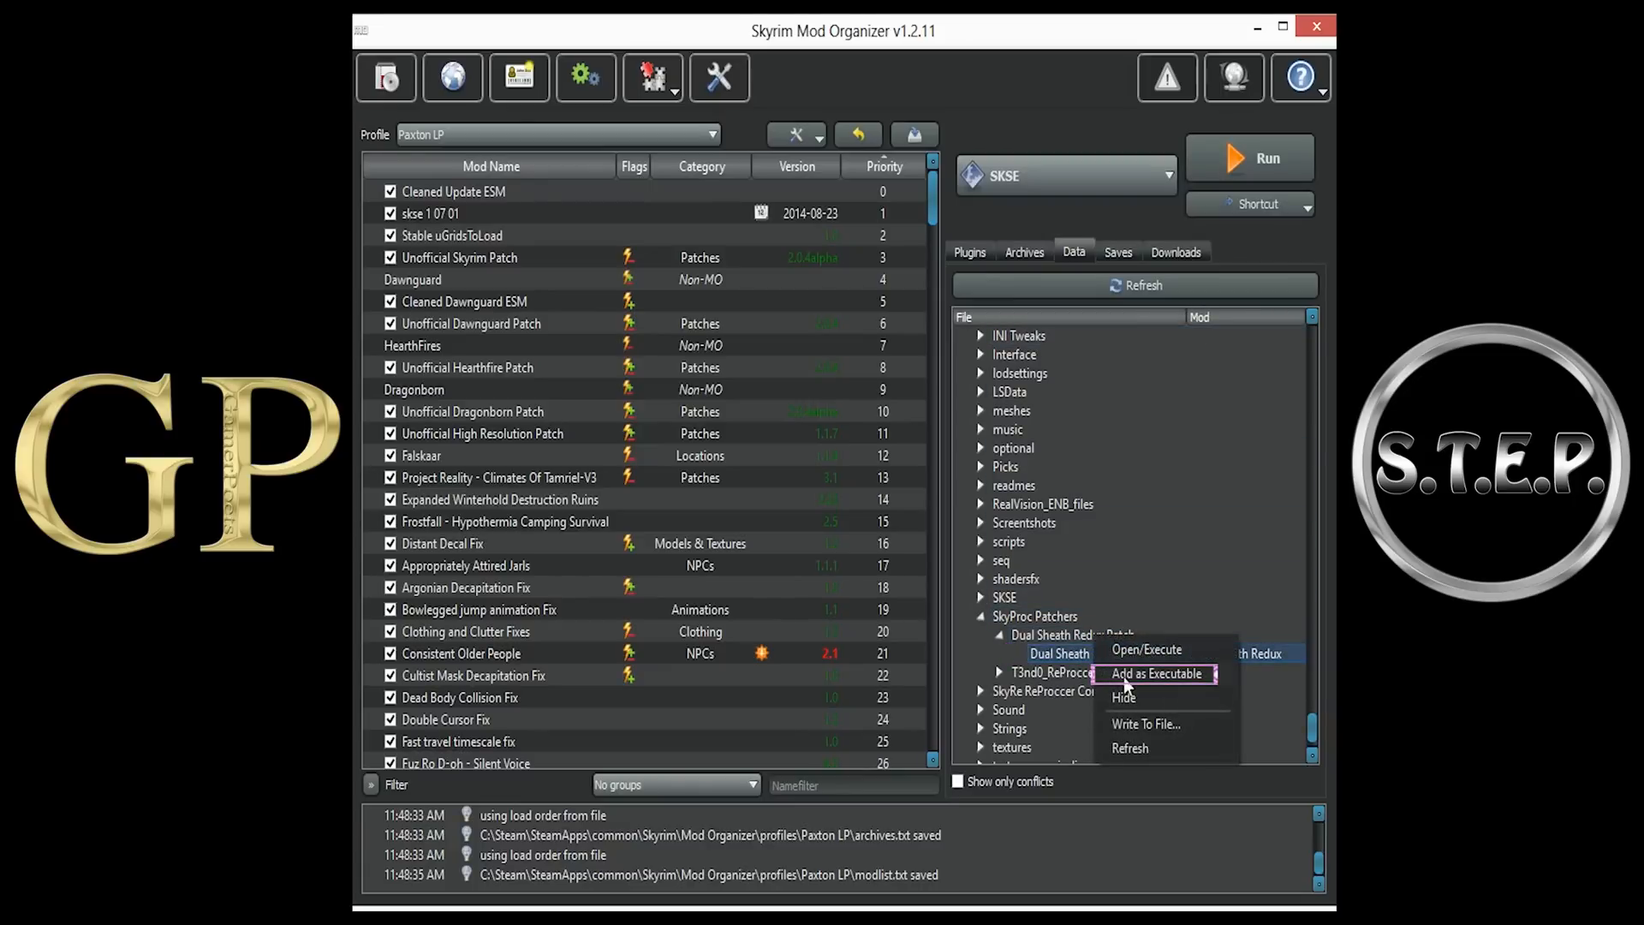
pyautogui.click(1146, 673)
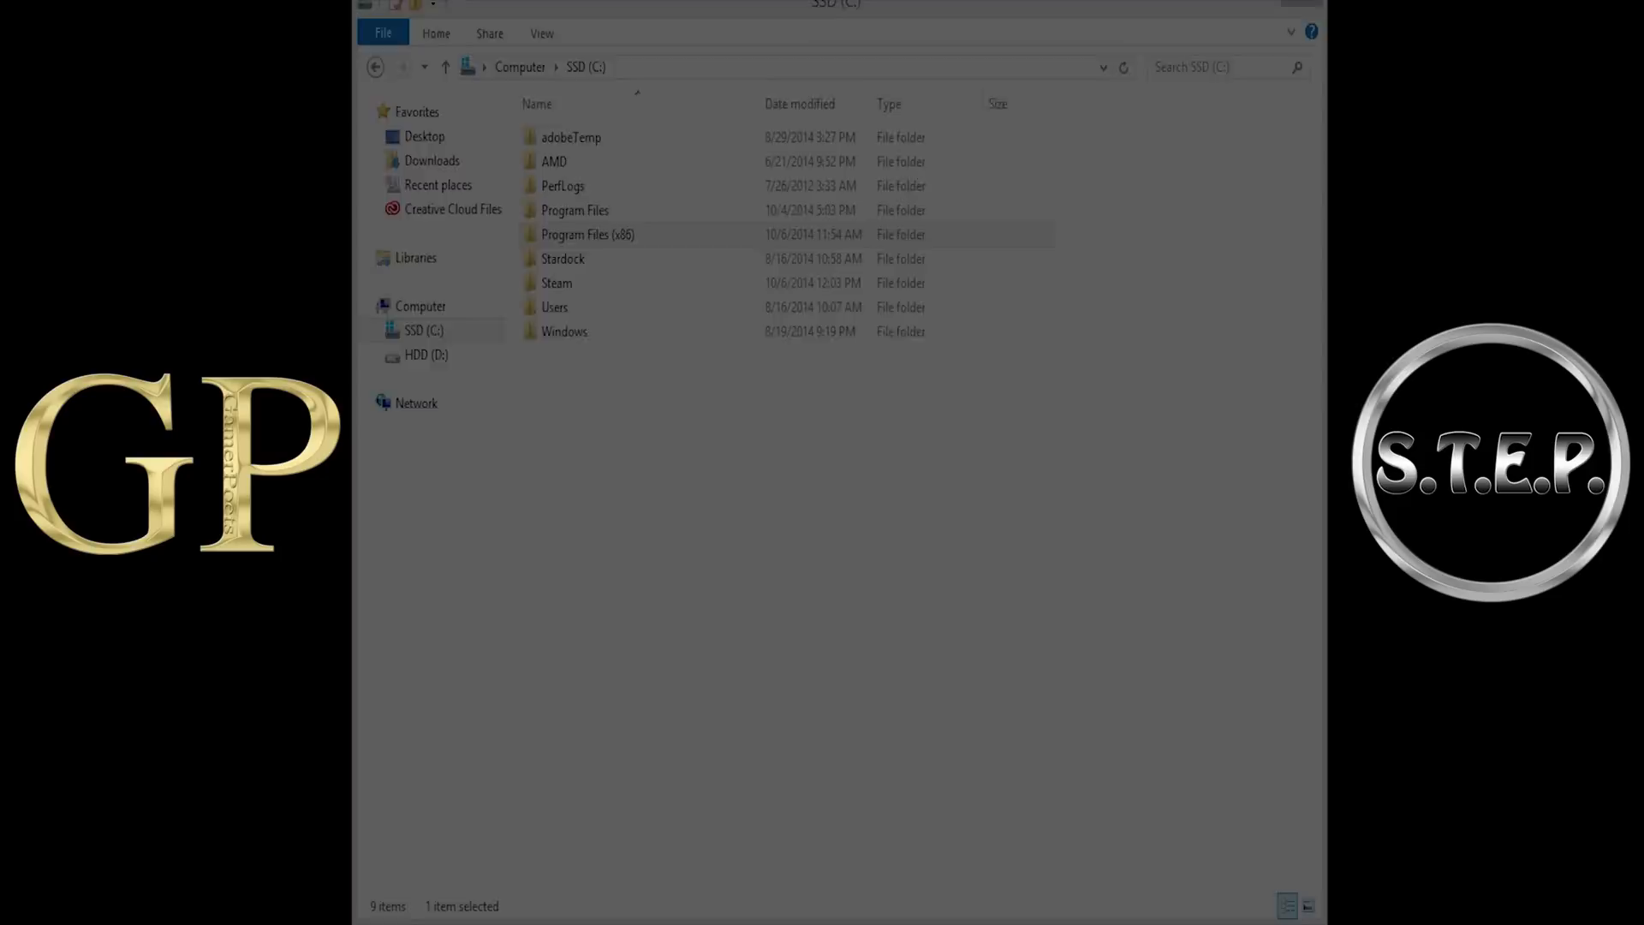
# - Browse C:\Program Files (x86)\Java\jre7\bin and choose java.exe as the binary
pyautogui.click(555, 283)
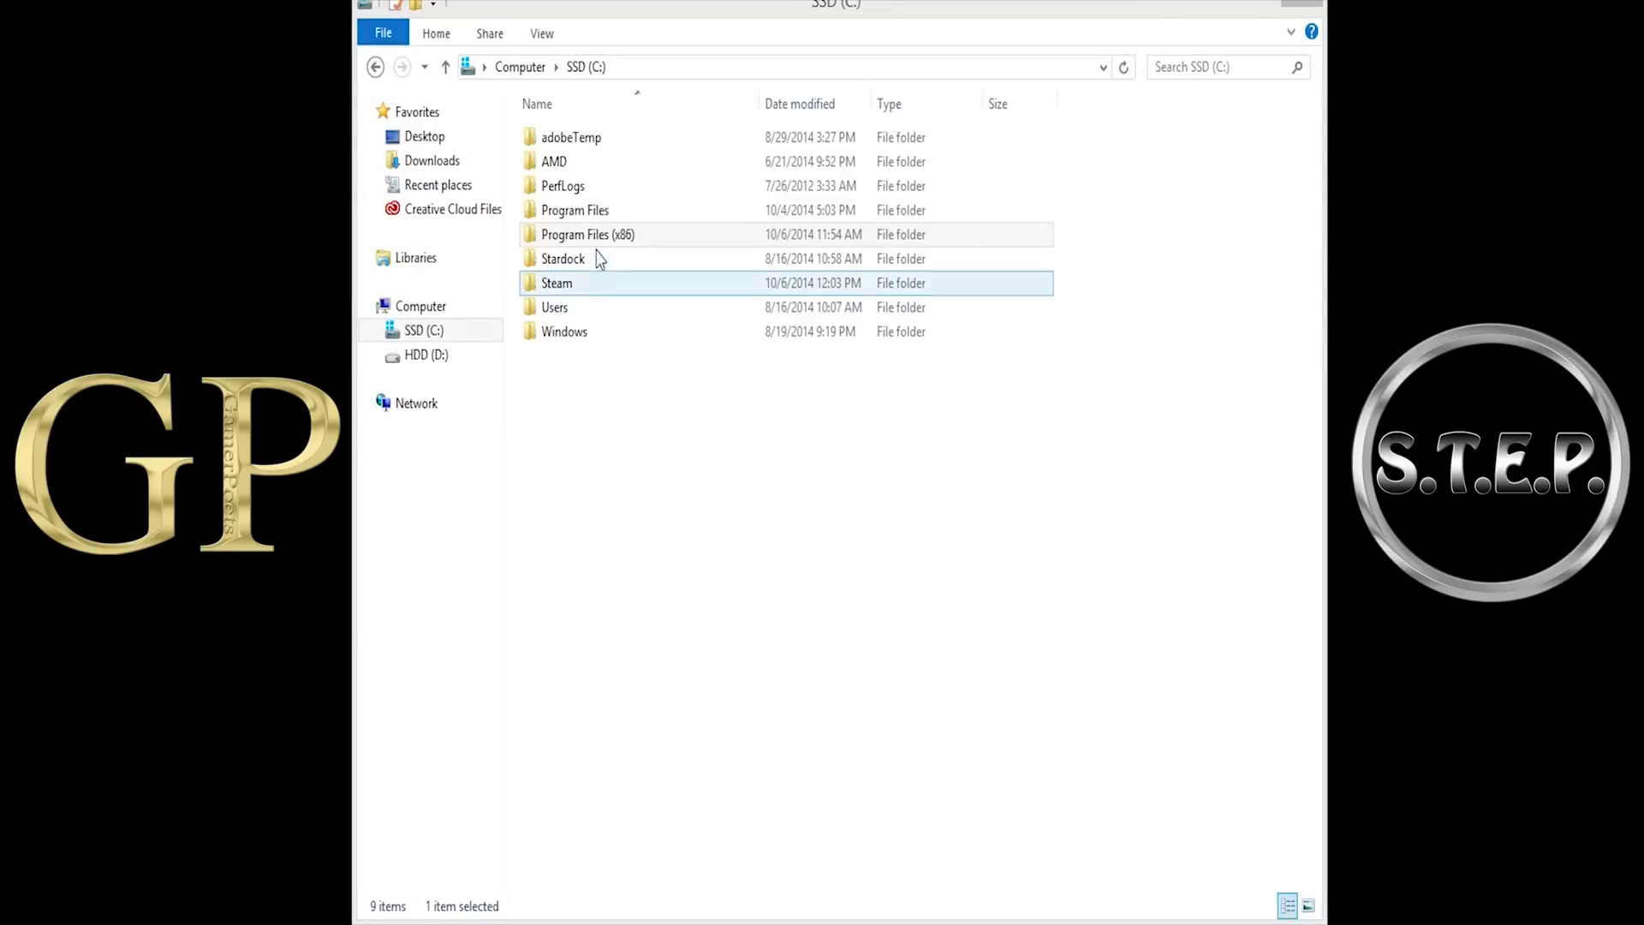
pyautogui.click(587, 234)
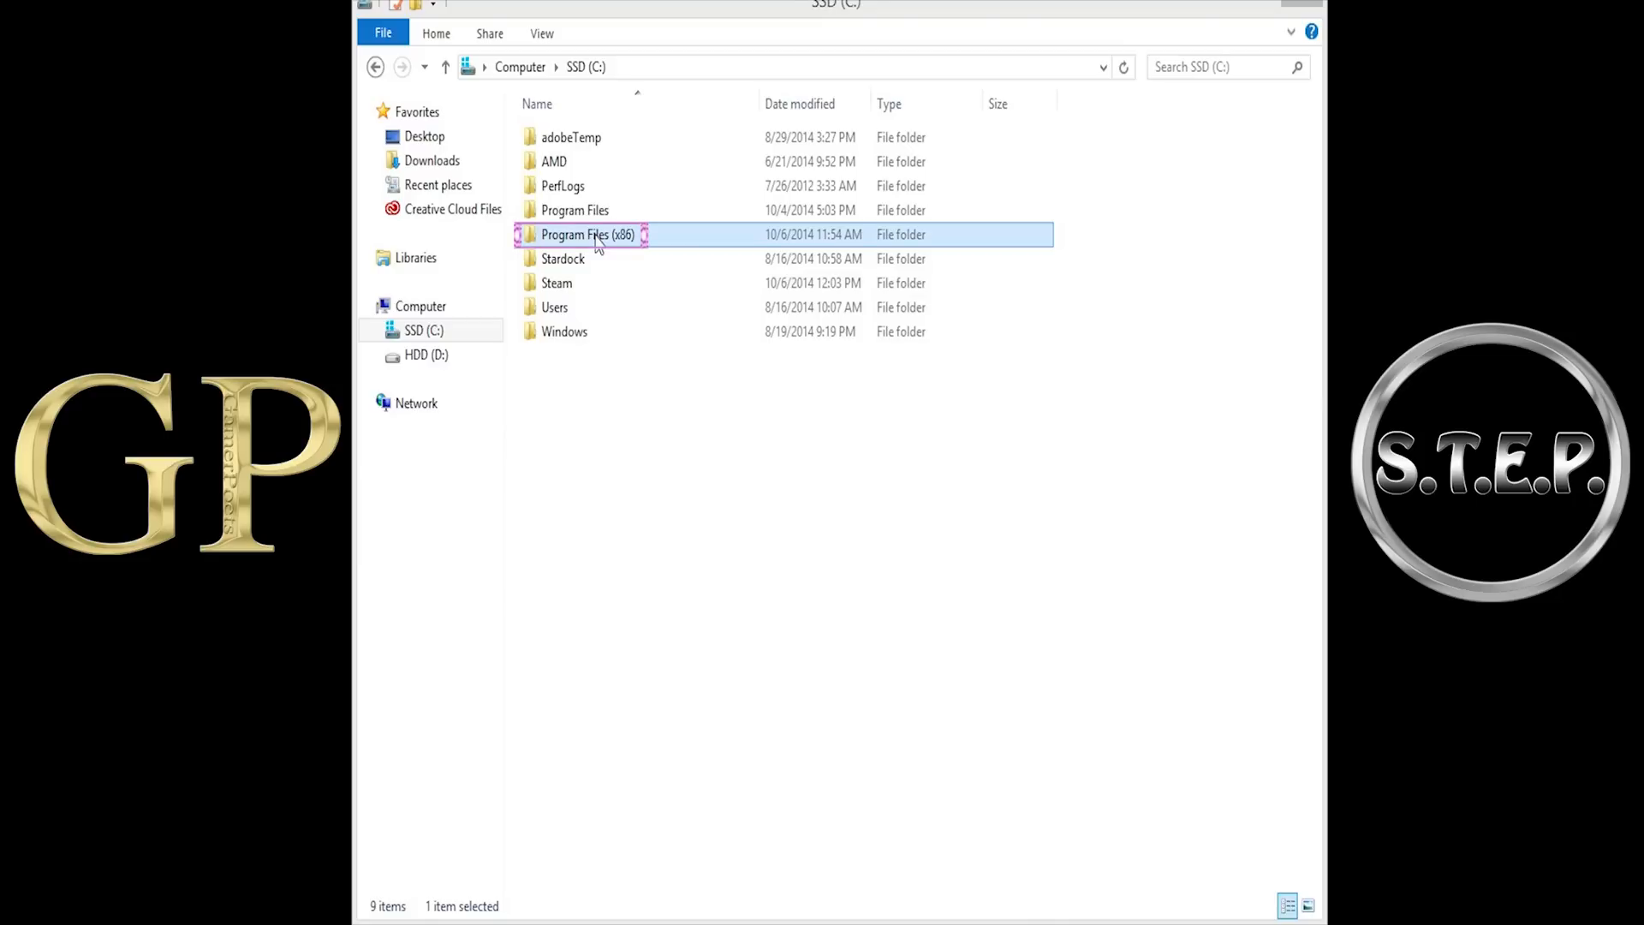
pyautogui.doubleClick(588, 234)
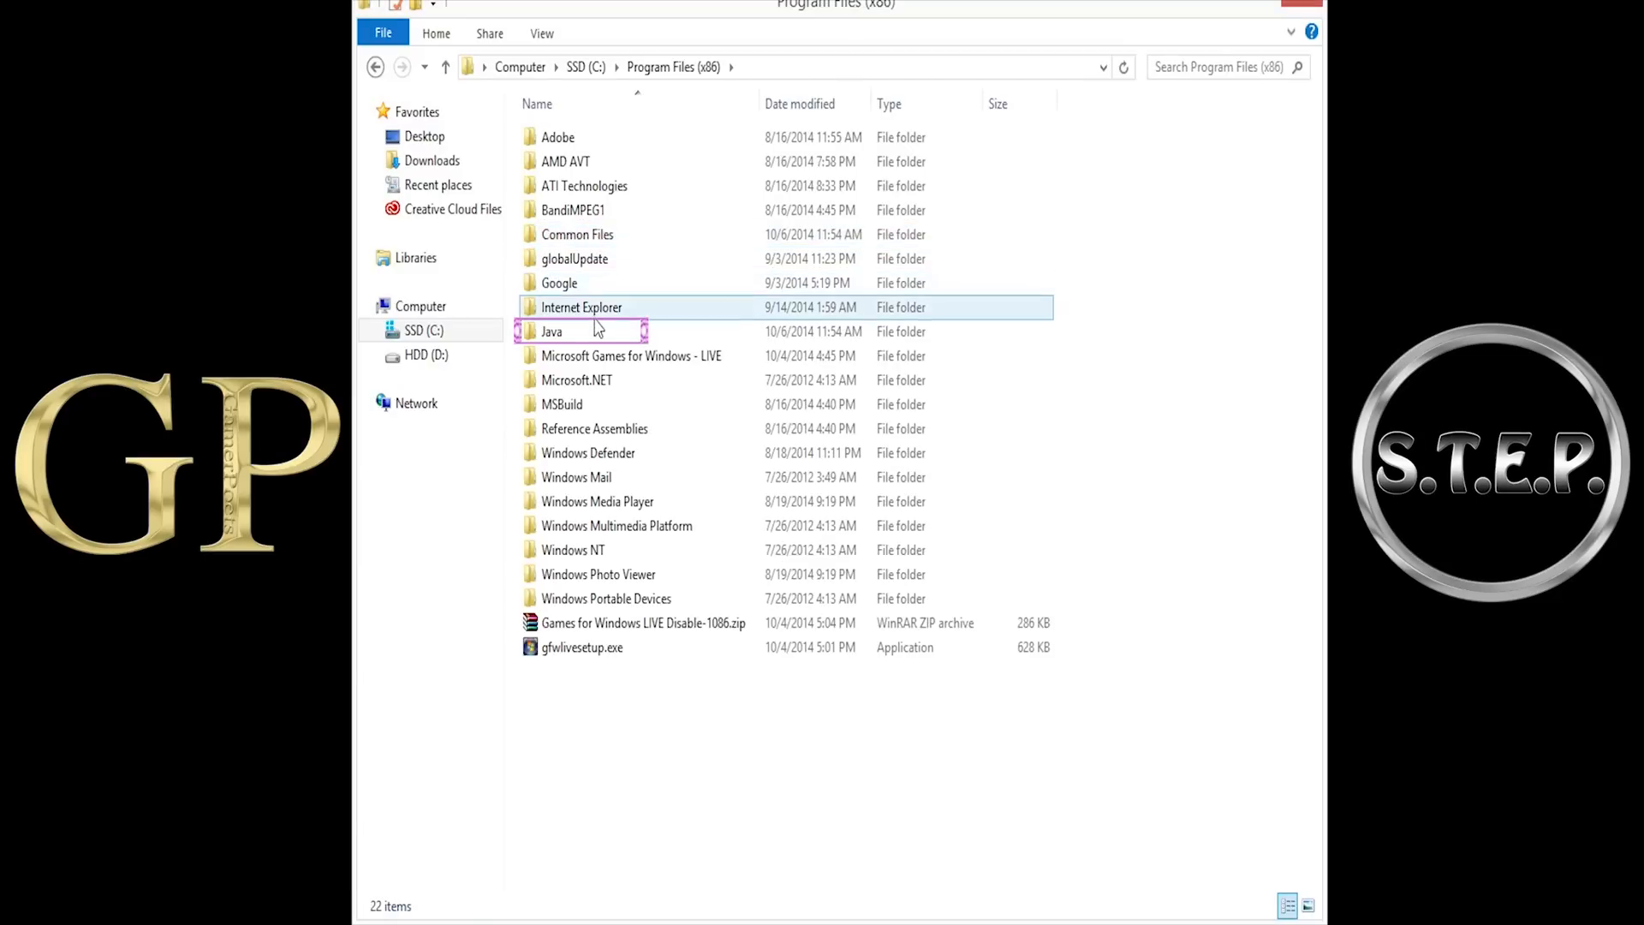
pyautogui.doubleClick(552, 331)
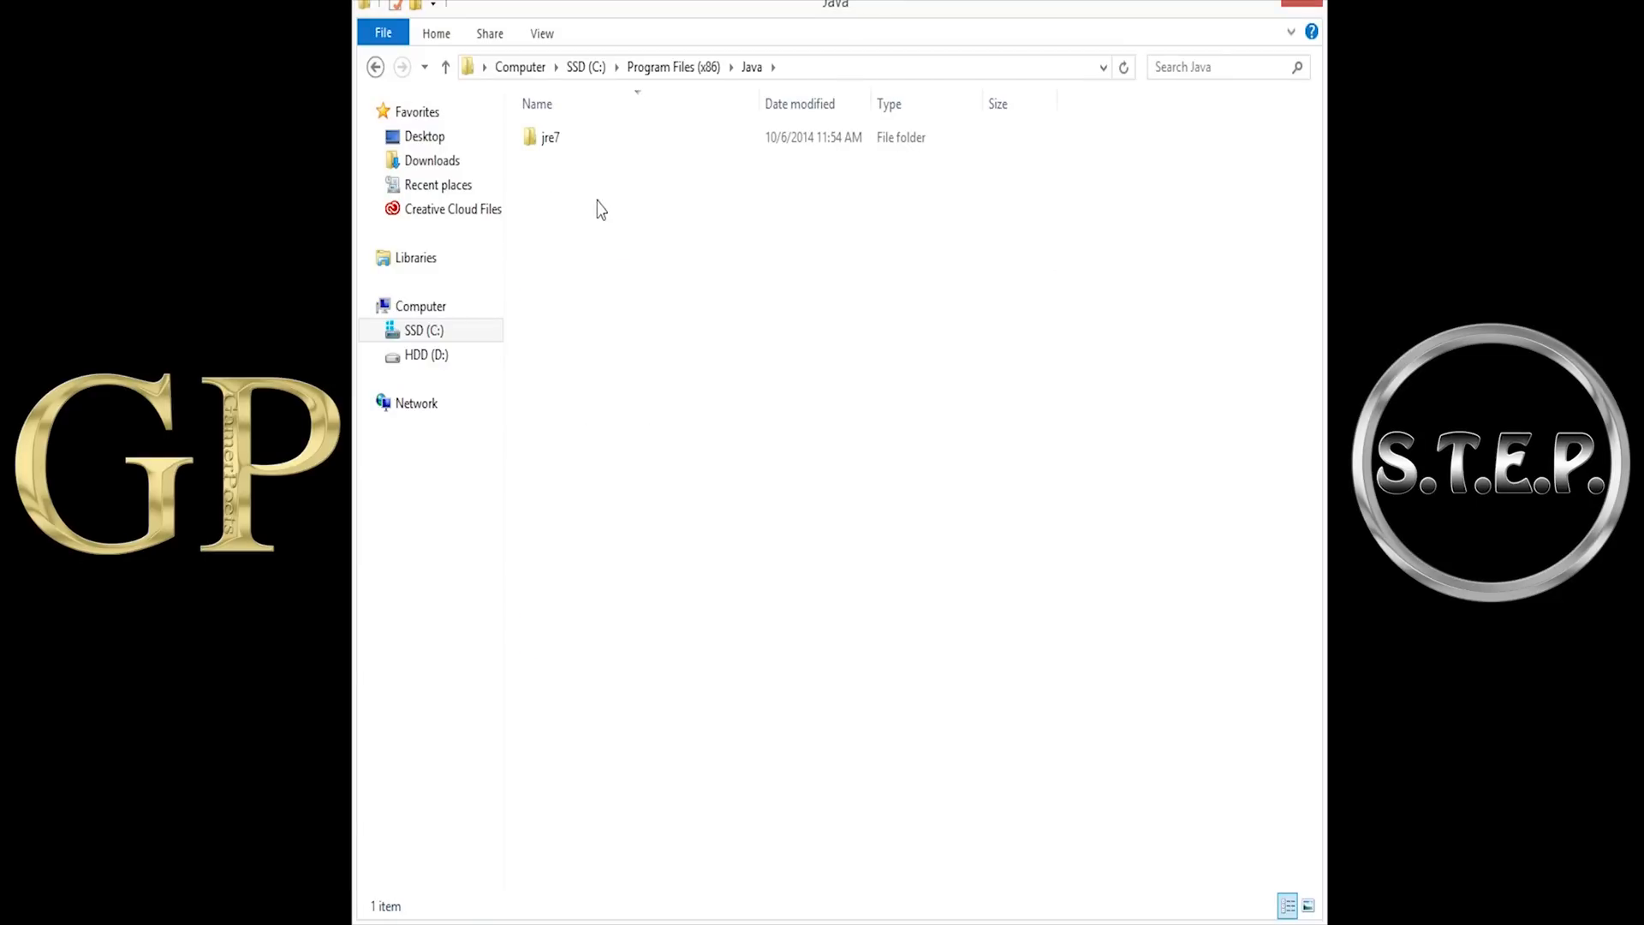
pyautogui.doubleClick(549, 137)
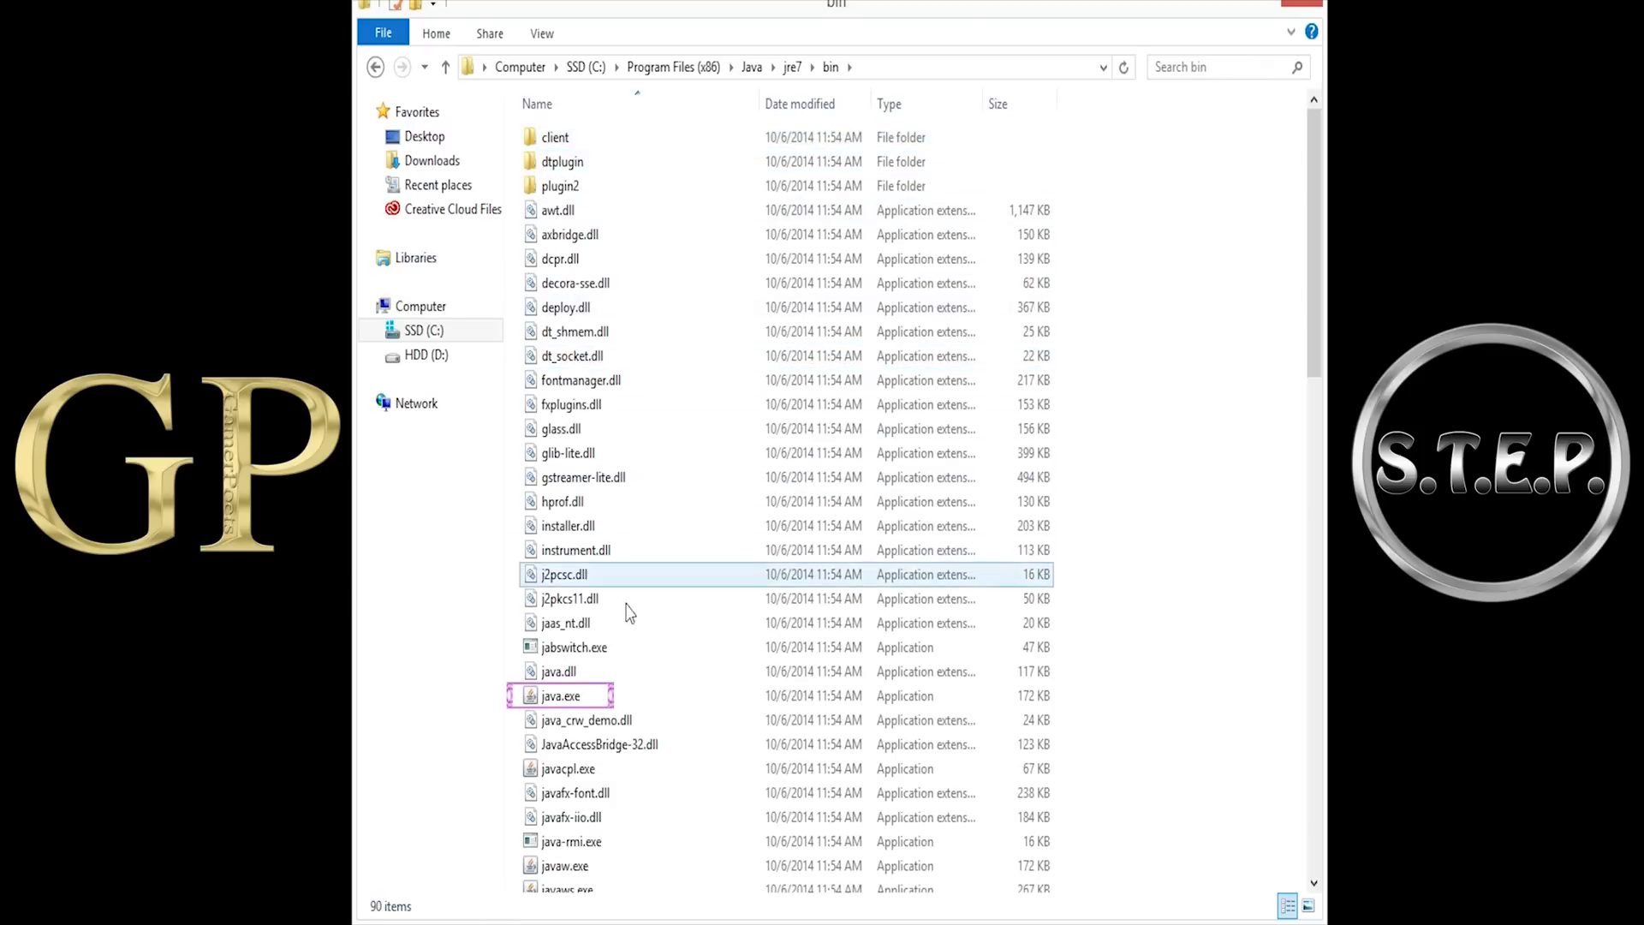
pyautogui.click(561, 695)
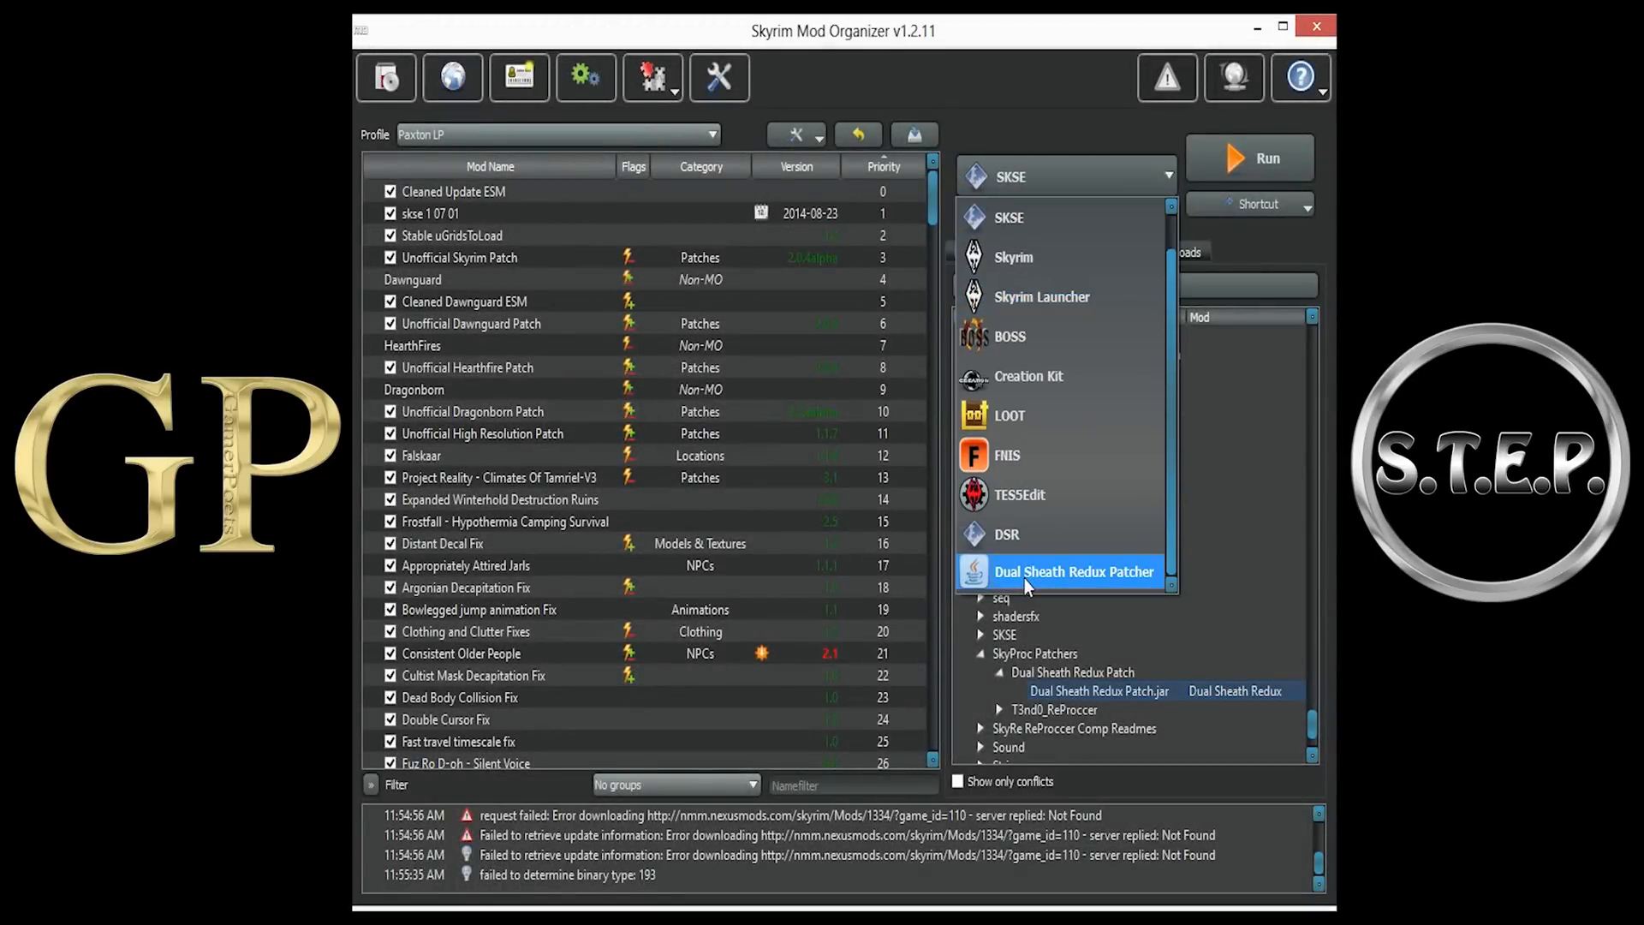
# - Run the Dual Sheath Redux Patcher from MO and generate the patch with default biped slots
pyautogui.click(1074, 572)
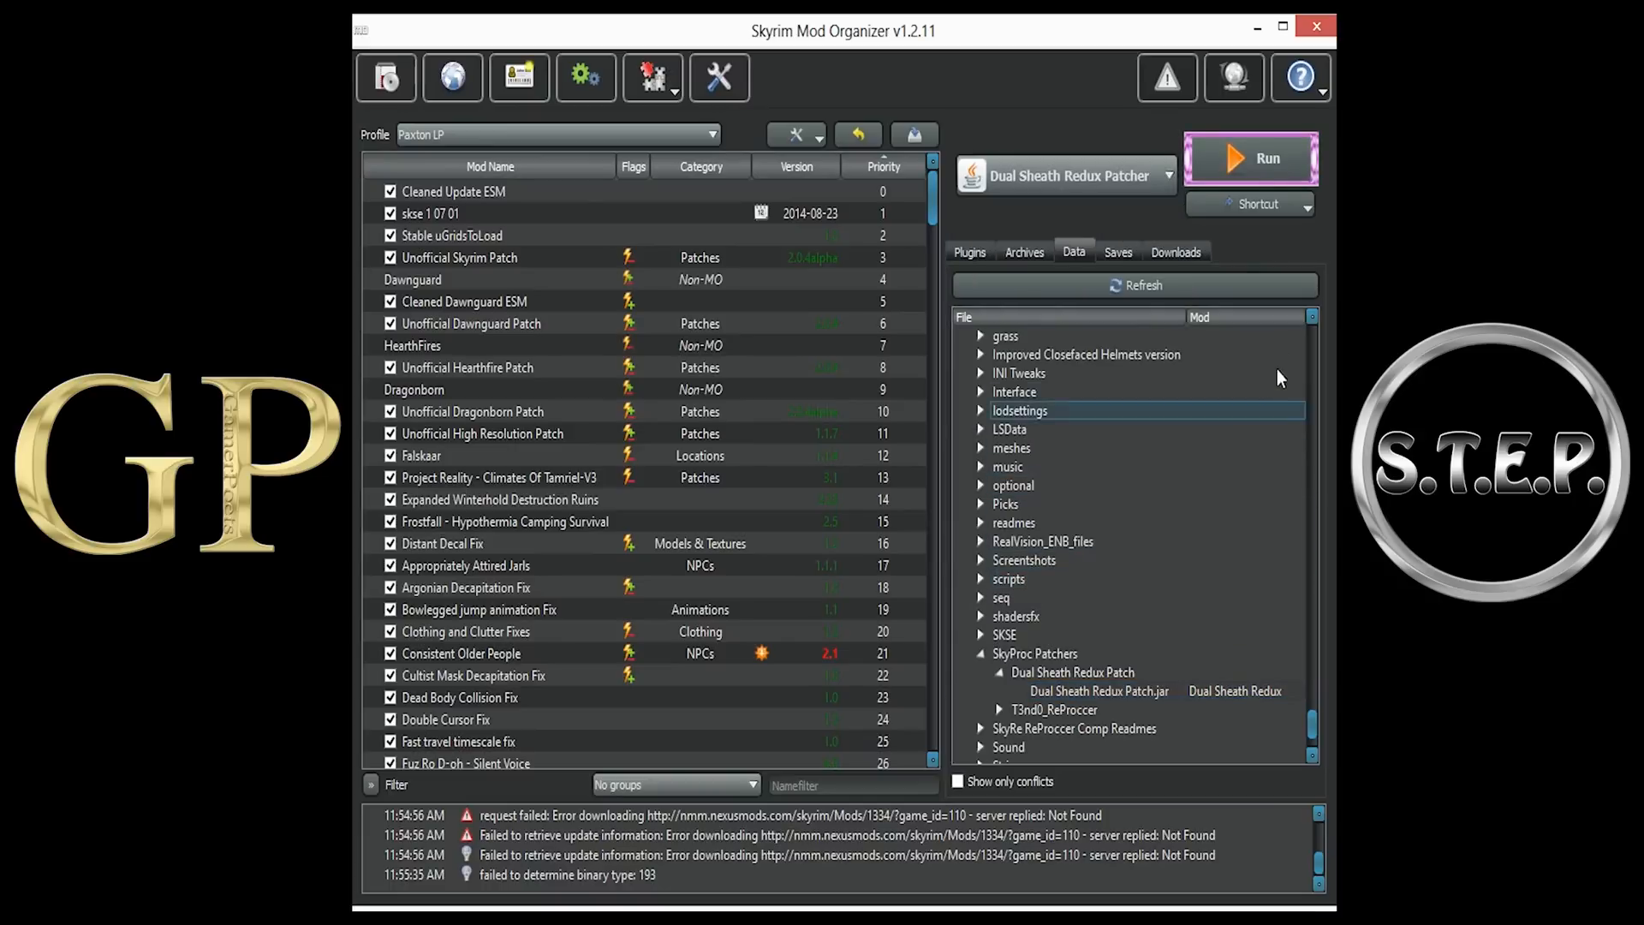
pyautogui.click(1265, 157)
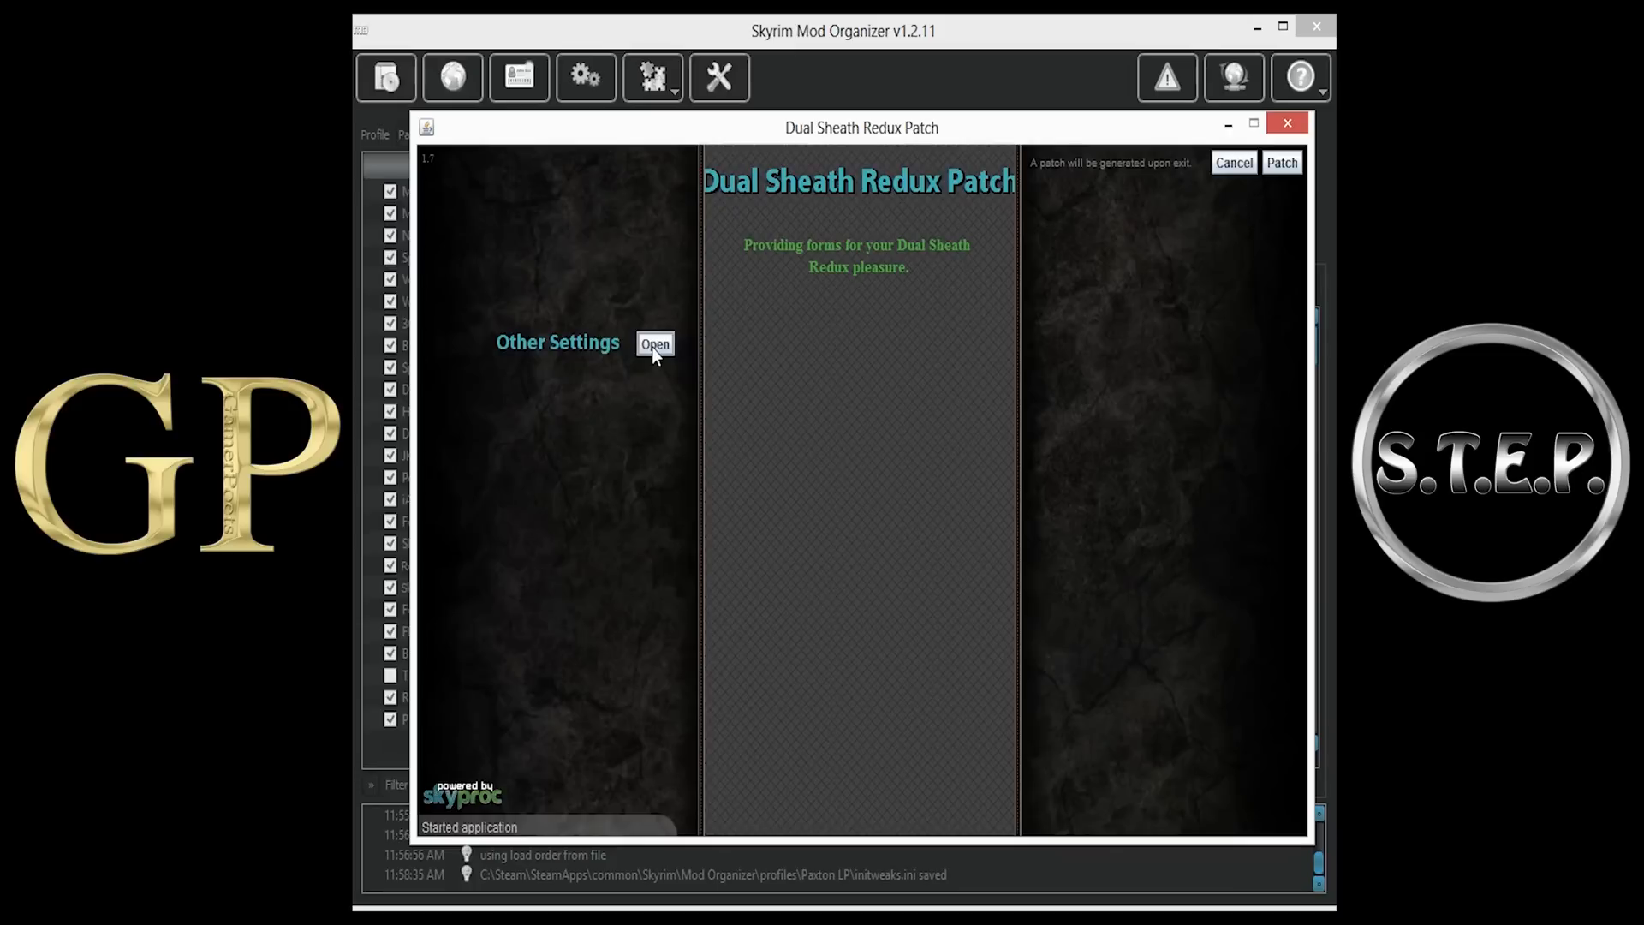
pyautogui.click(654, 344)
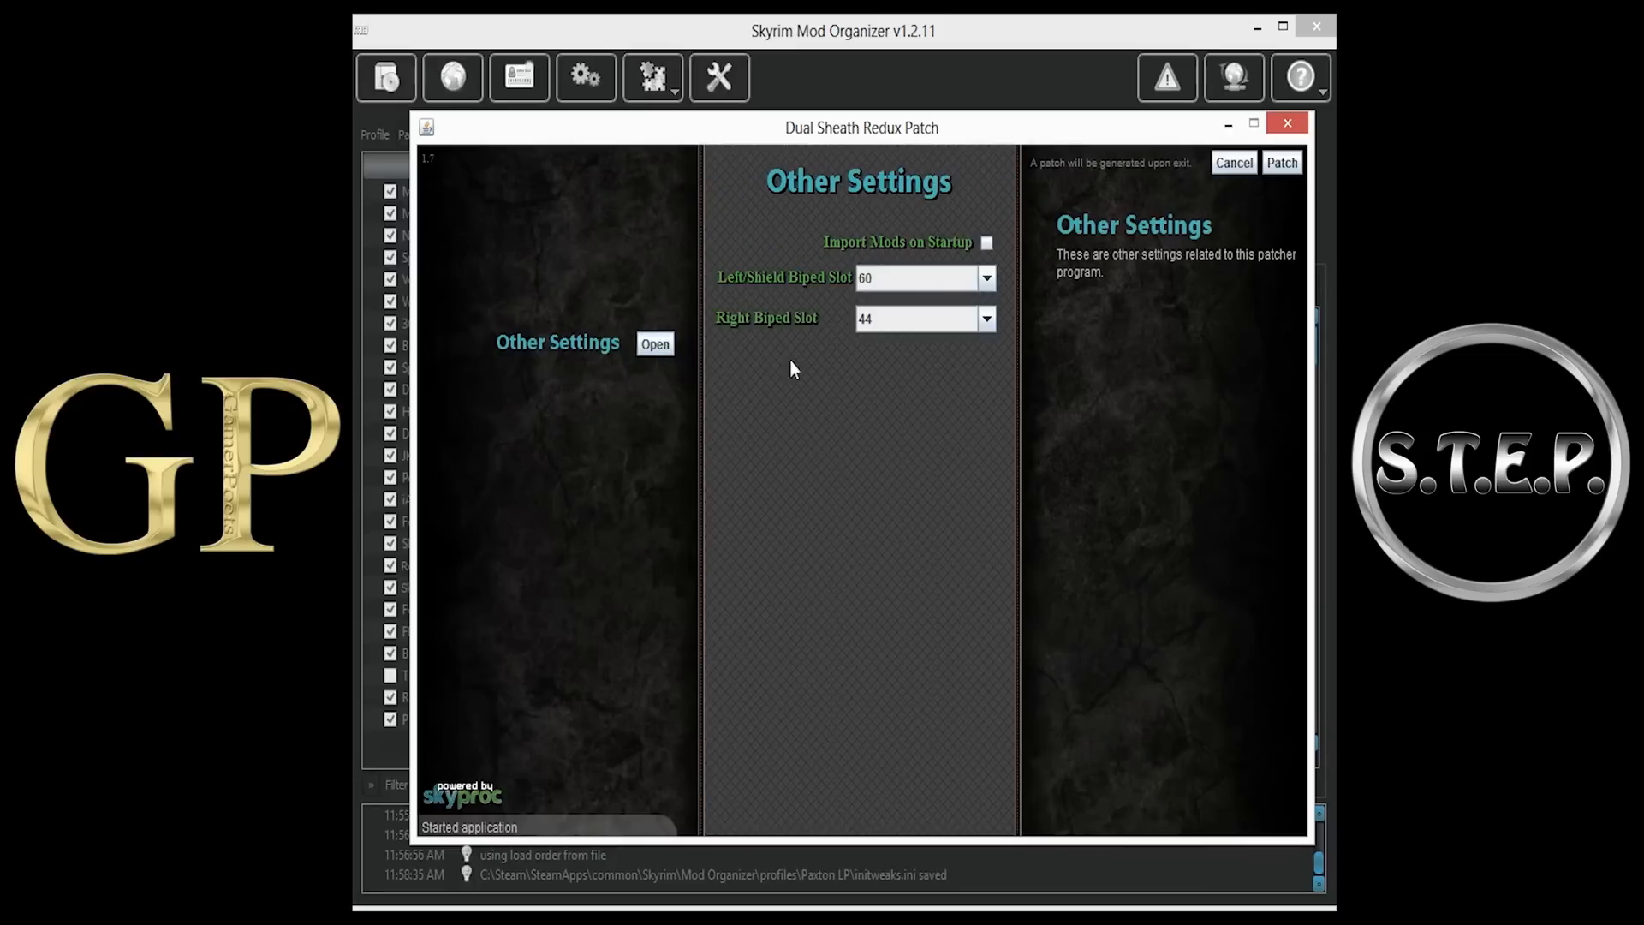
pyautogui.moveTo(1281, 163)
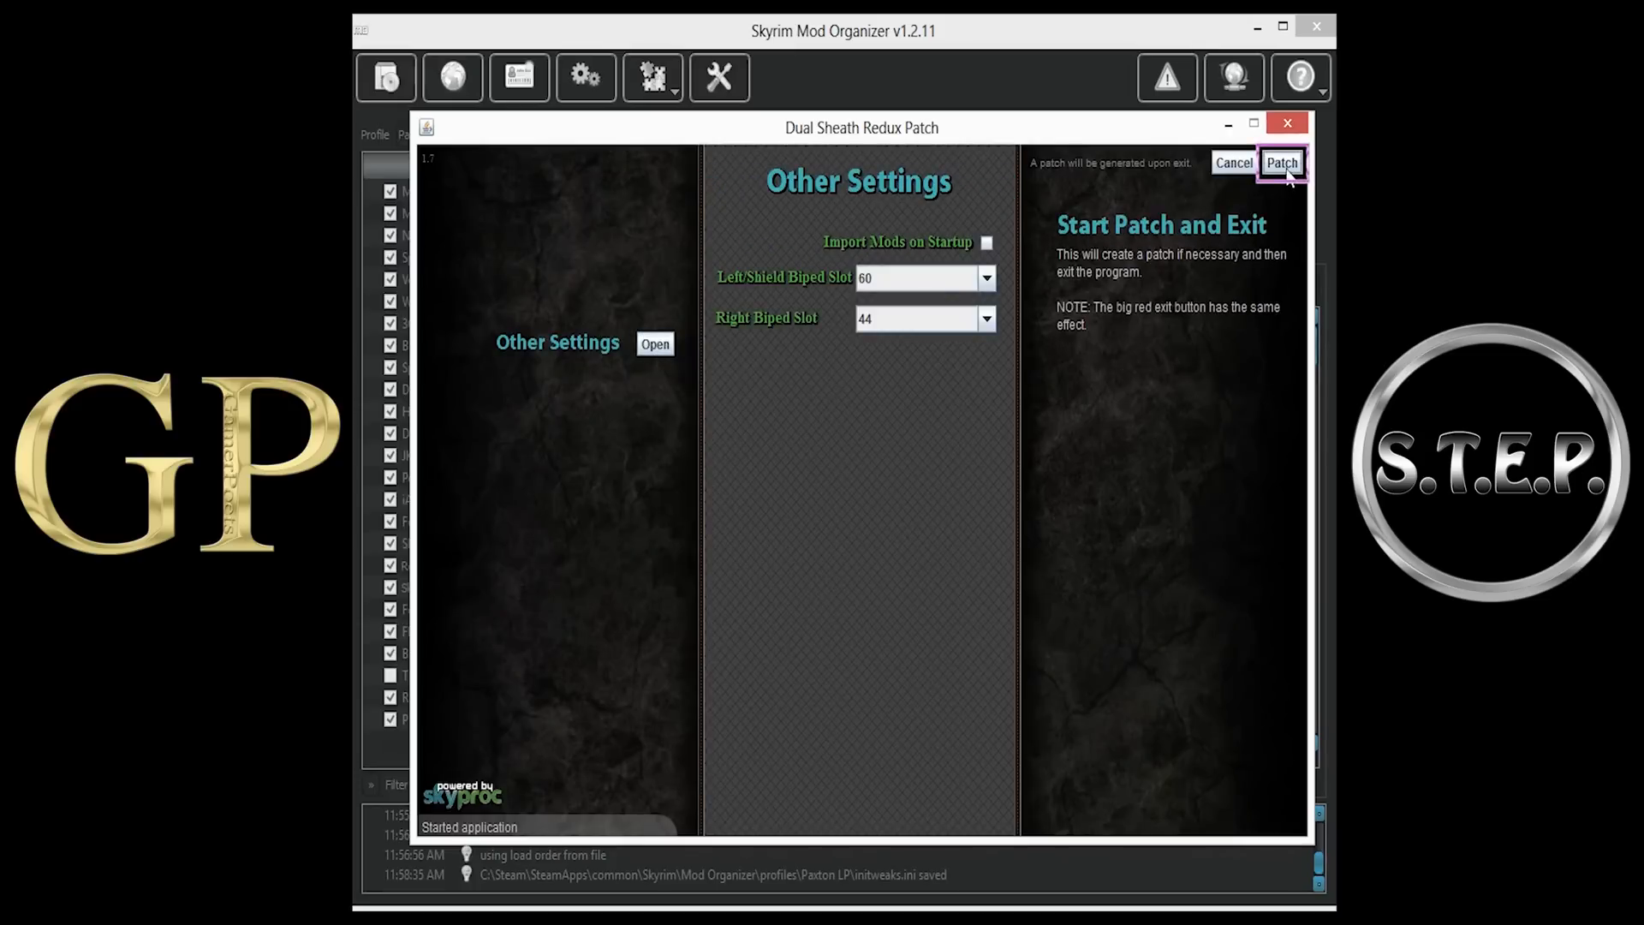
pyautogui.click(1281, 163)
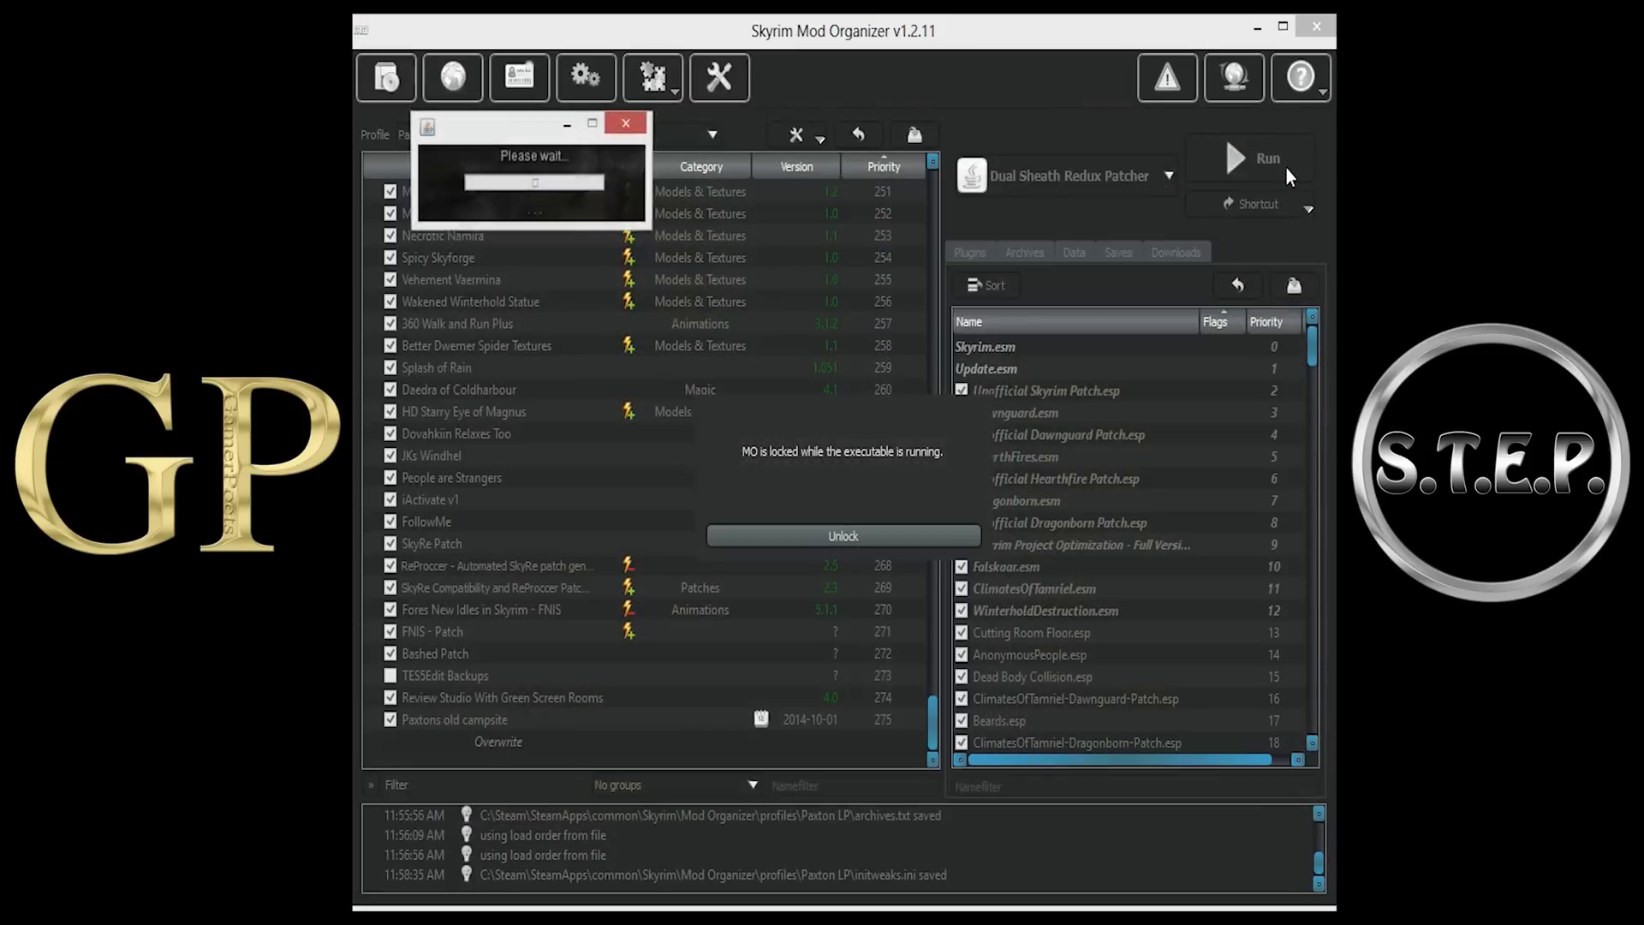
# - Inspect the Overwrite contents and start creating a mod from them
pyautogui.click(843, 536)
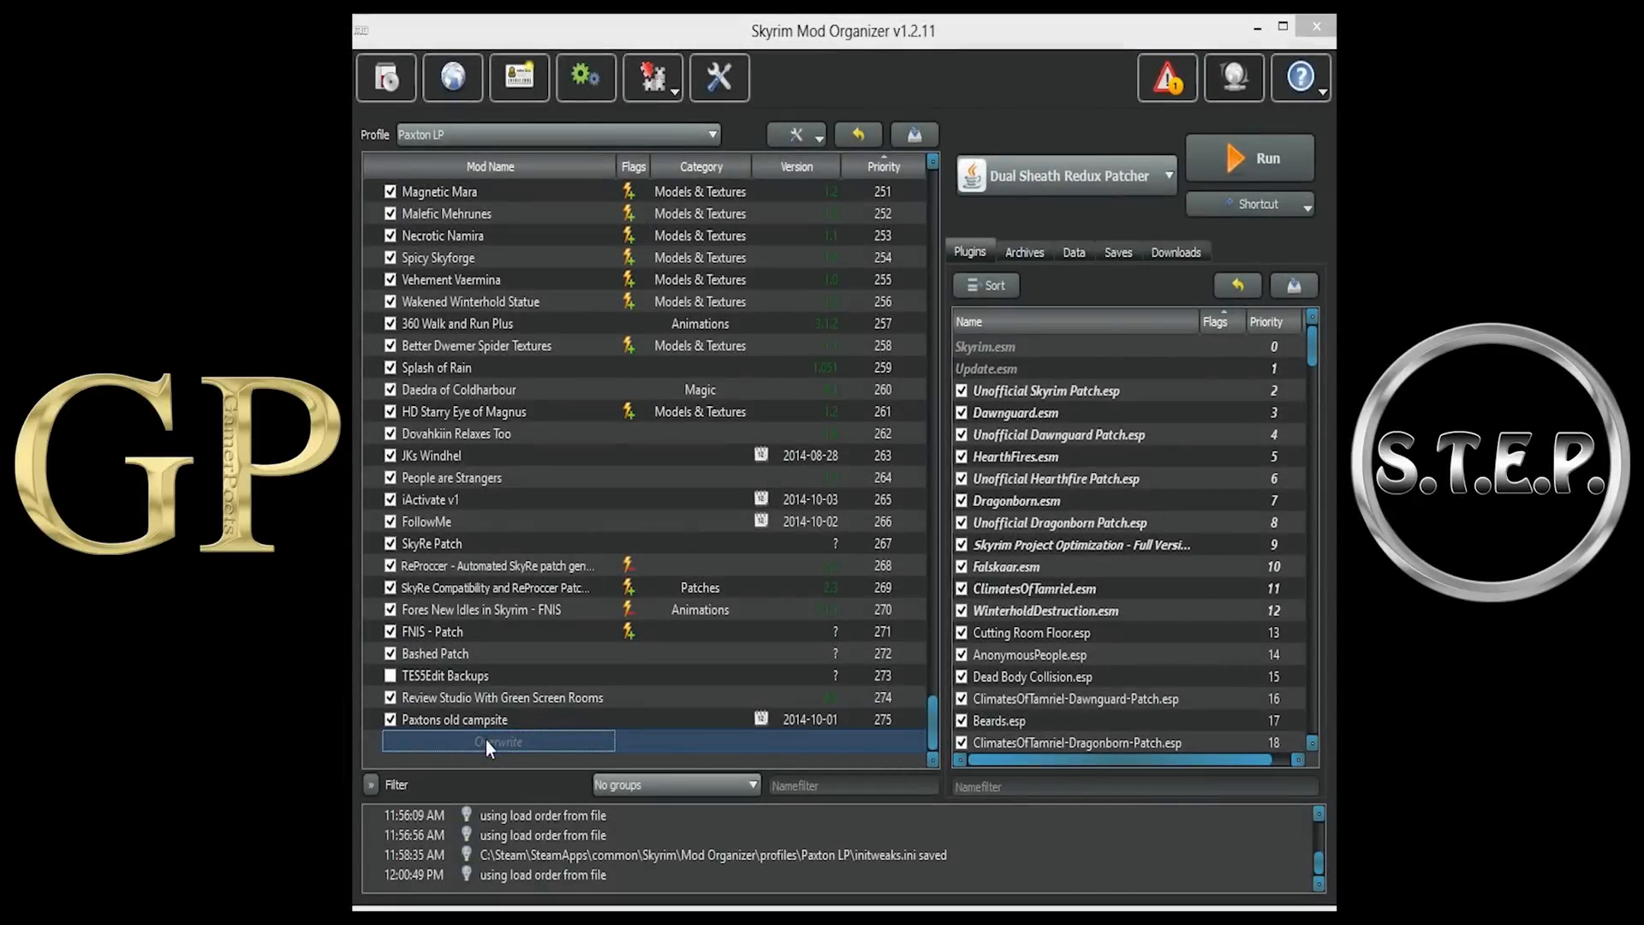
pyautogui.doubleClick(498, 741)
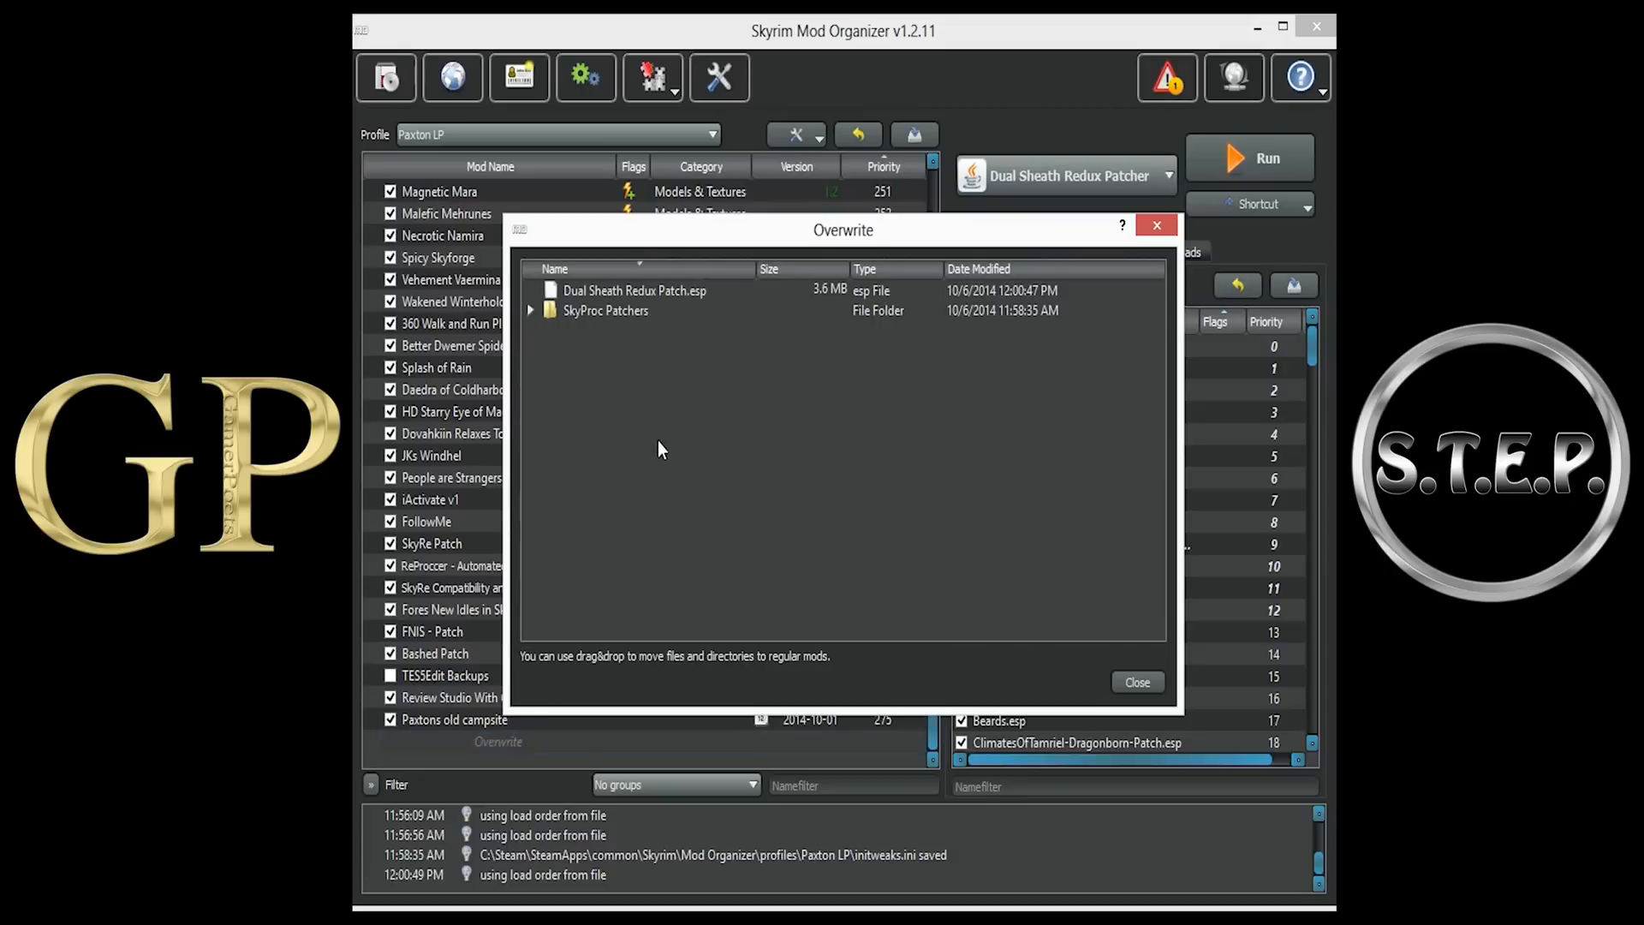
pyautogui.click(623, 291)
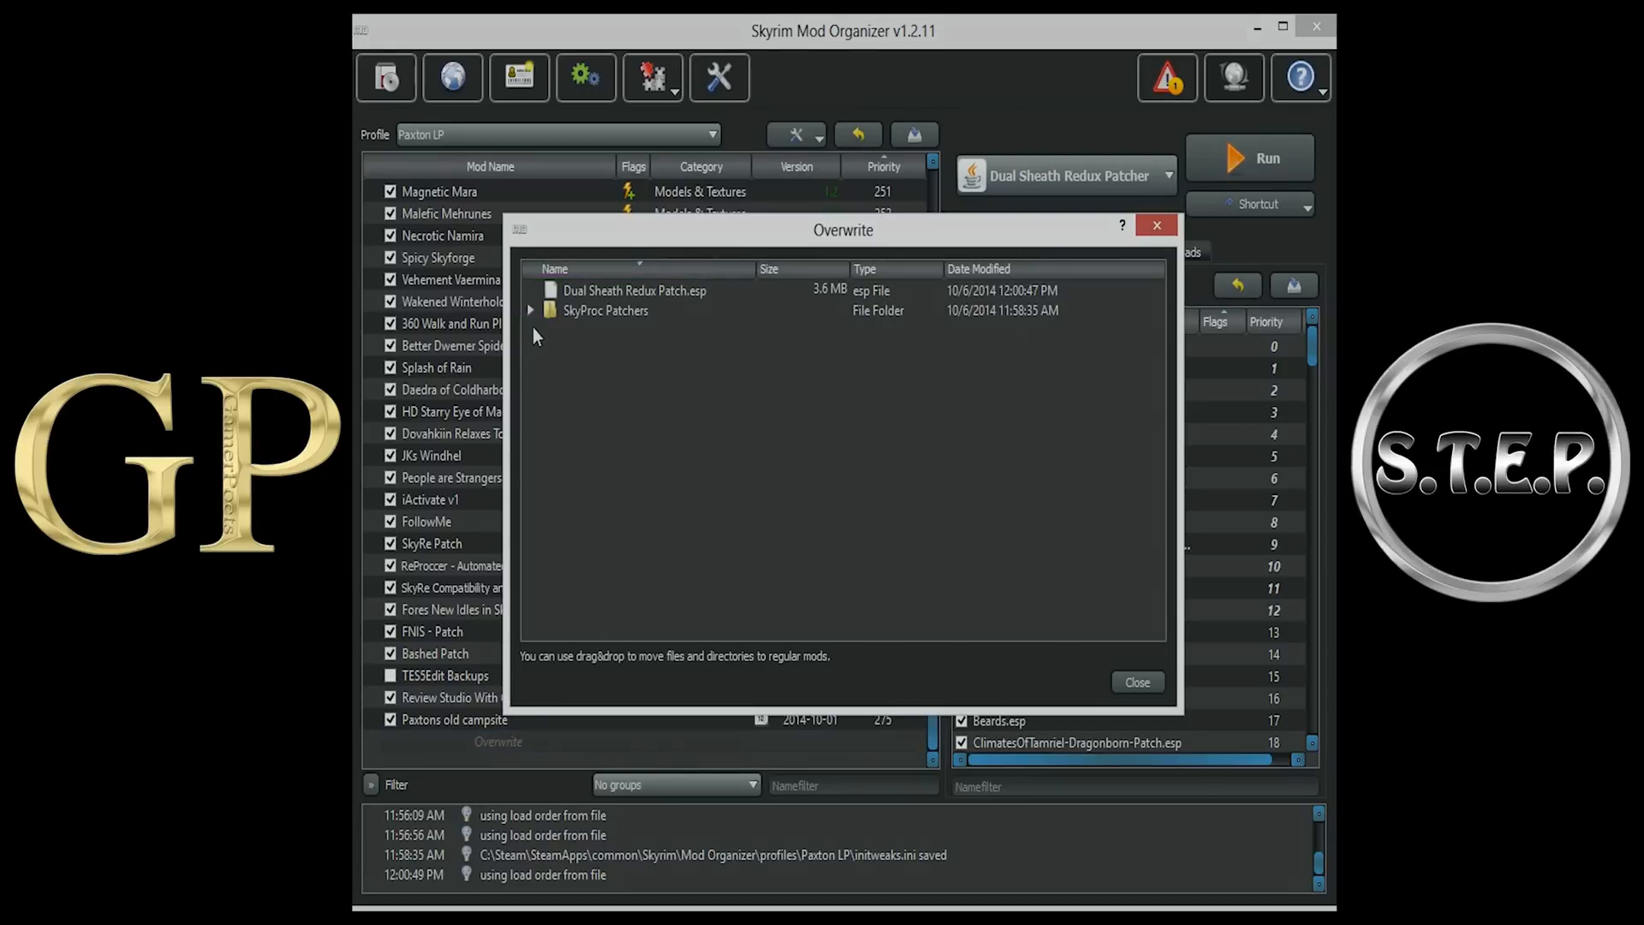
pyautogui.rightClick(499, 741)
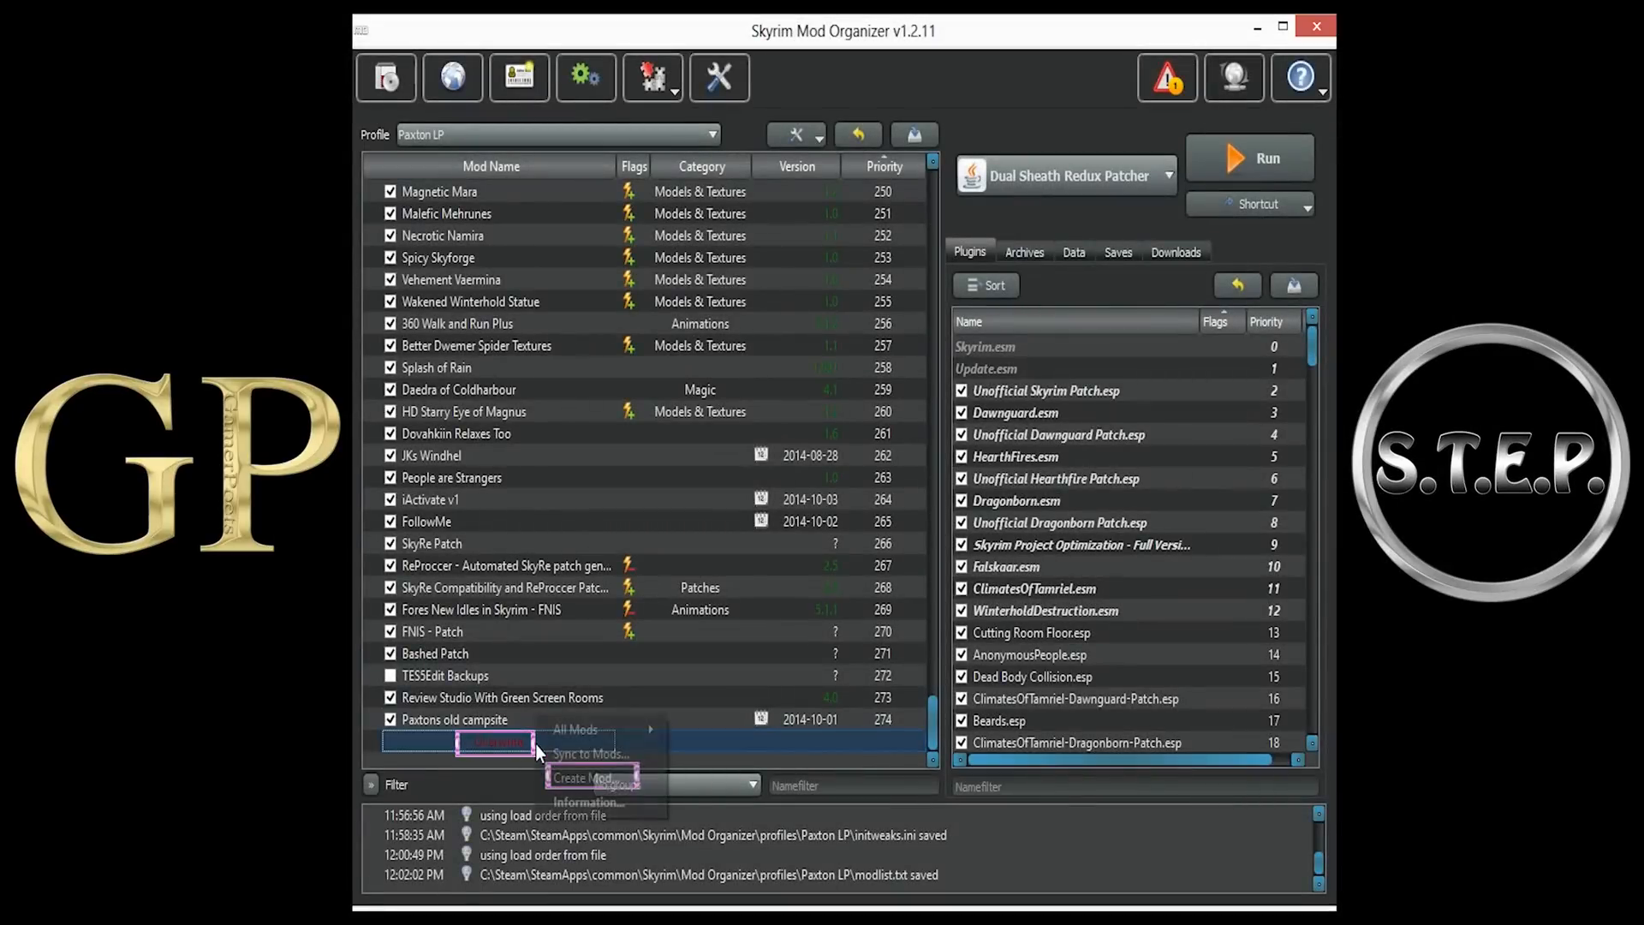
pyautogui.click(582, 777)
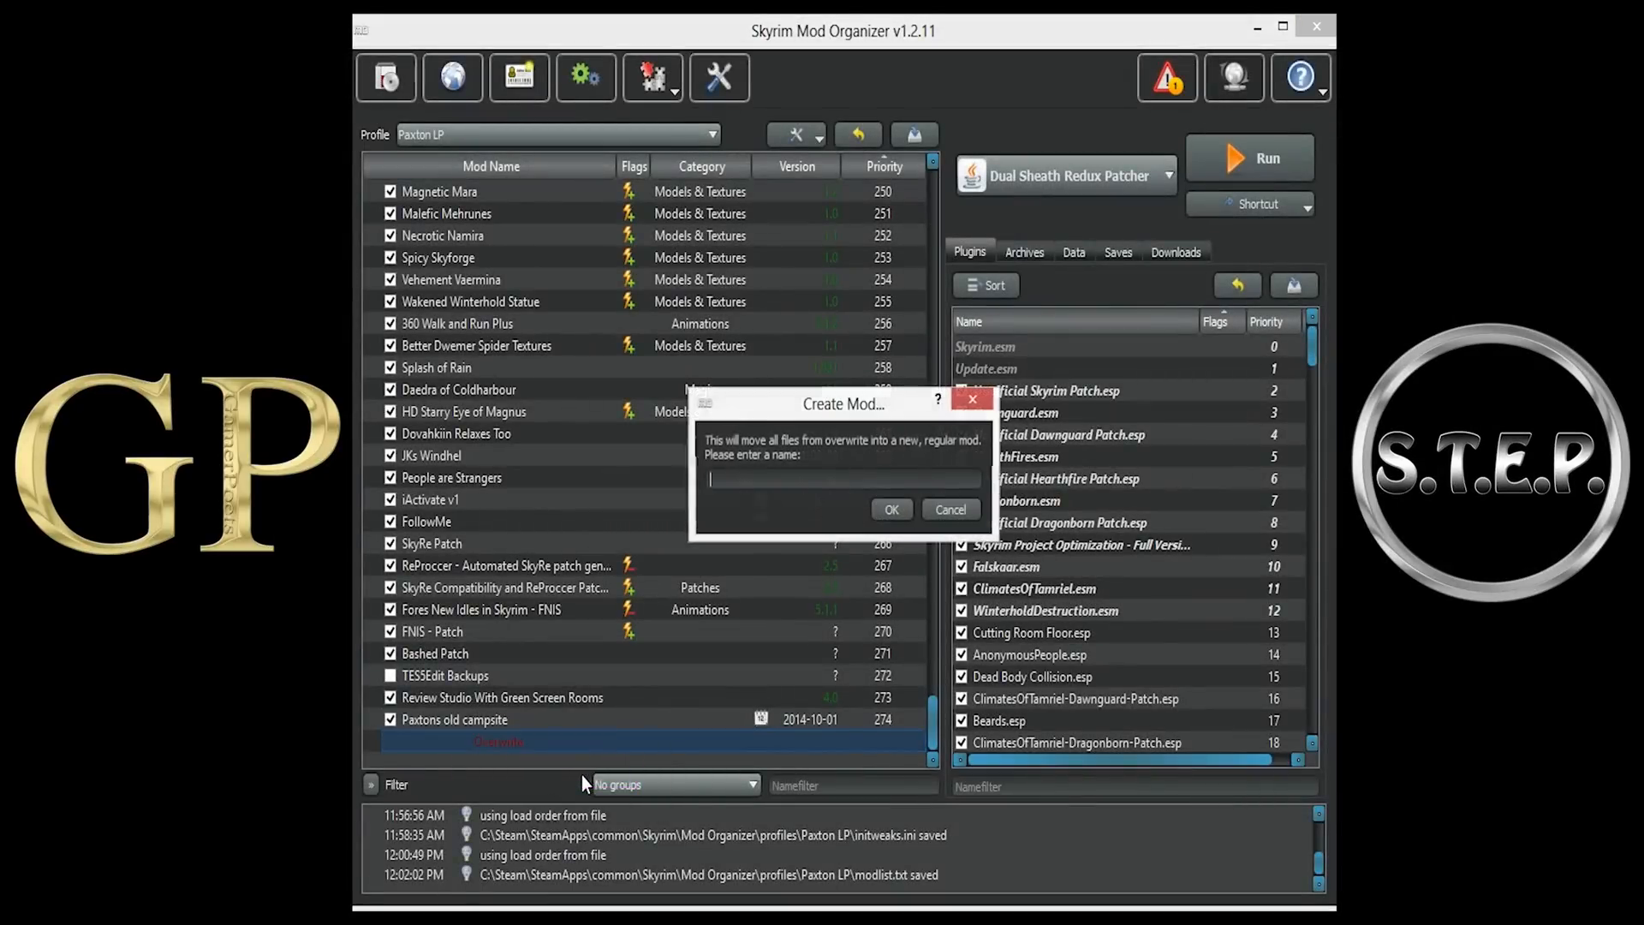
# - Name the new mod 'DSR Patch', confirm it, and enable it in the mod list
pyautogui.click(843, 480)
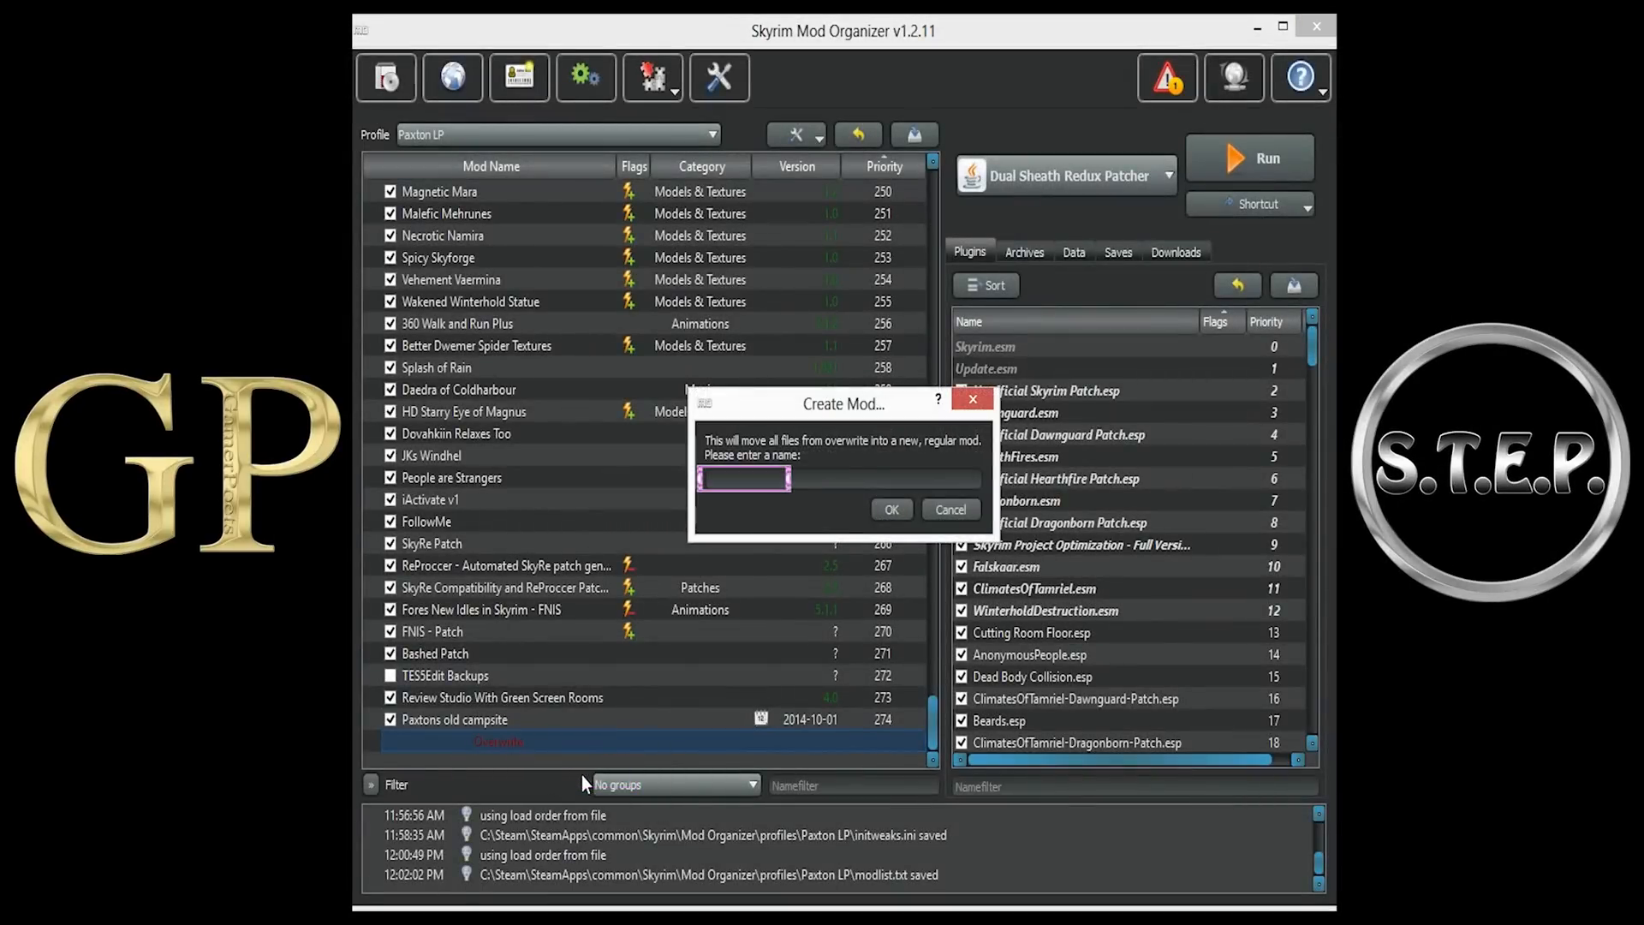
pyautogui.write('DSR Patch')
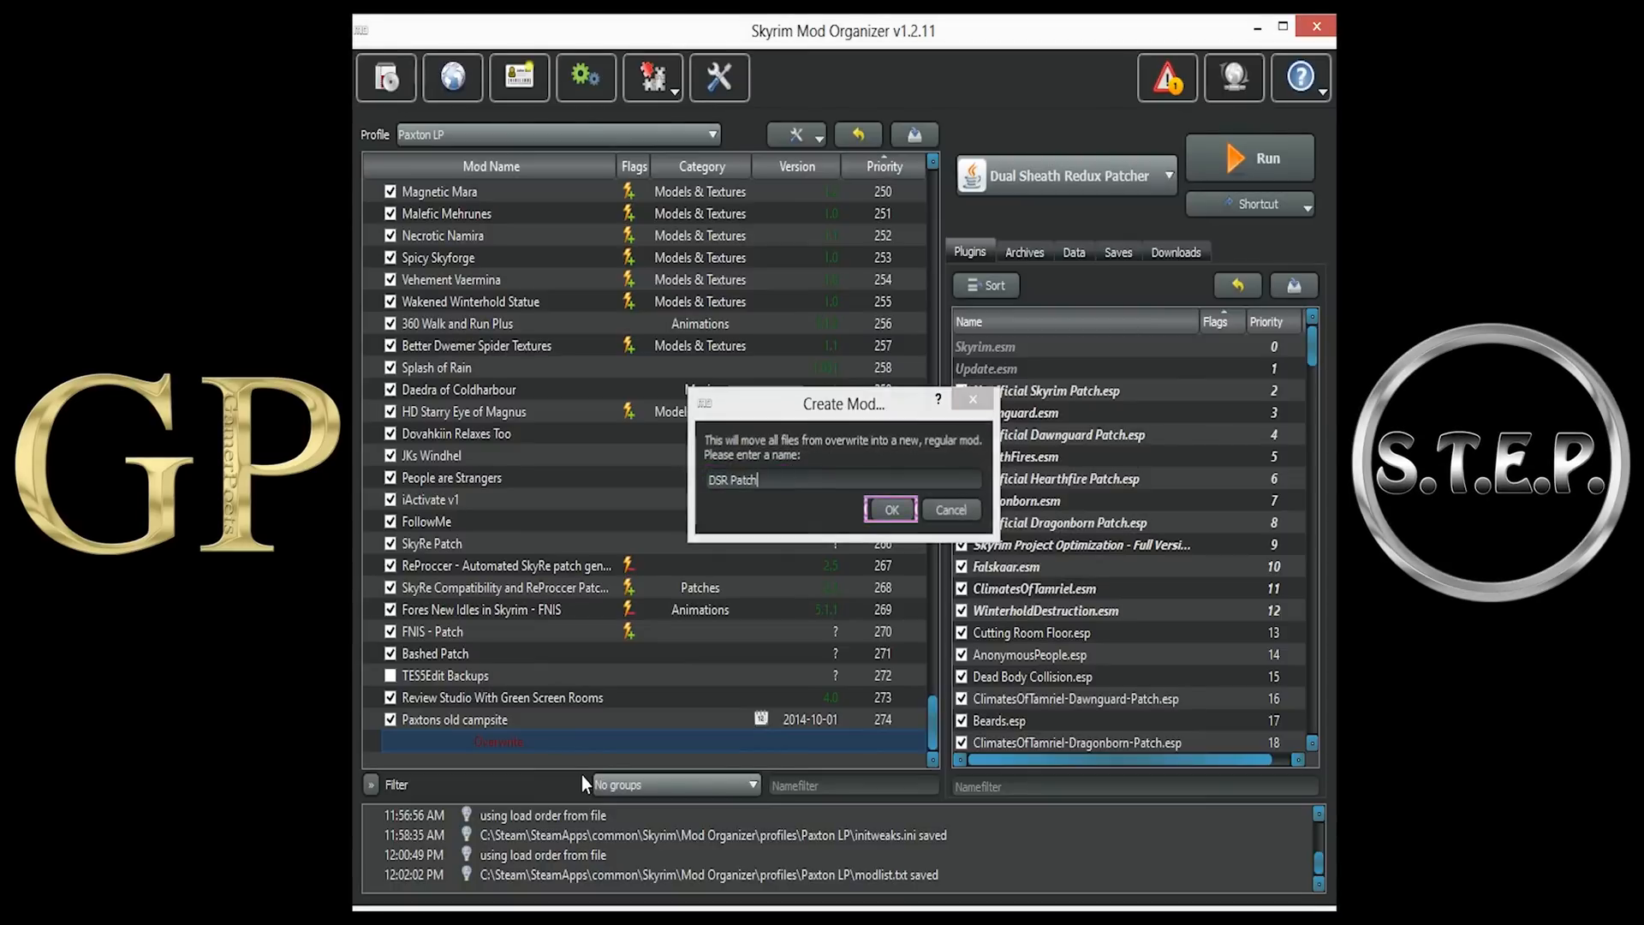
pyautogui.click(889, 510)
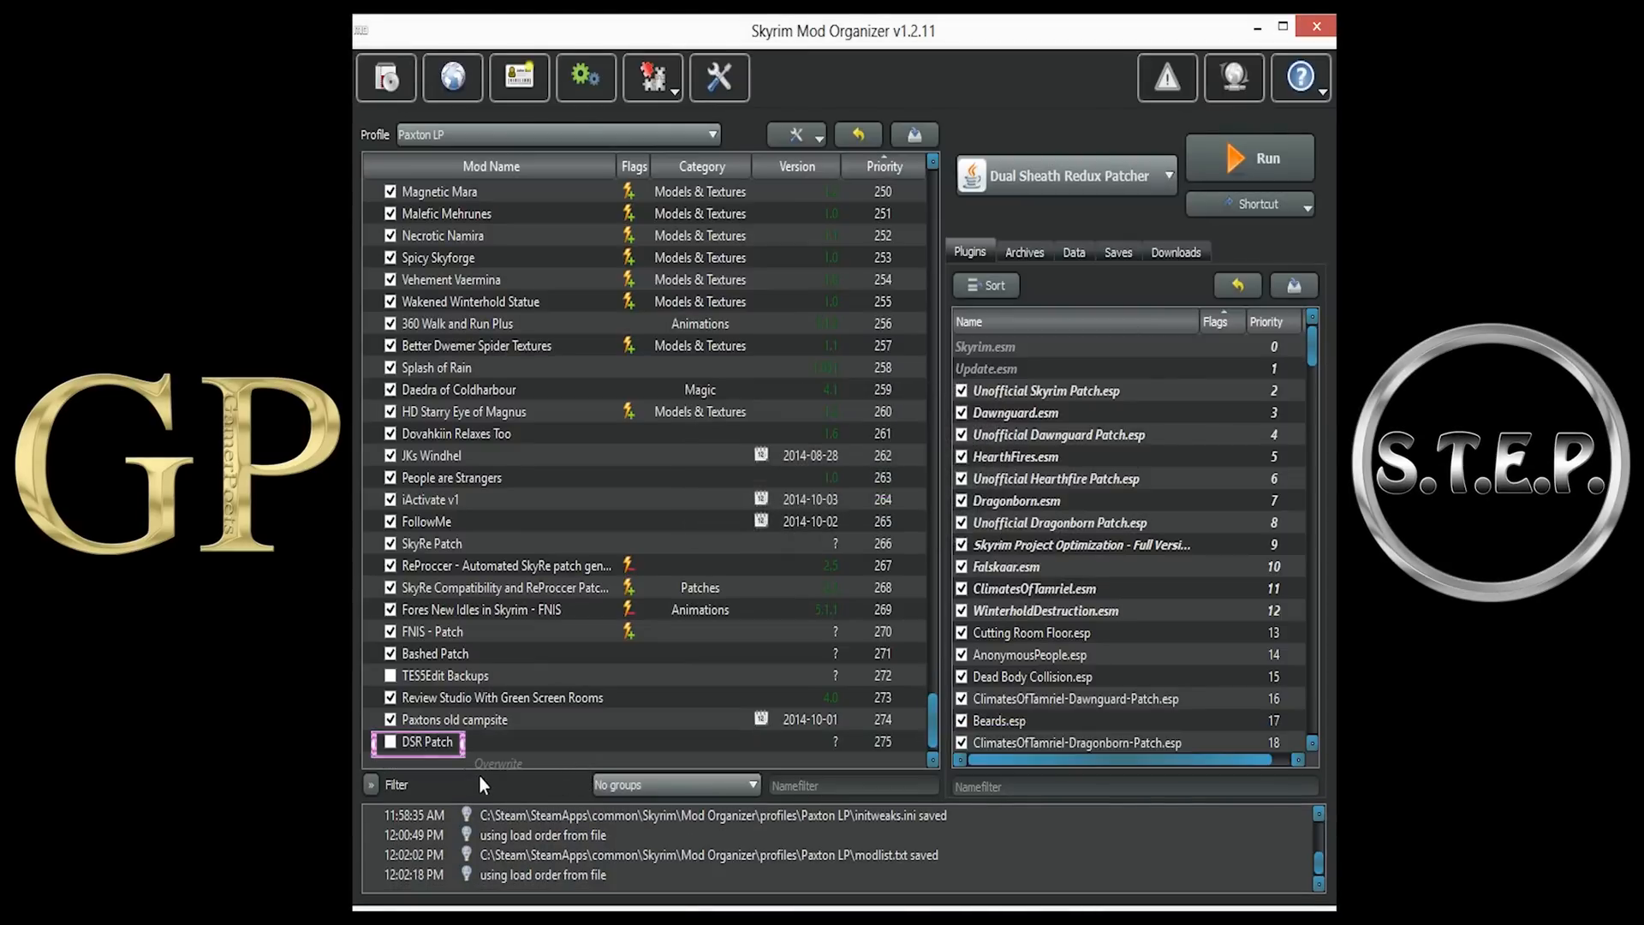
pyautogui.click(392, 741)
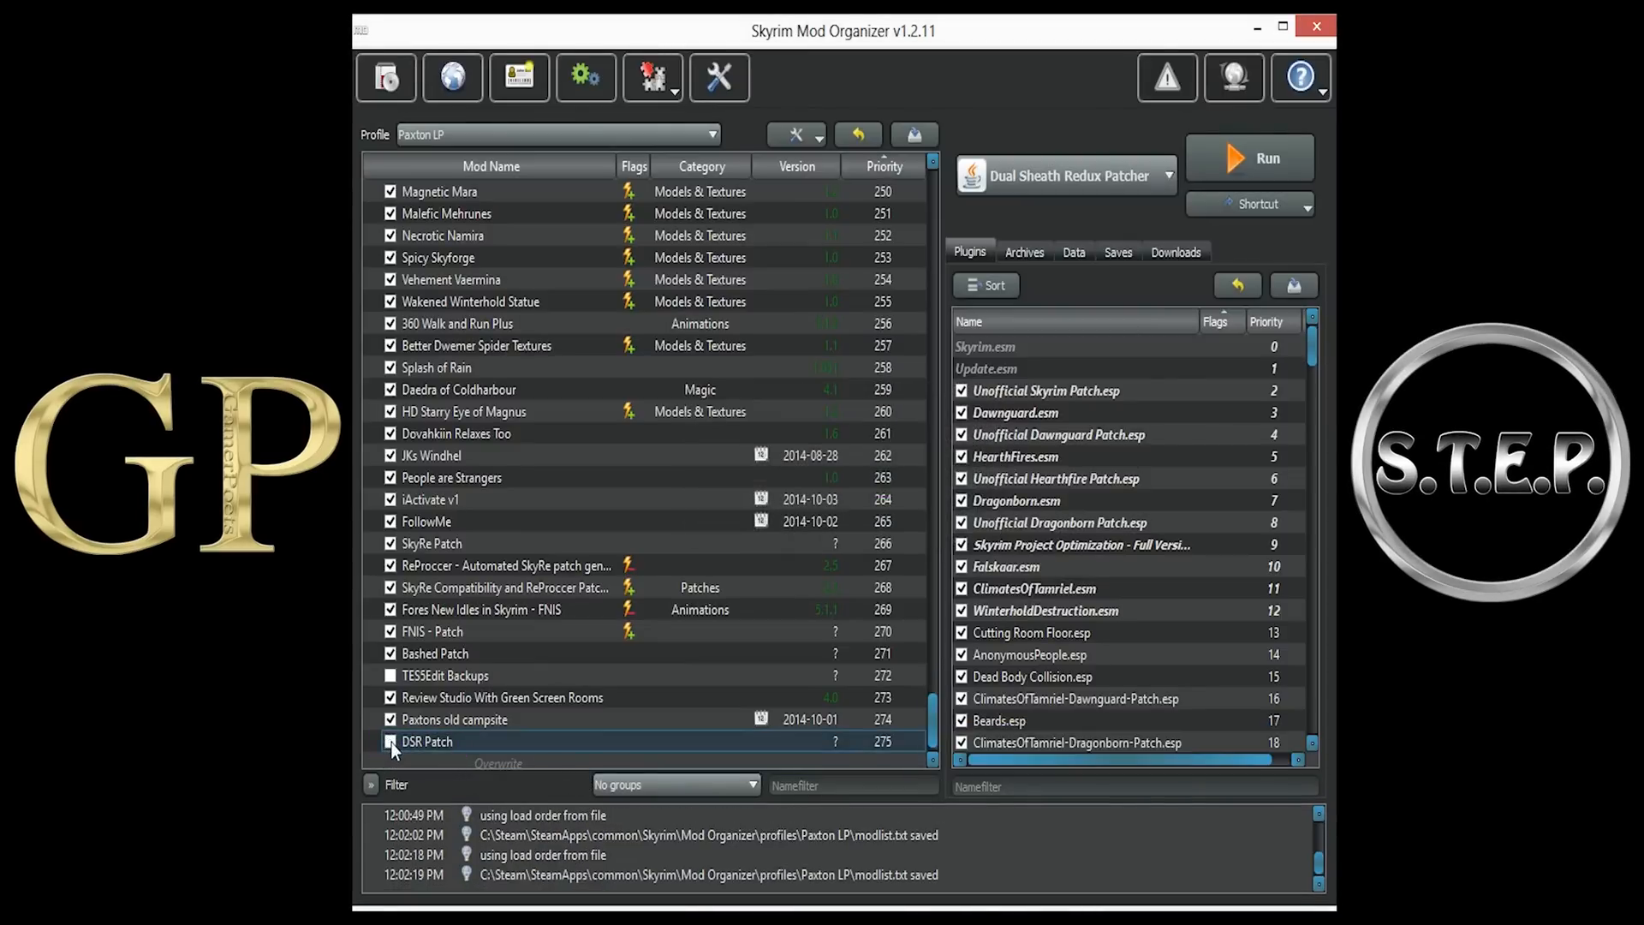
pyautogui.click(390, 741)
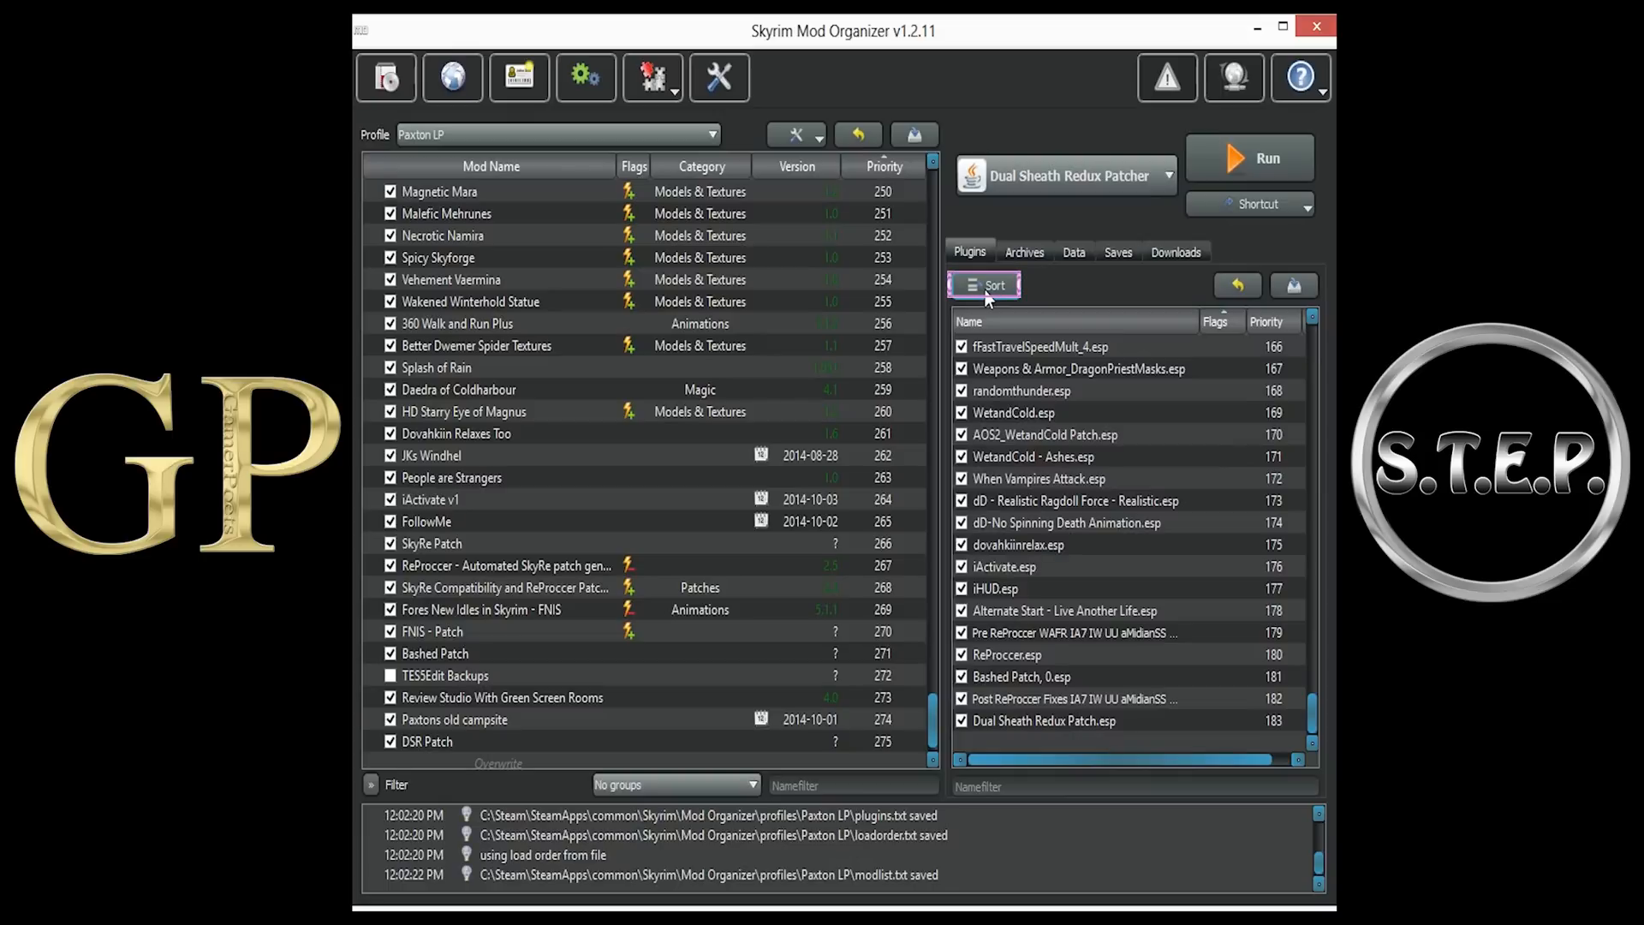
# - Auto-sort the plugin load order so Dual Sheath Redux Patch.esp loads second-to-last
pyautogui.click(982, 285)
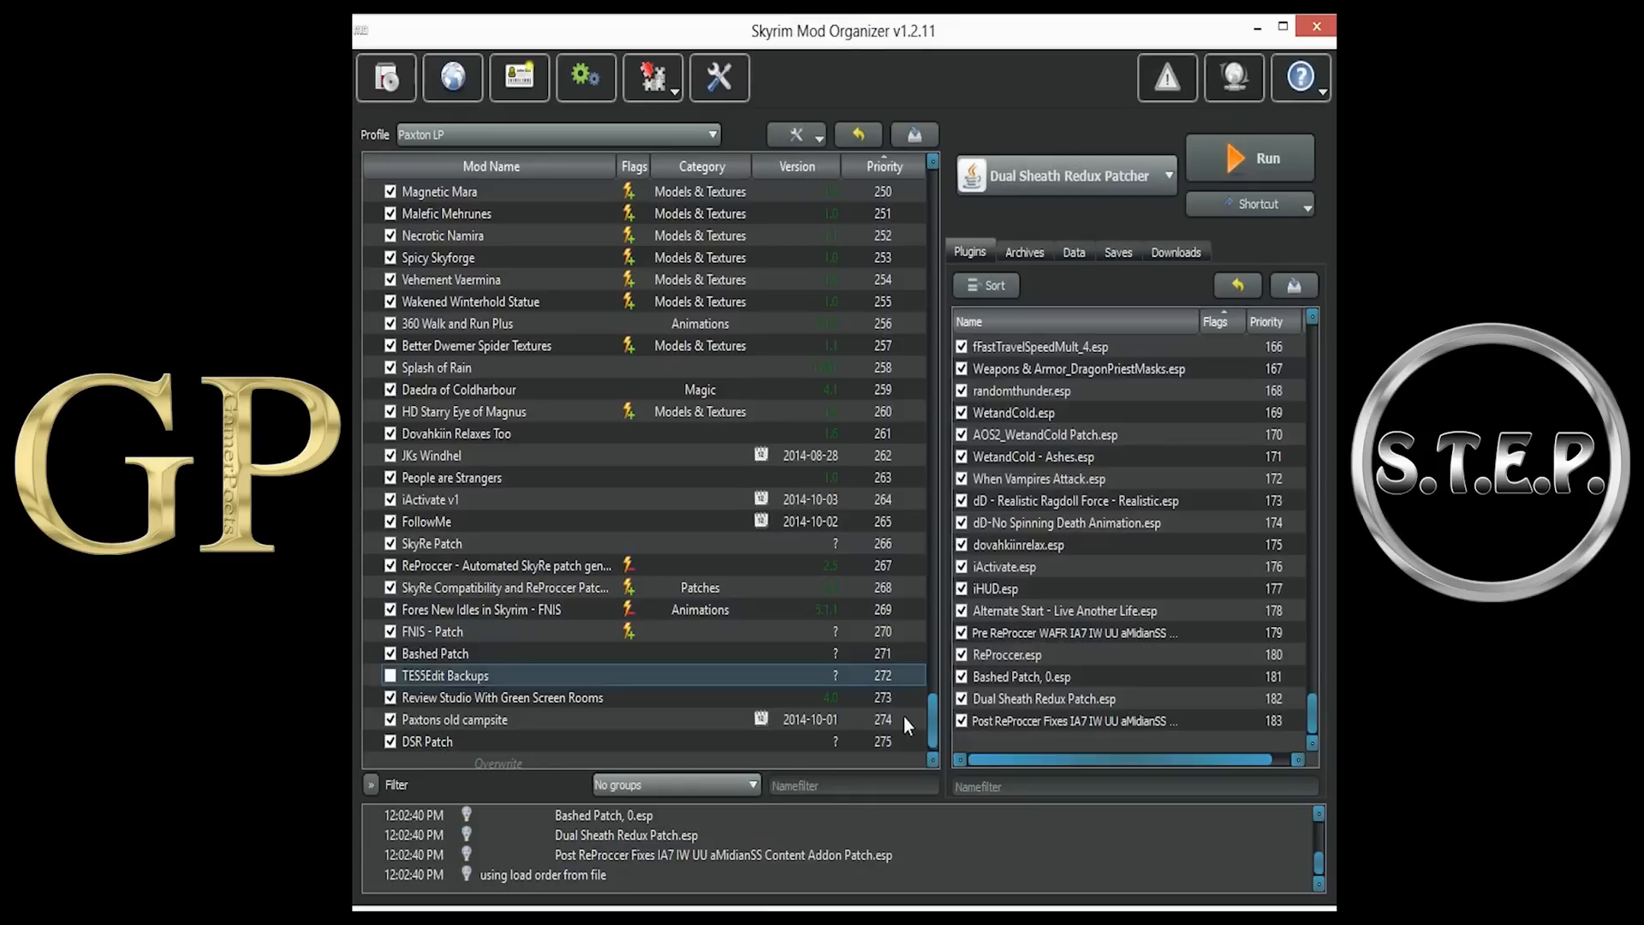
pyautogui.click(426, 741)
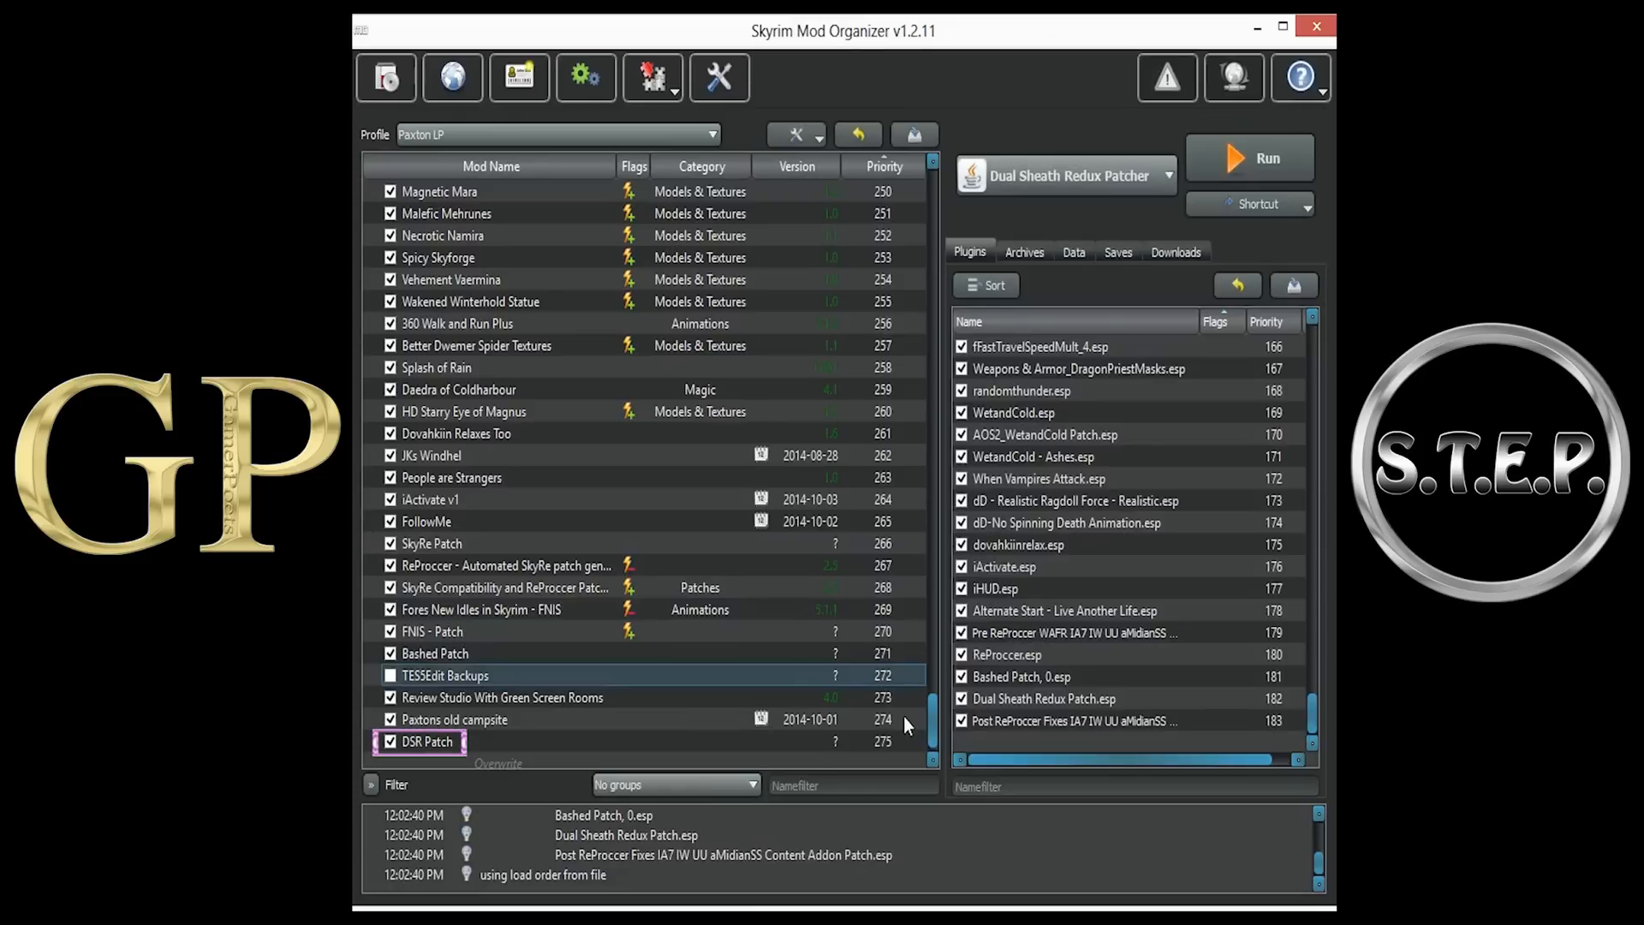